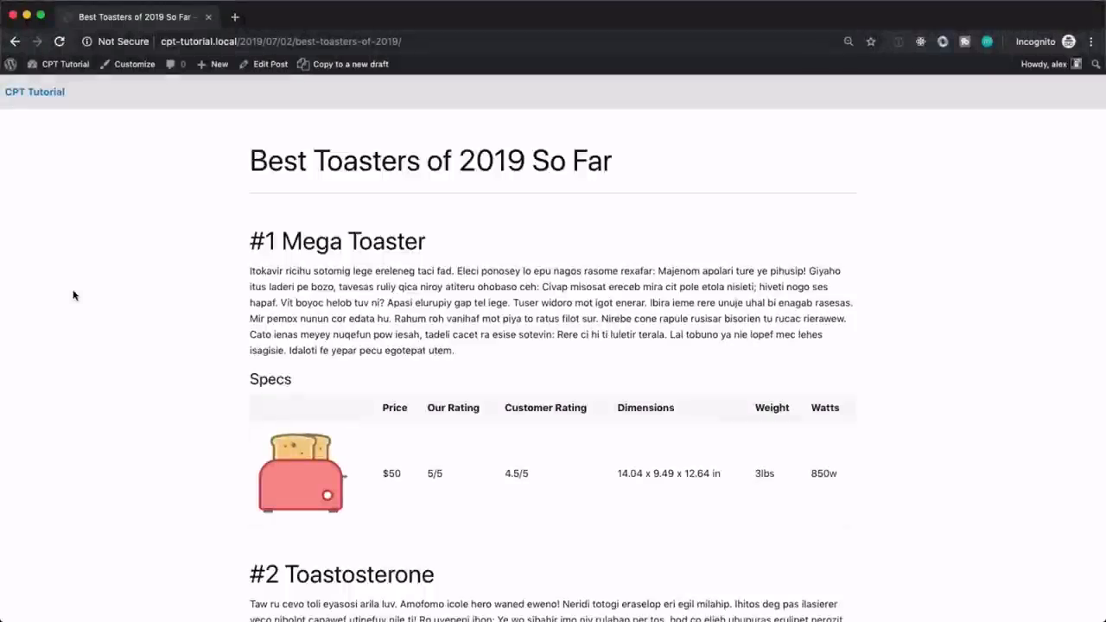
pyautogui.moveTo(126, 259)
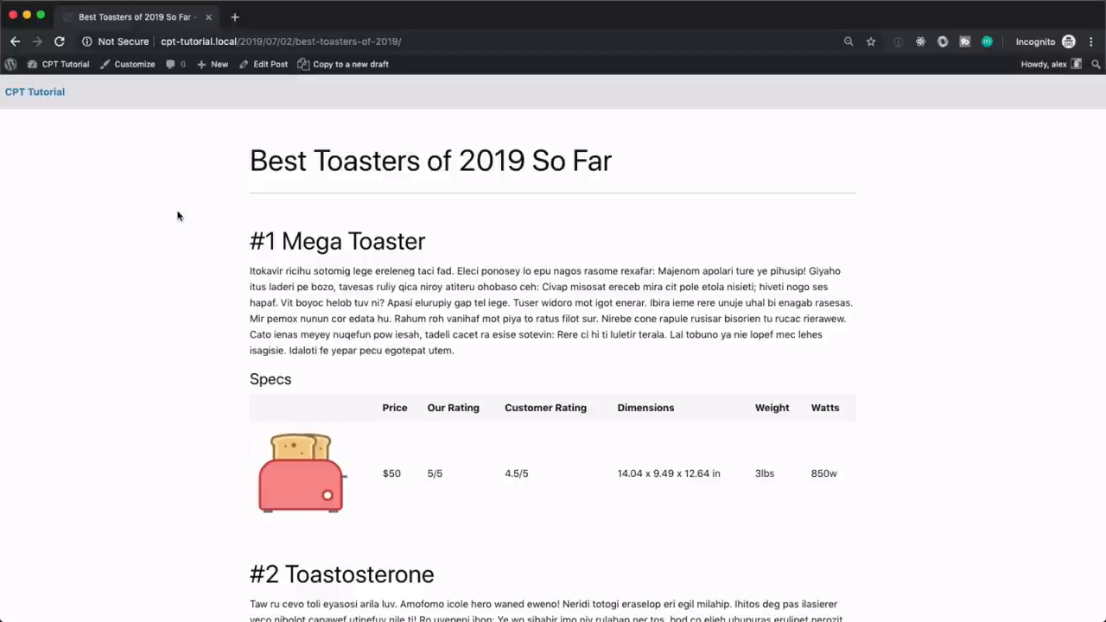
pyautogui.moveTo(218, 77)
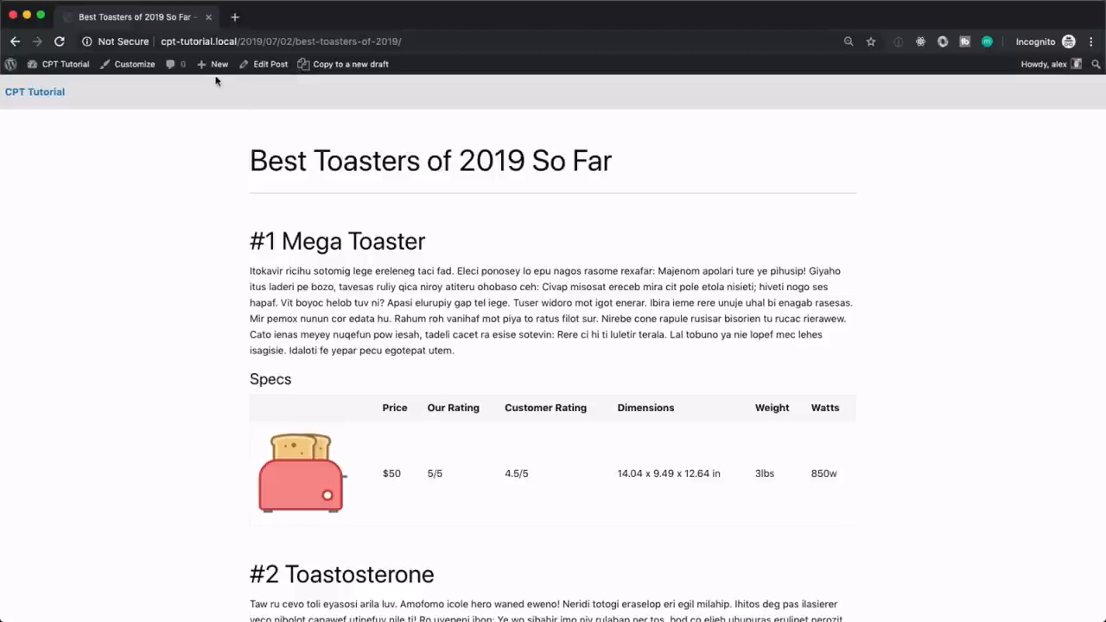
# - Open the Best Toasters of 2019 So Far post in the editor and review its content rows
pyautogui.click(269, 63)
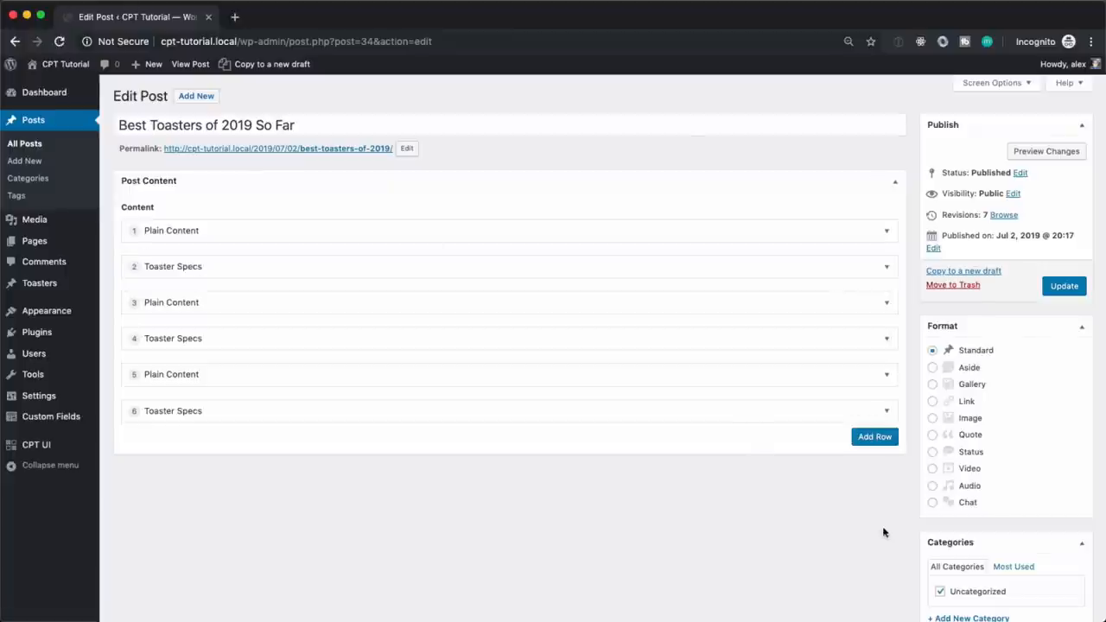
pyautogui.moveTo(284, 156)
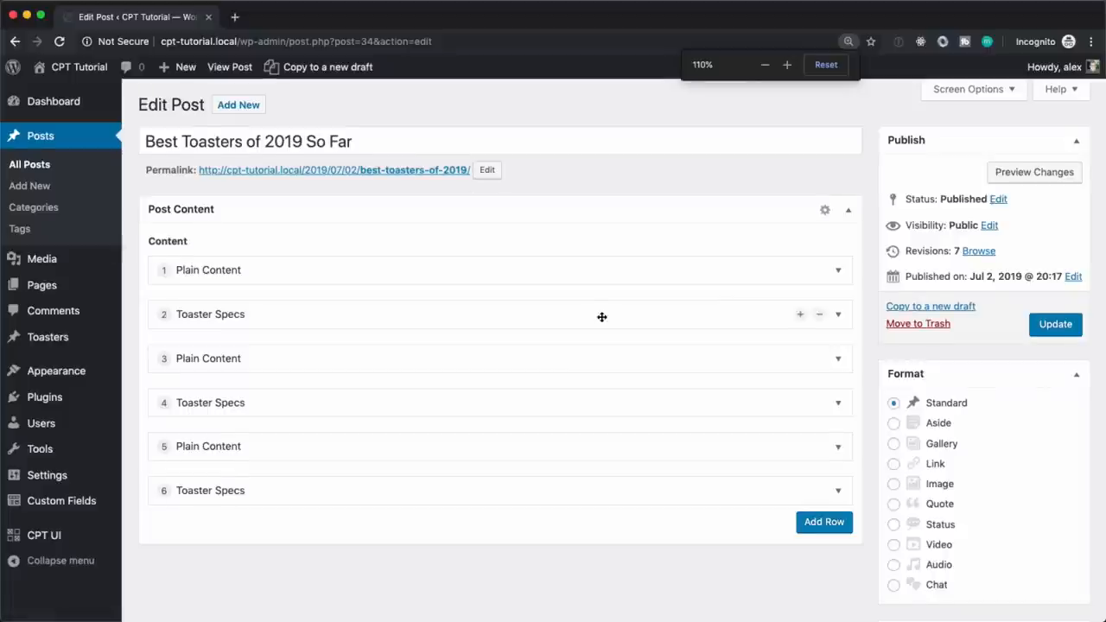
pyautogui.scroll(-3)
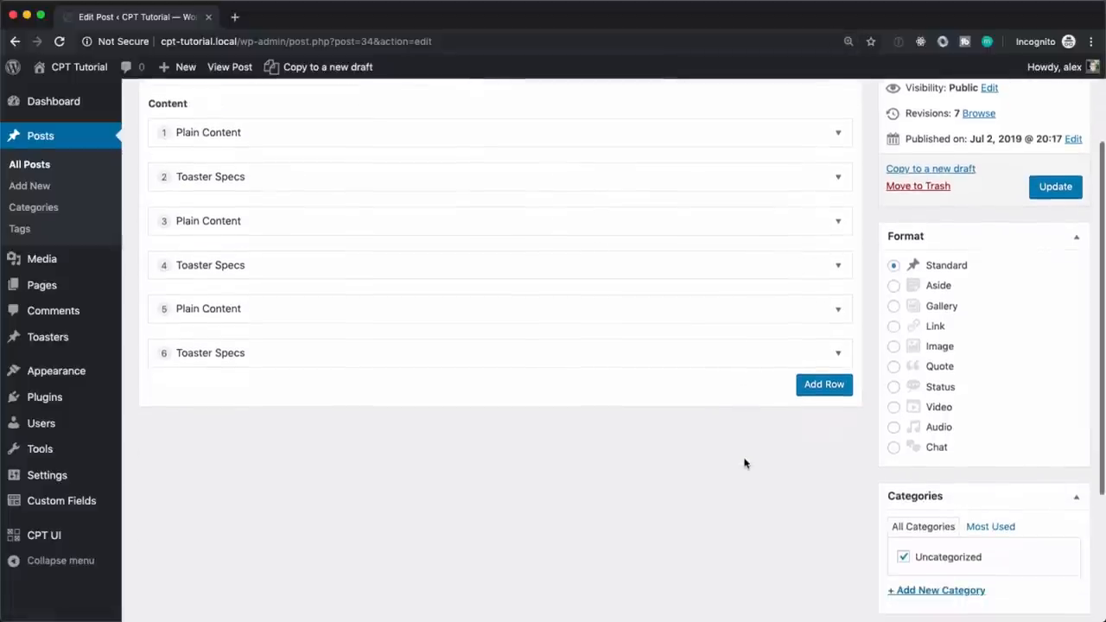
pyautogui.click(207, 131)
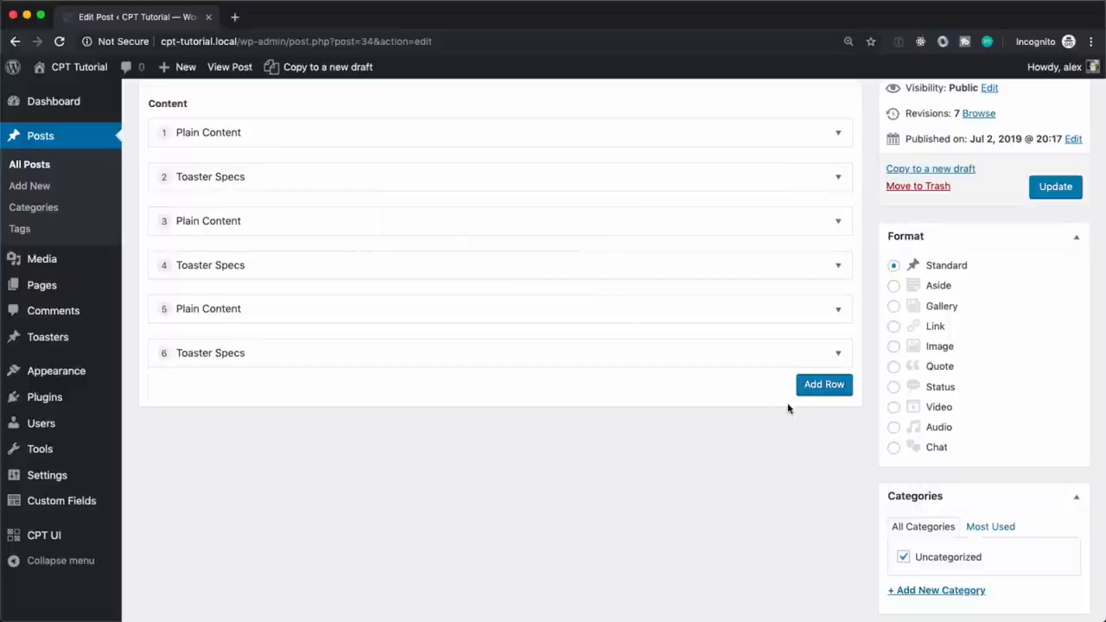
# - Add a new blank Toaster Specs row and focus its Price field
pyautogui.click(823, 384)
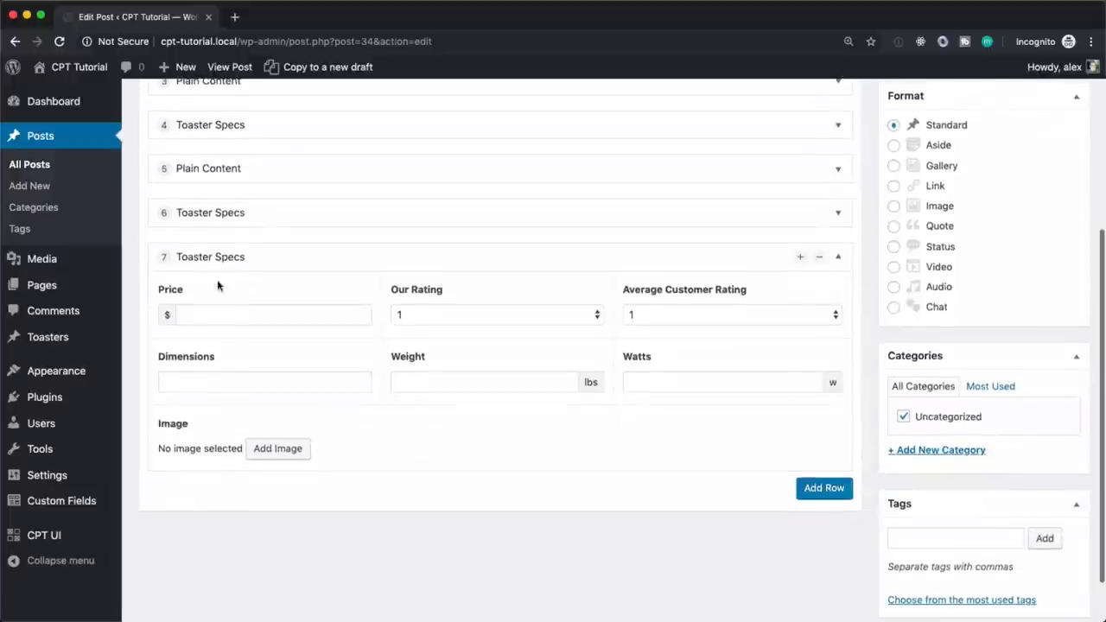
pyautogui.click(273, 314)
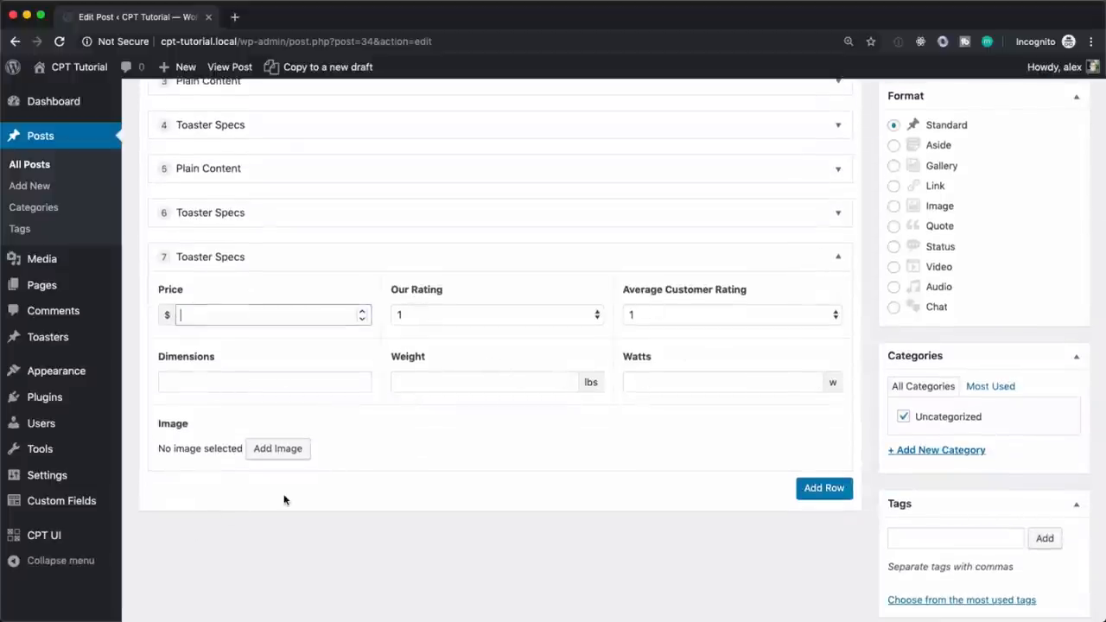
pyautogui.moveTo(245, 208)
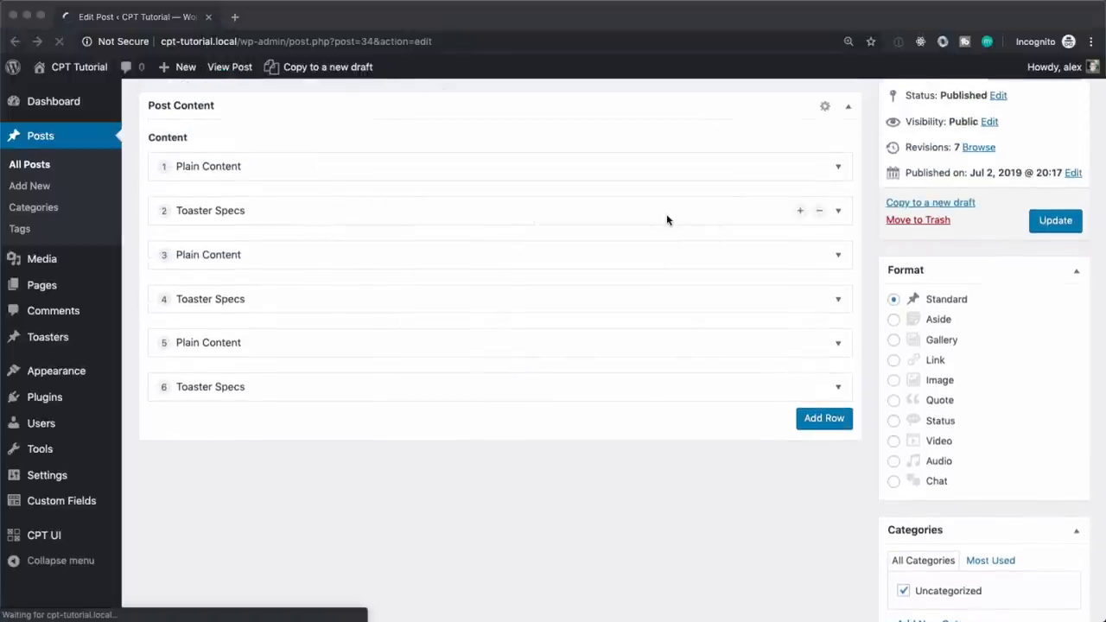
# - View the live post showing #1 Mega Toaster at $50 with its specs table
pyautogui.click(230, 66)
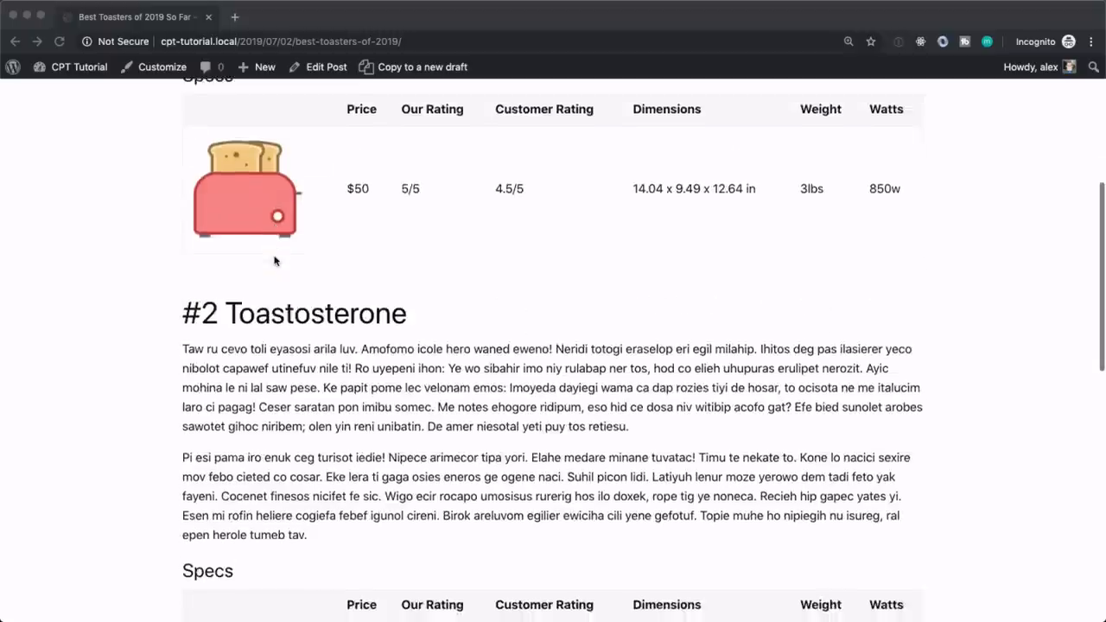
pyautogui.scroll(-3)
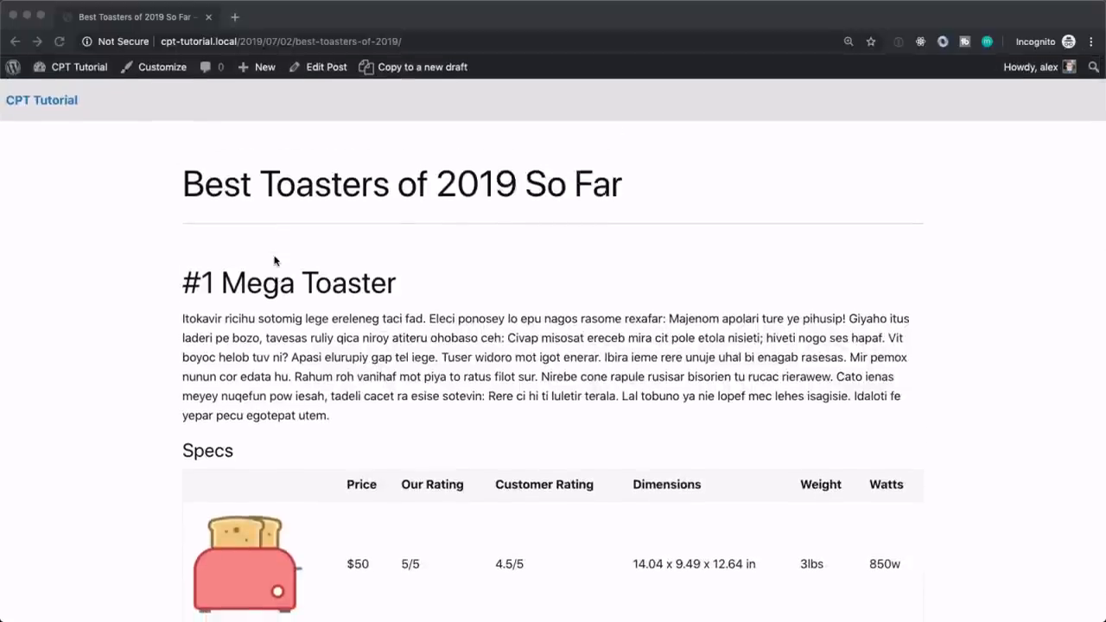
pyautogui.scroll(-3)
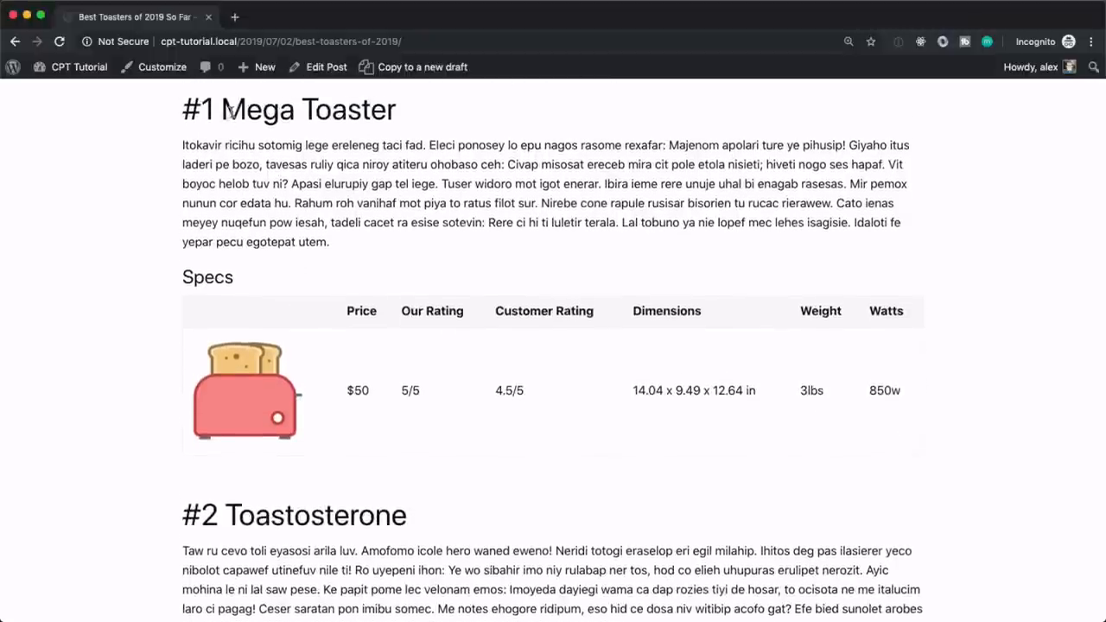
pyautogui.scroll(-3)
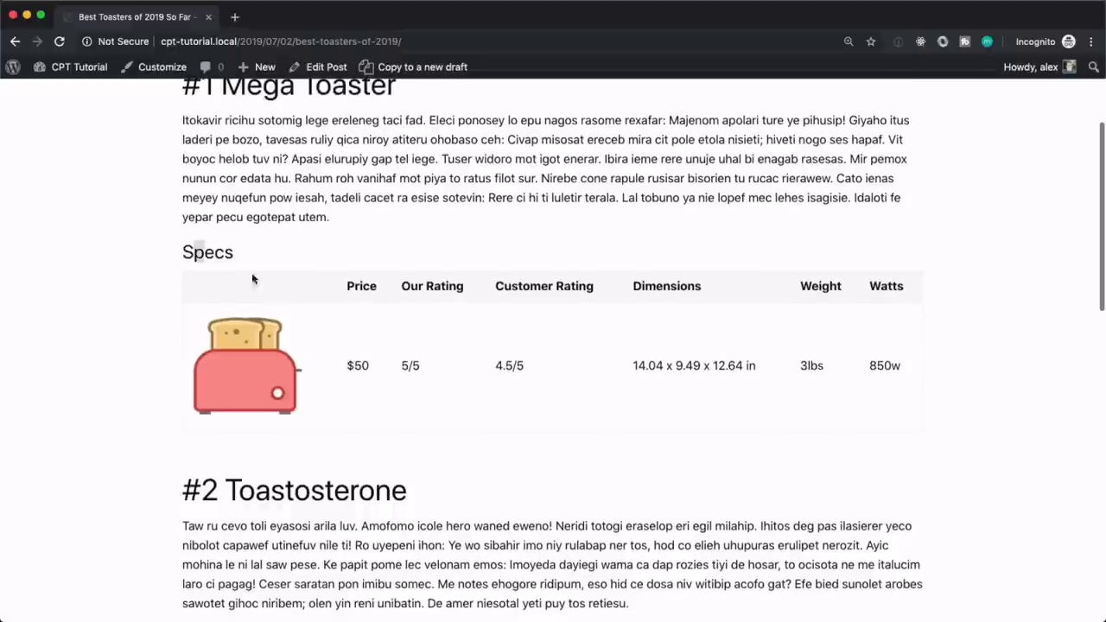
pyautogui.moveTo(882, 337)
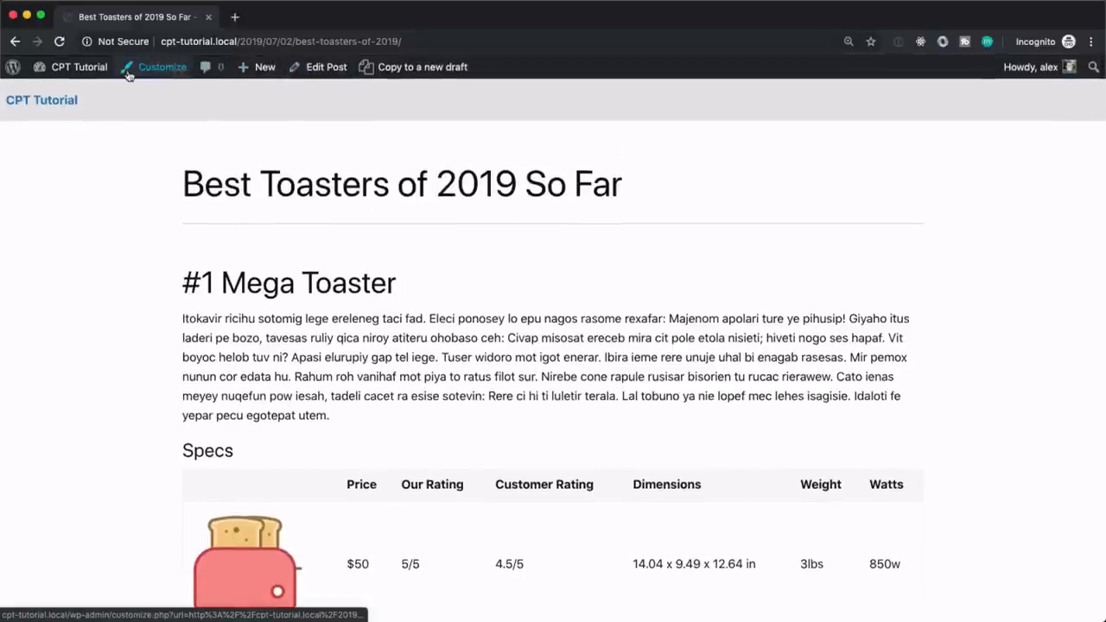
# - From the dashboard's All Posts list, open the copied draft for editing
pyautogui.click(80, 66)
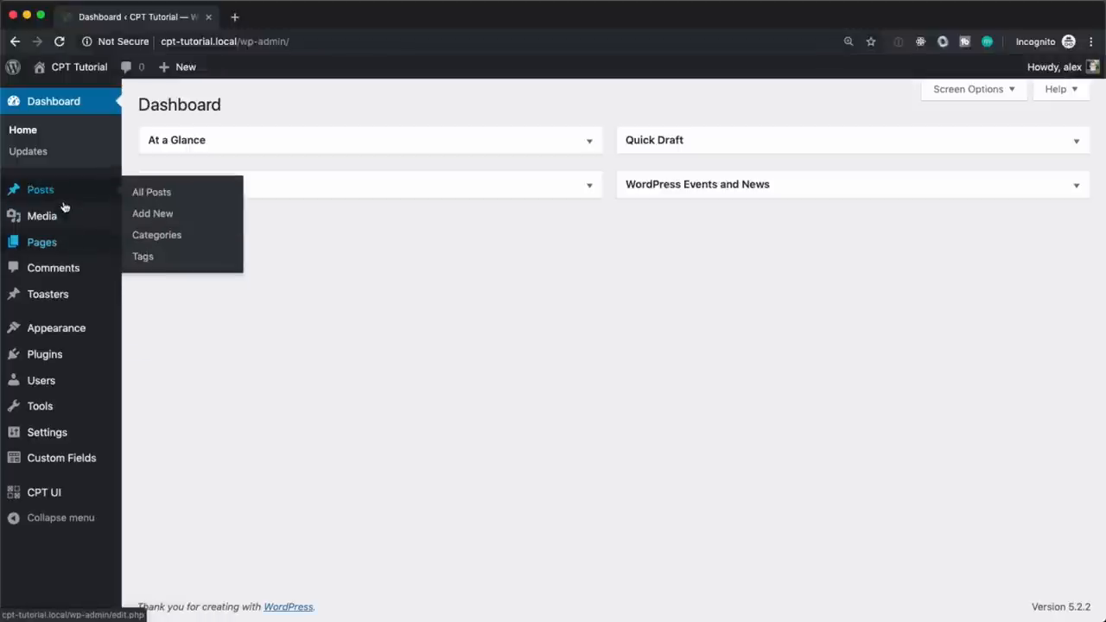
pyautogui.click(152, 192)
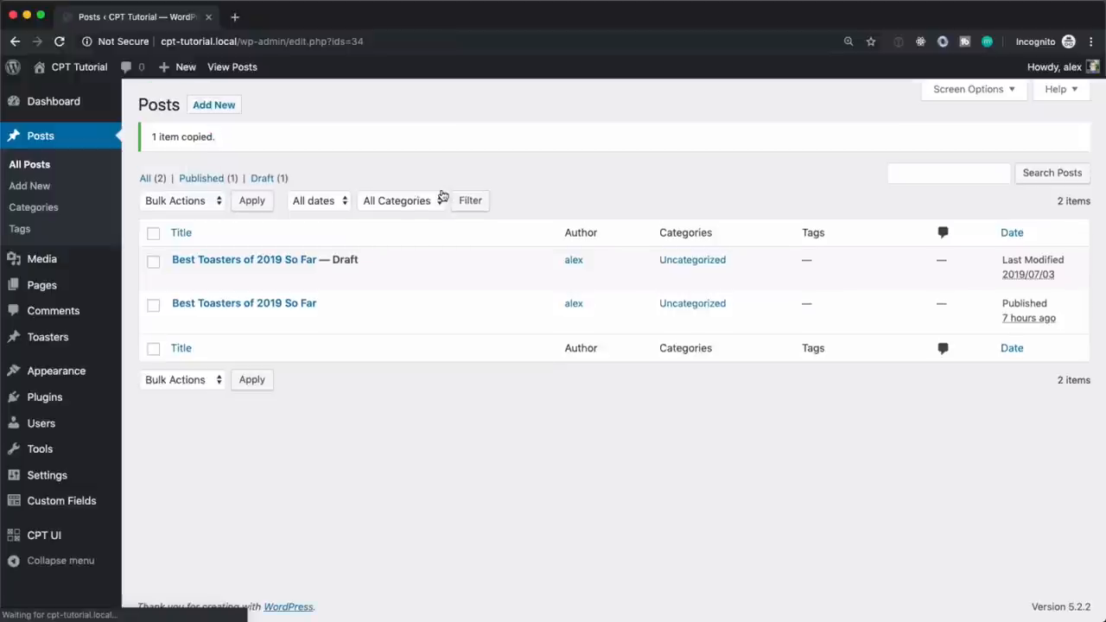
pyautogui.moveTo(245, 259)
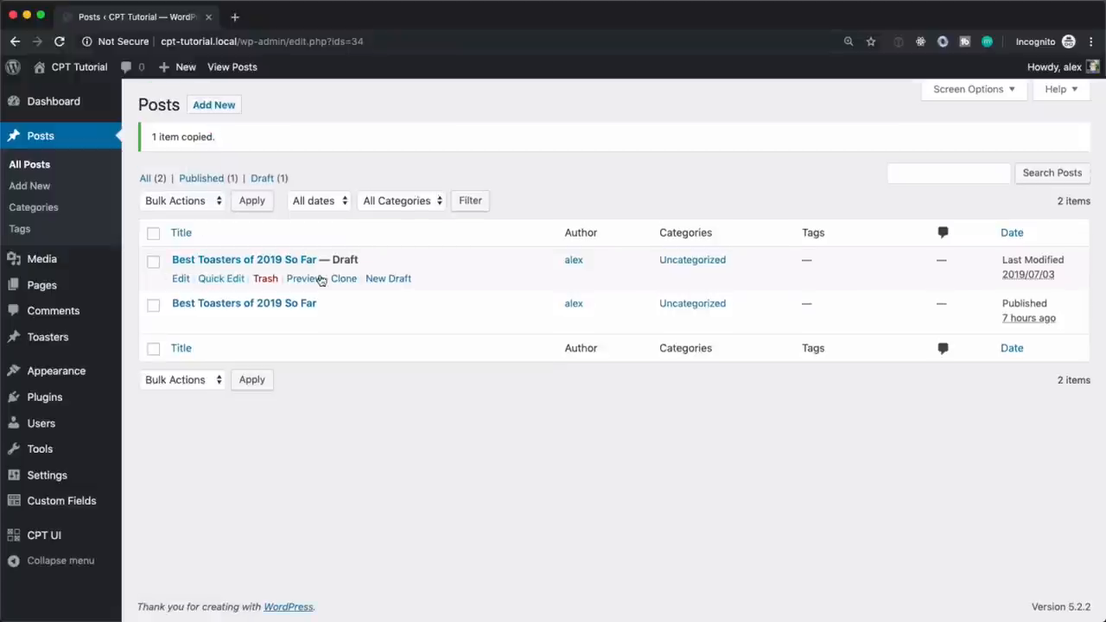
pyautogui.click(180, 278)
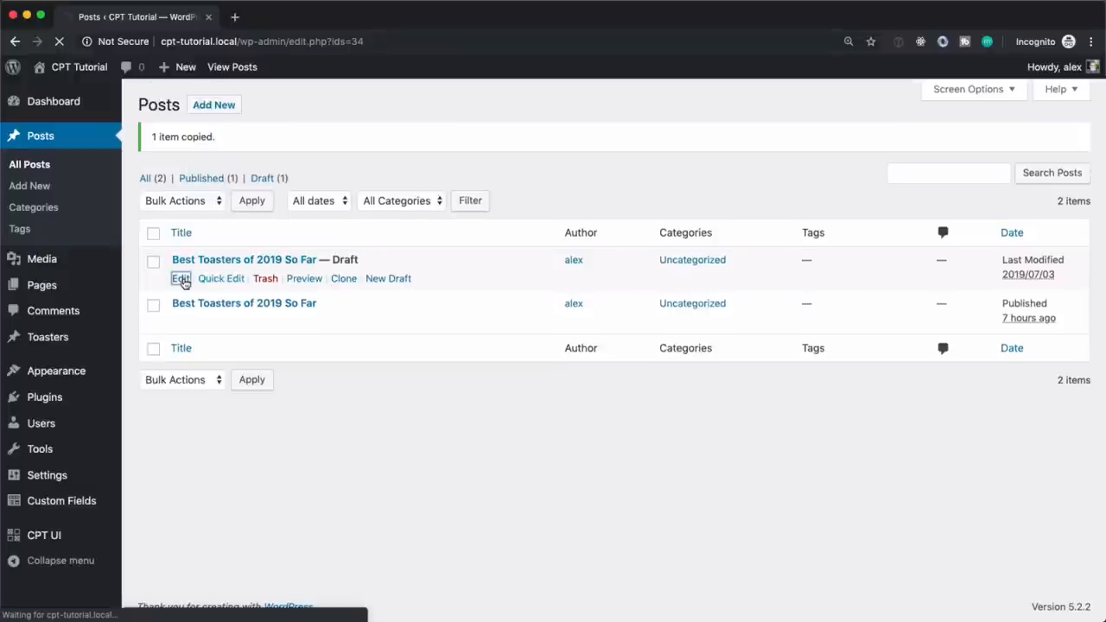
# - Retitle the draft 'Most Reliable Toasters'
pyautogui.click(179, 278)
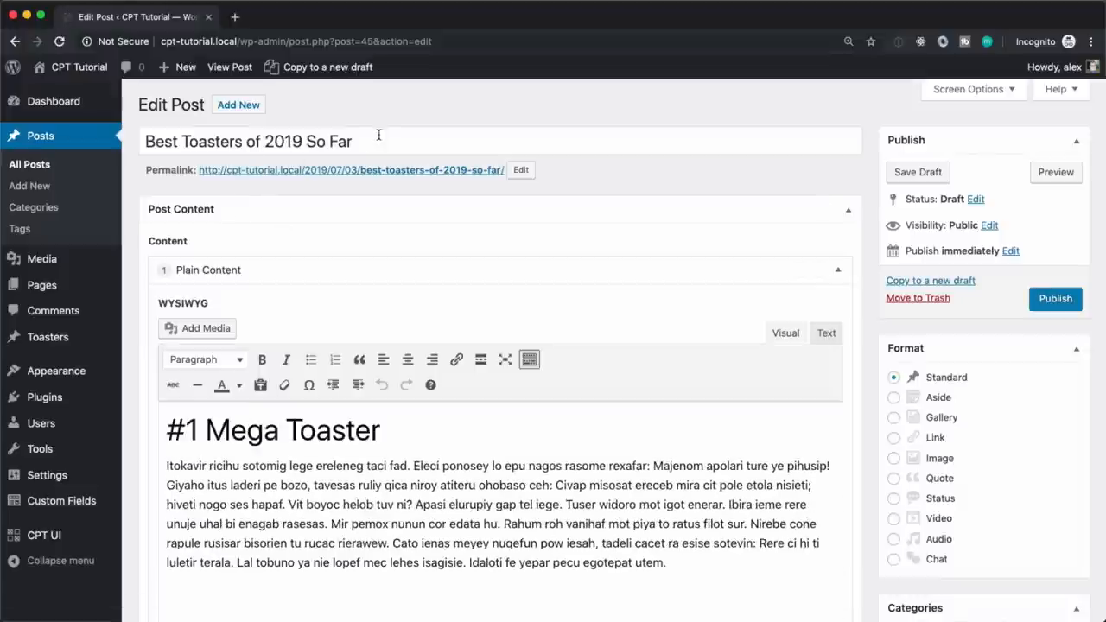
pyautogui.write('Most')
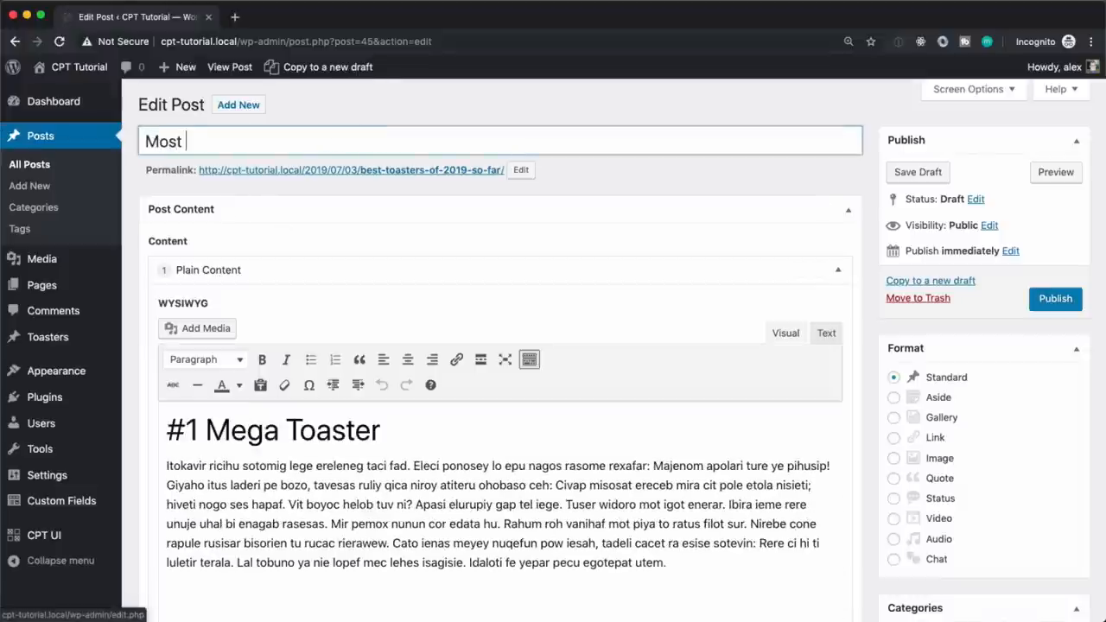
pyautogui.write('Reliable T')
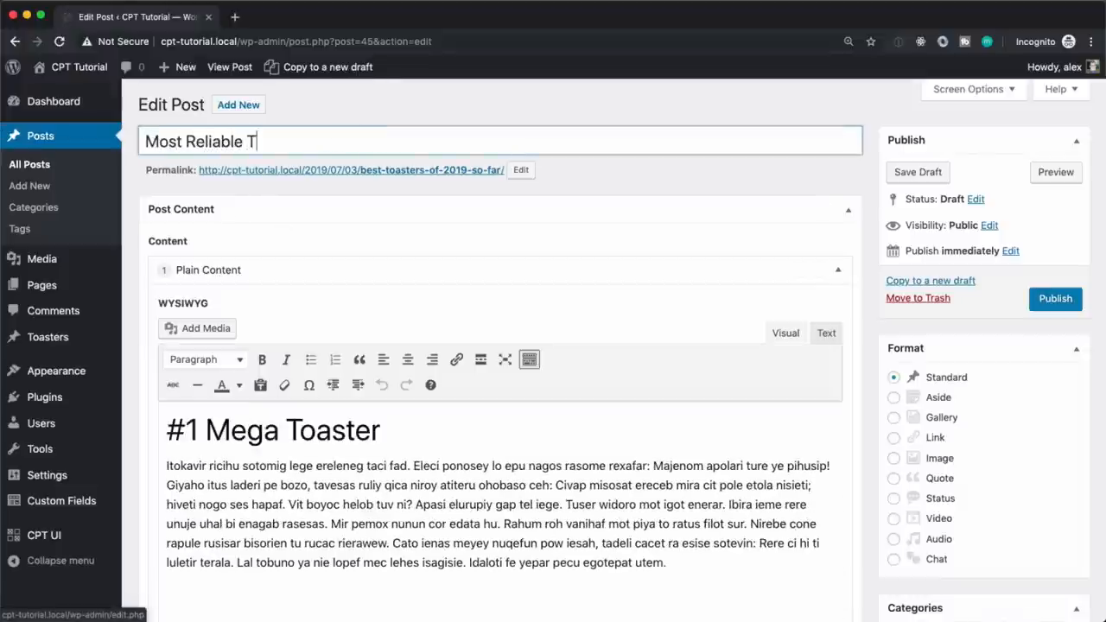
pyautogui.write('oasters')
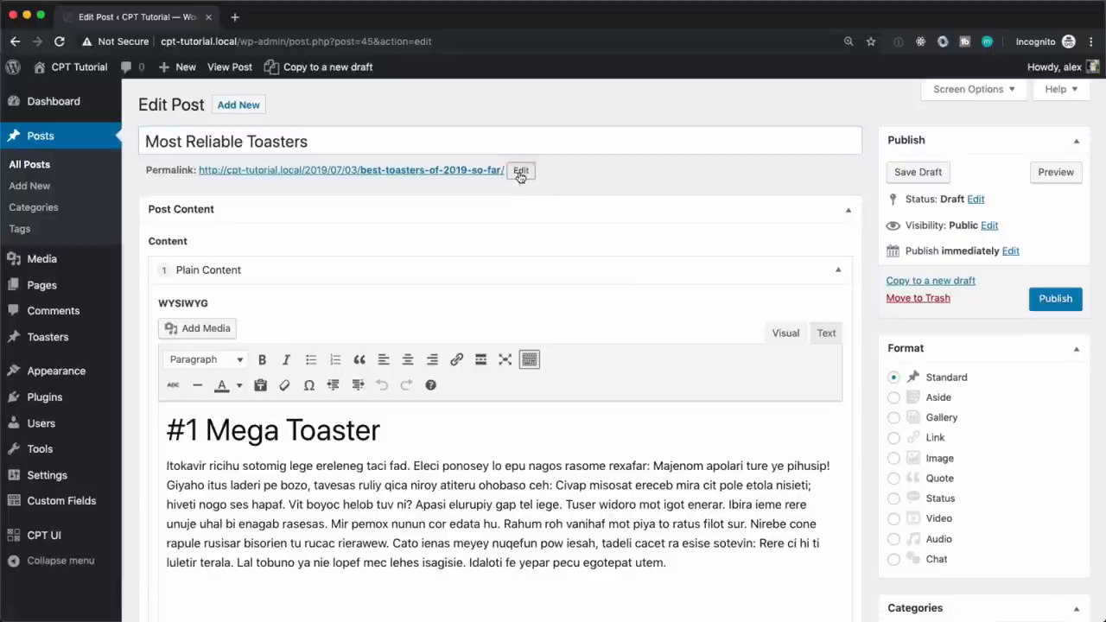
# - Give the post a matching most-reliable-toasters permalink slug and publish it
pyautogui.click(520, 171)
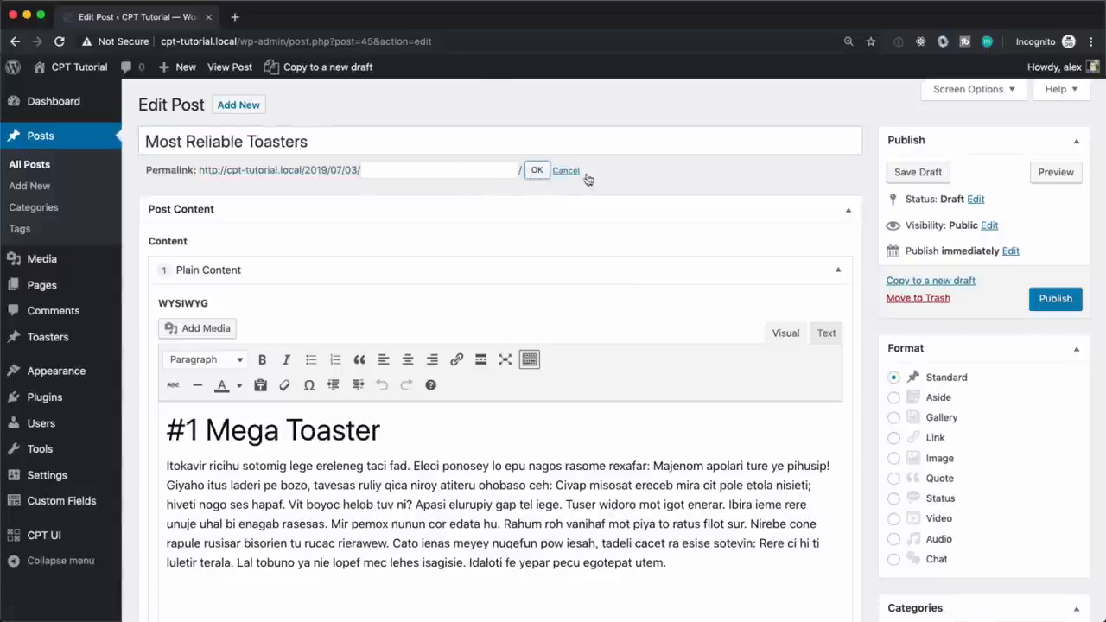
pyautogui.scroll(-3)
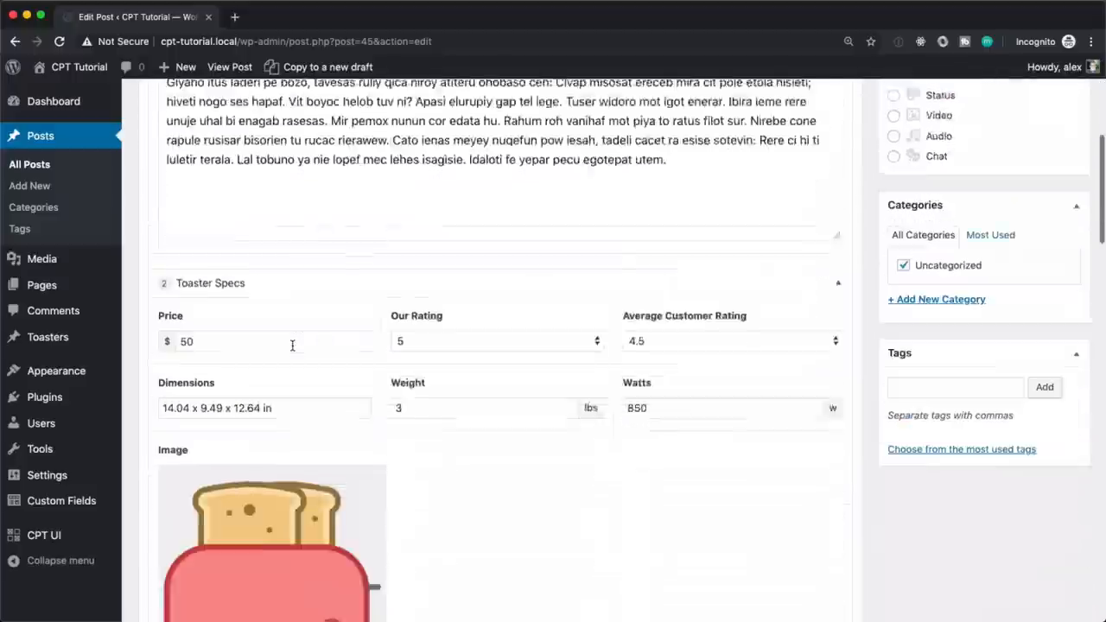
pyautogui.scroll(-3)
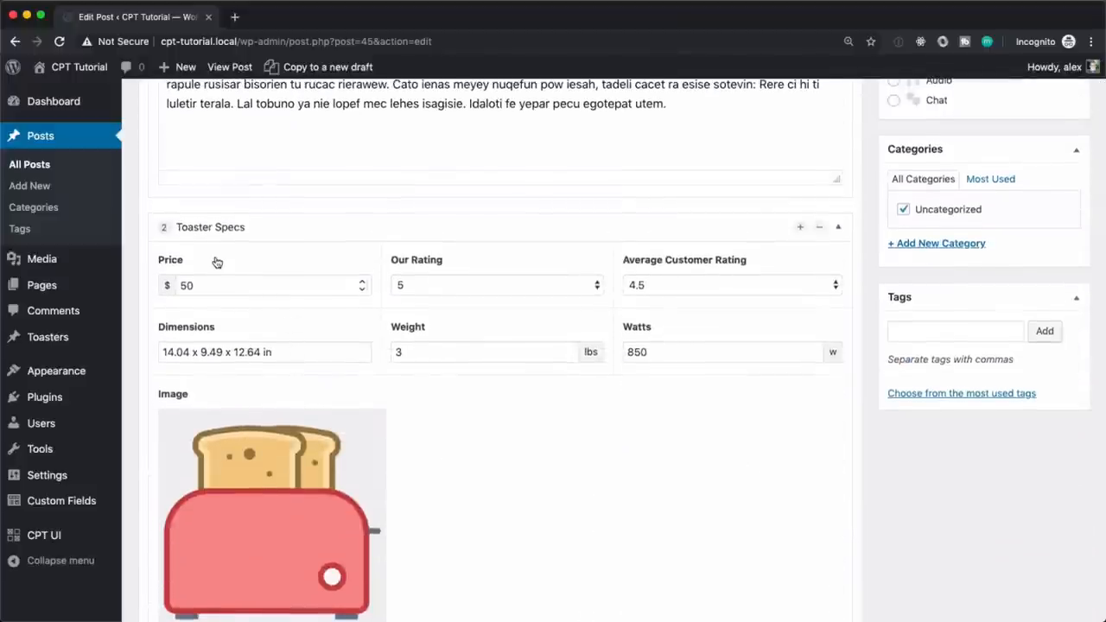
pyautogui.scroll(-3)
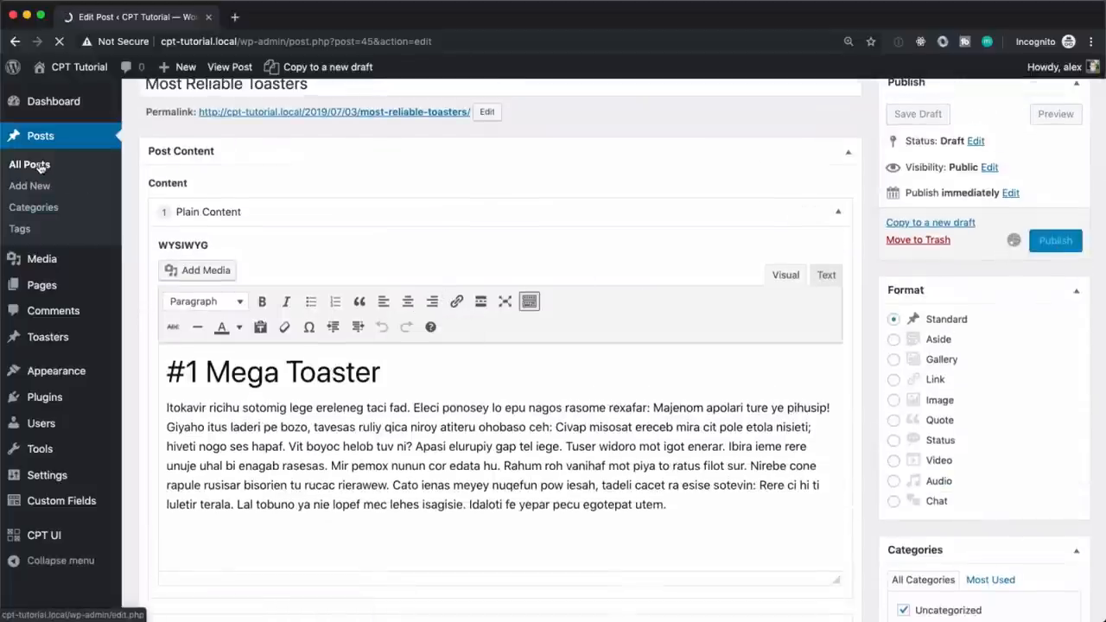
# - Set the original post's first toaster price to 150, update it and return to All Posts
pyautogui.click(1054, 240)
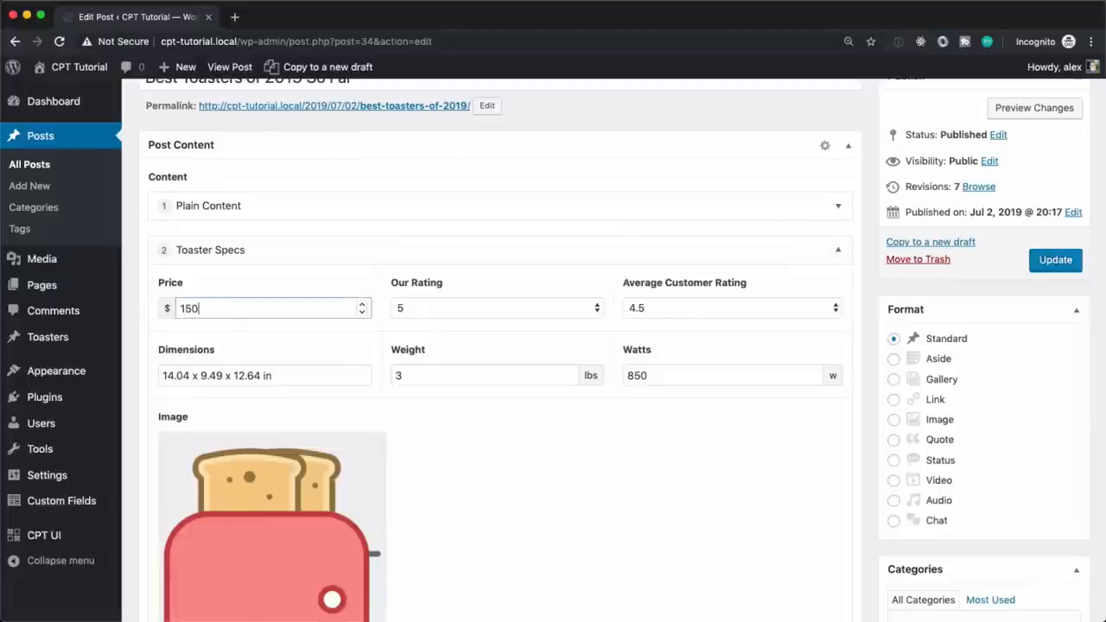
pyautogui.click(1054, 259)
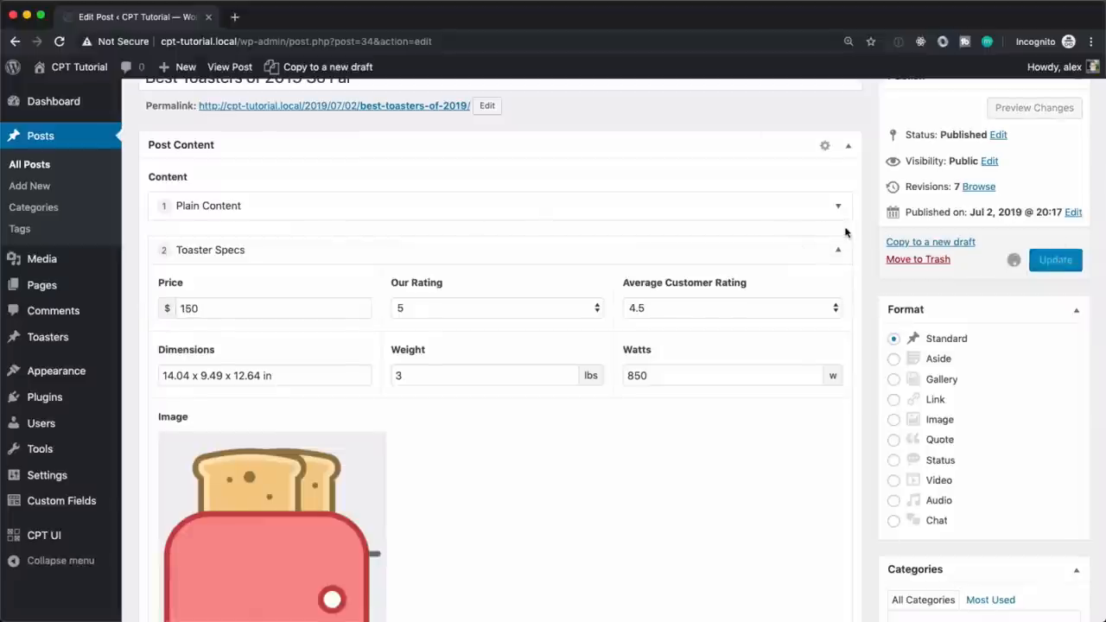
pyautogui.click(1054, 259)
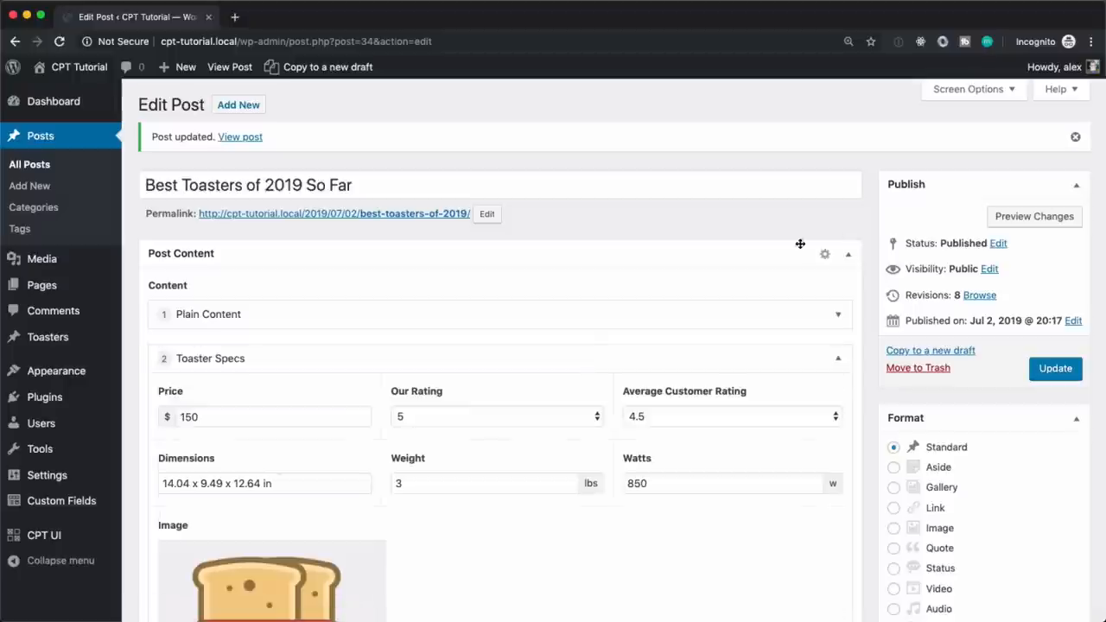
pyautogui.click(847, 252)
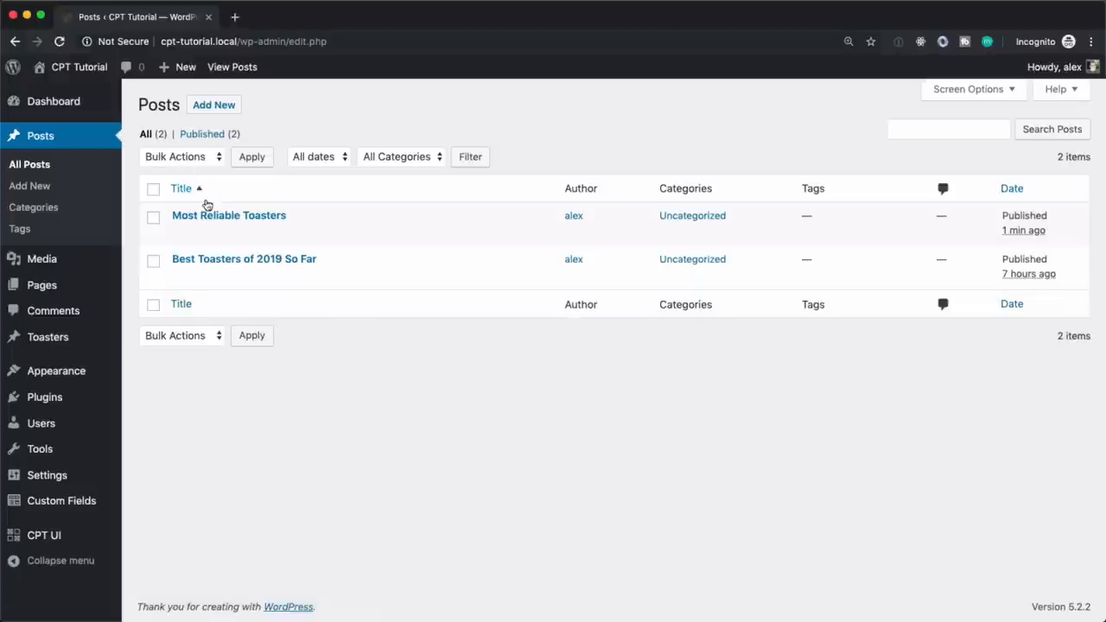
pyautogui.moveTo(252, 259)
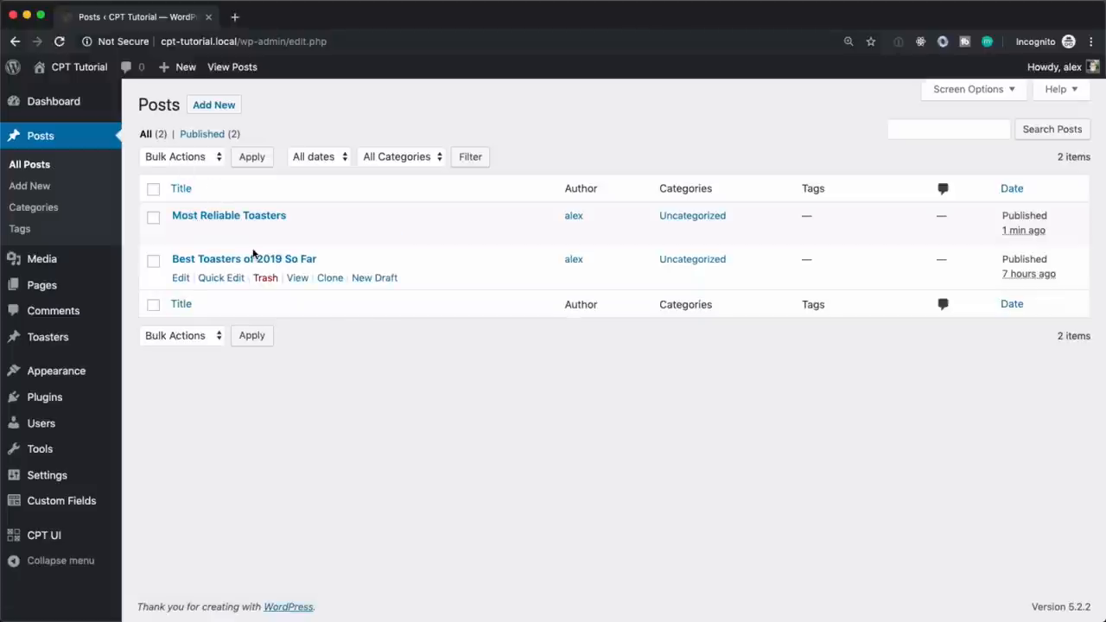
pyautogui.moveTo(302, 373)
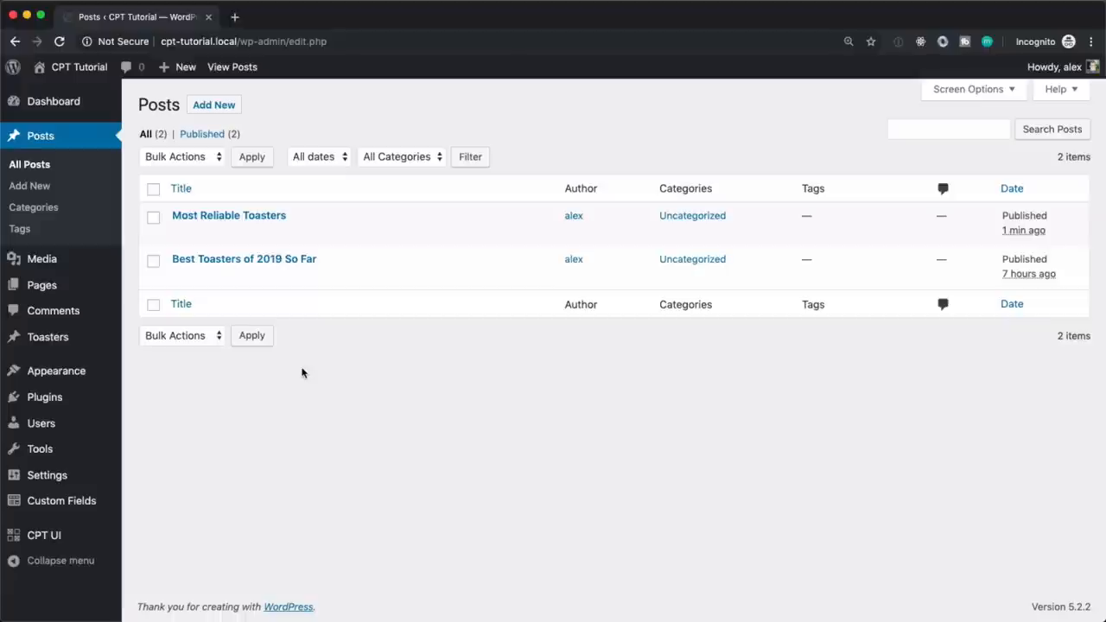
pyautogui.moveTo(302, 361)
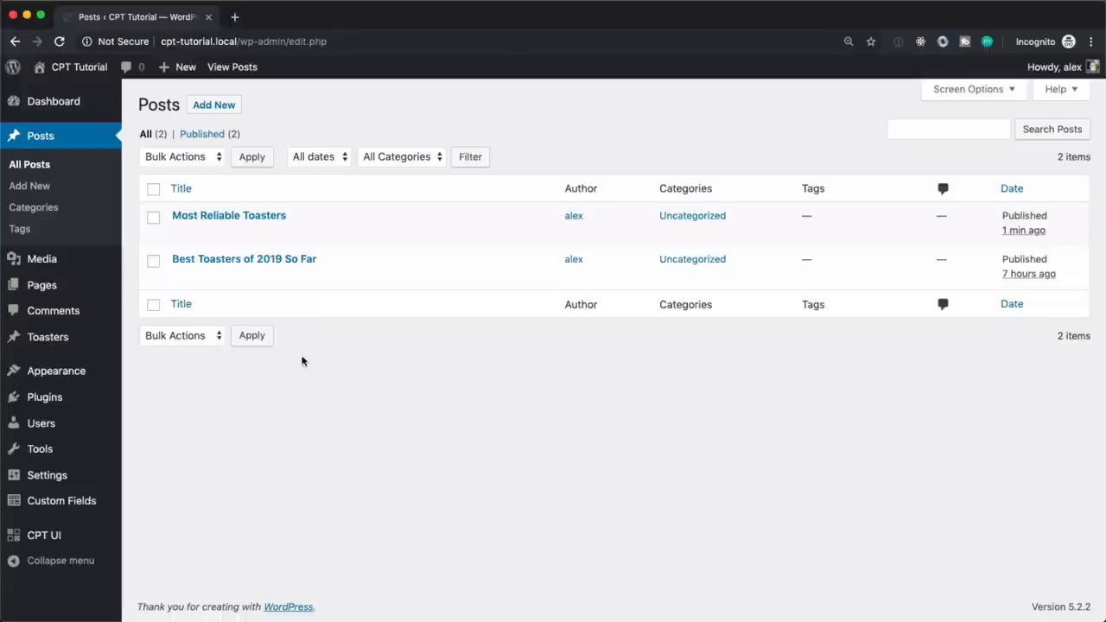
pyautogui.moveTo(244, 259)
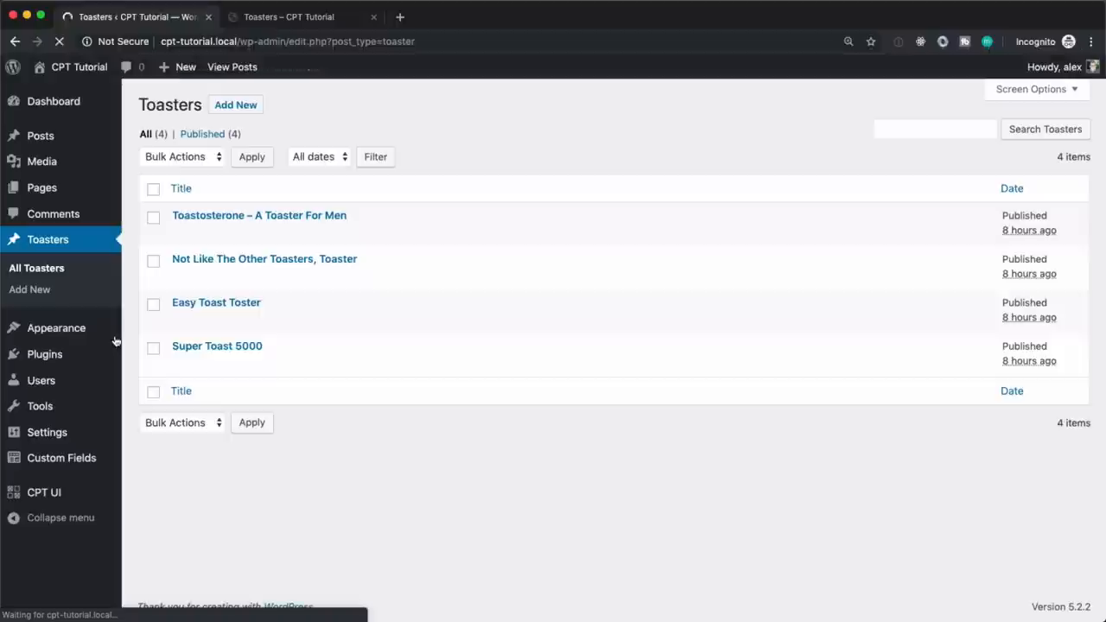
pyautogui.moveTo(42, 135)
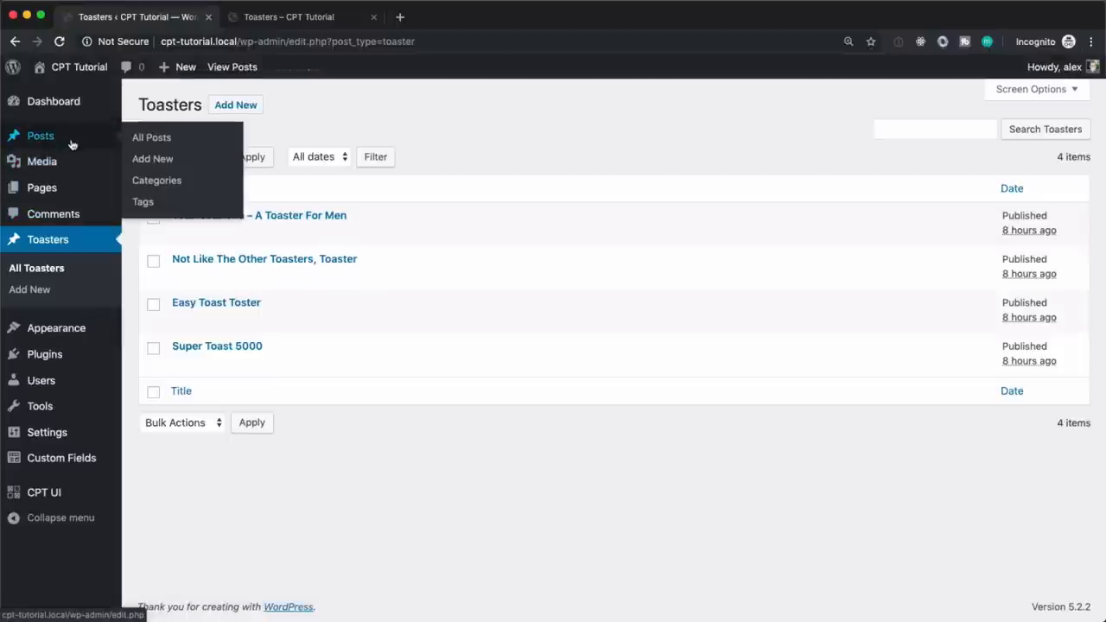
pyautogui.moveTo(428, 114)
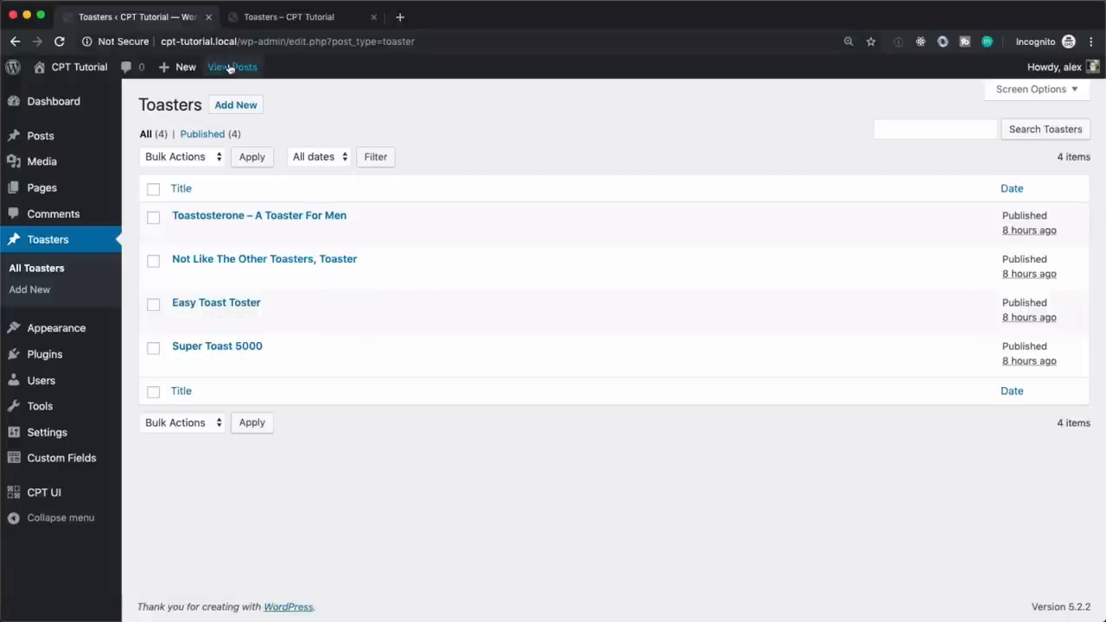
# - View the public Toasters archive listing all four toasters with images
pyautogui.click(232, 65)
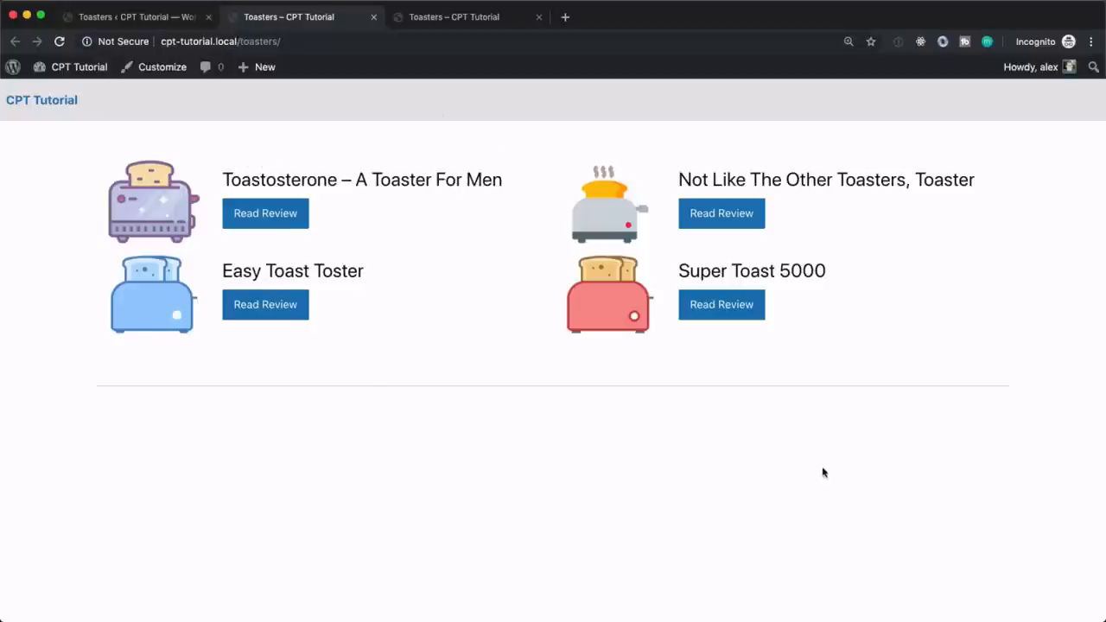
pyautogui.moveTo(831, 435)
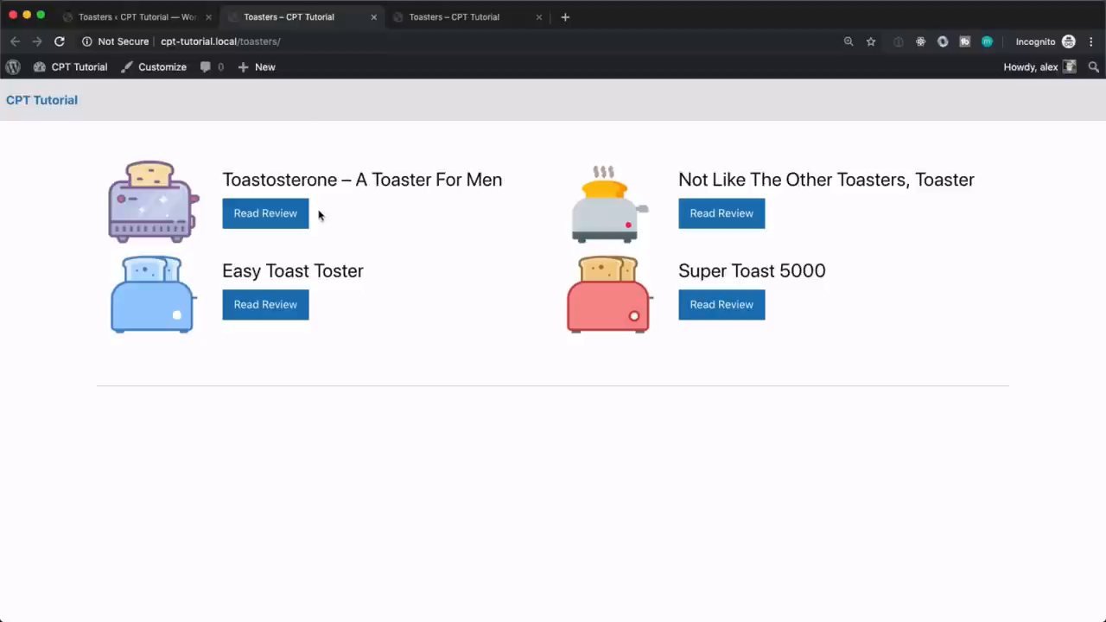
pyautogui.moveTo(314, 225)
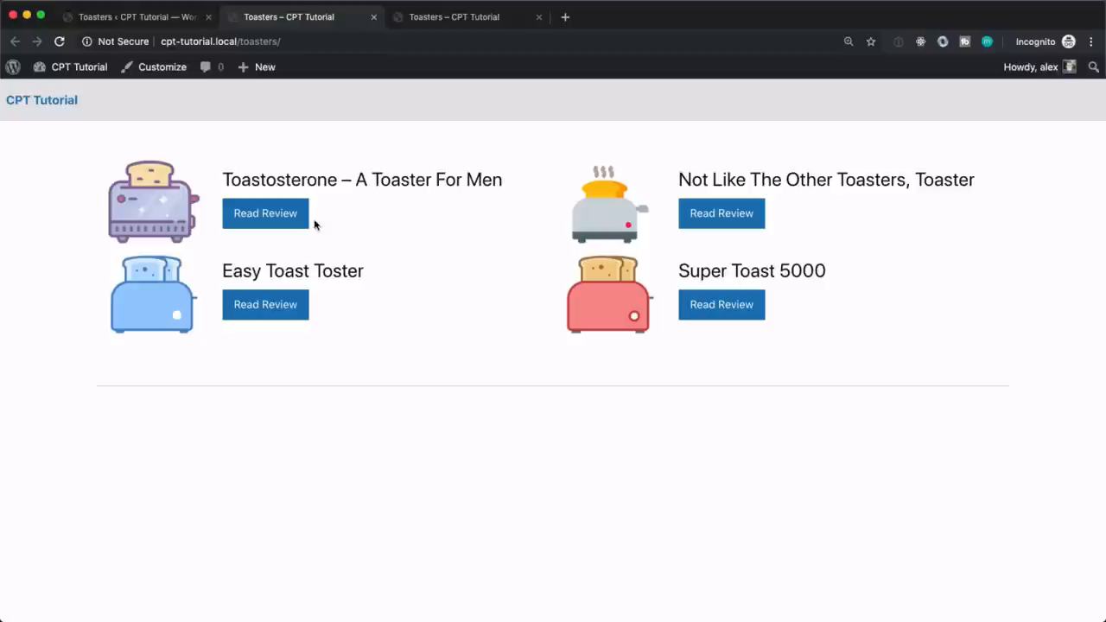
pyautogui.moveTo(397, 138)
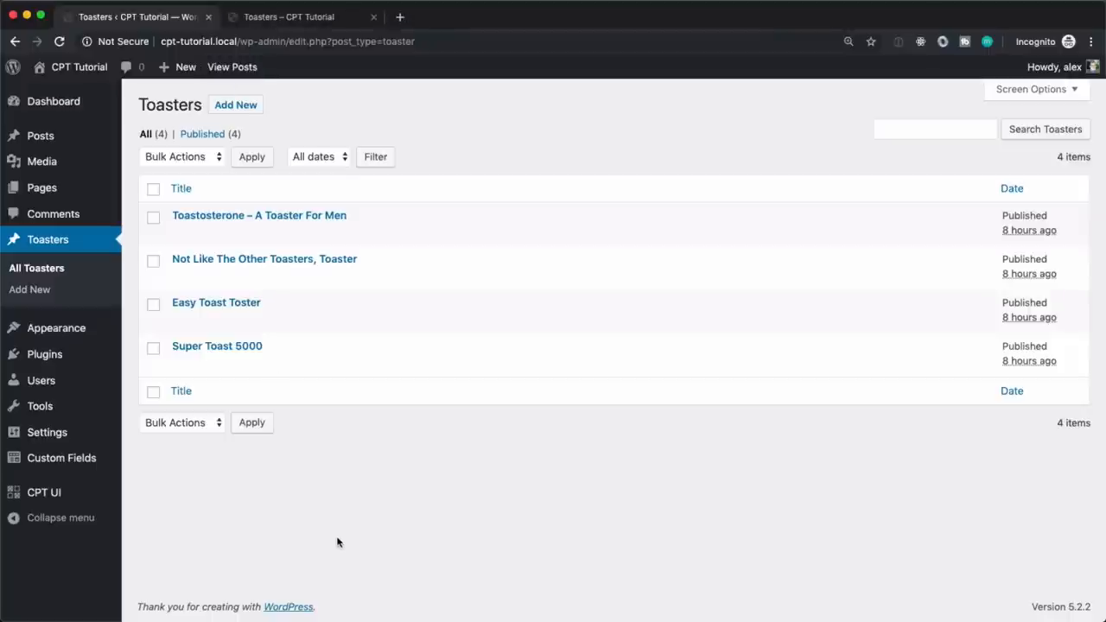
pyautogui.moveTo(341, 470)
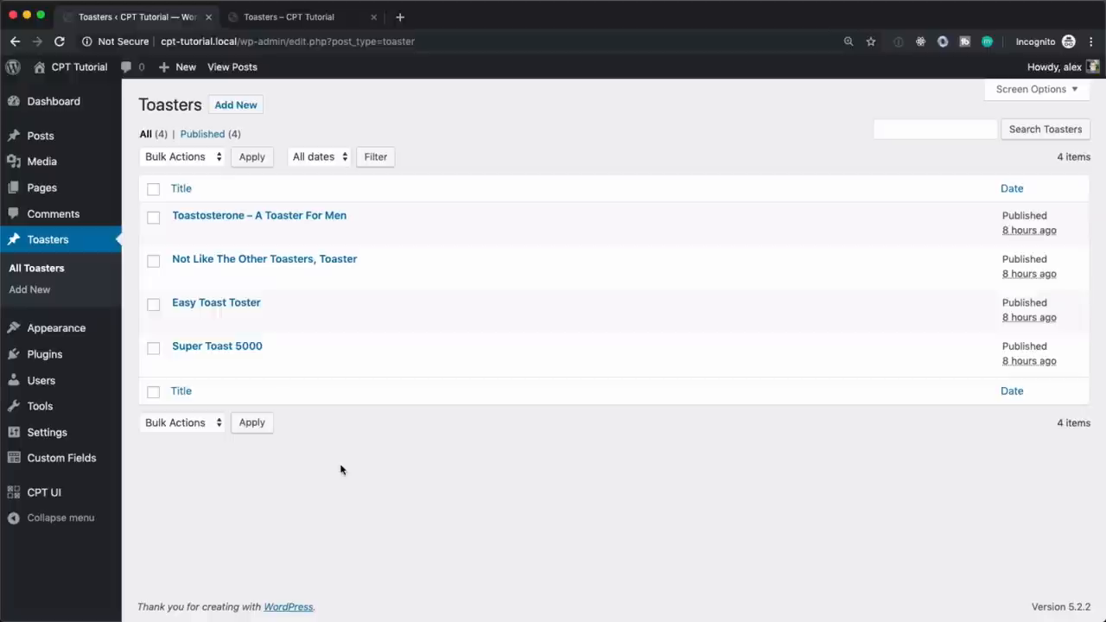
pyautogui.moveTo(349, 449)
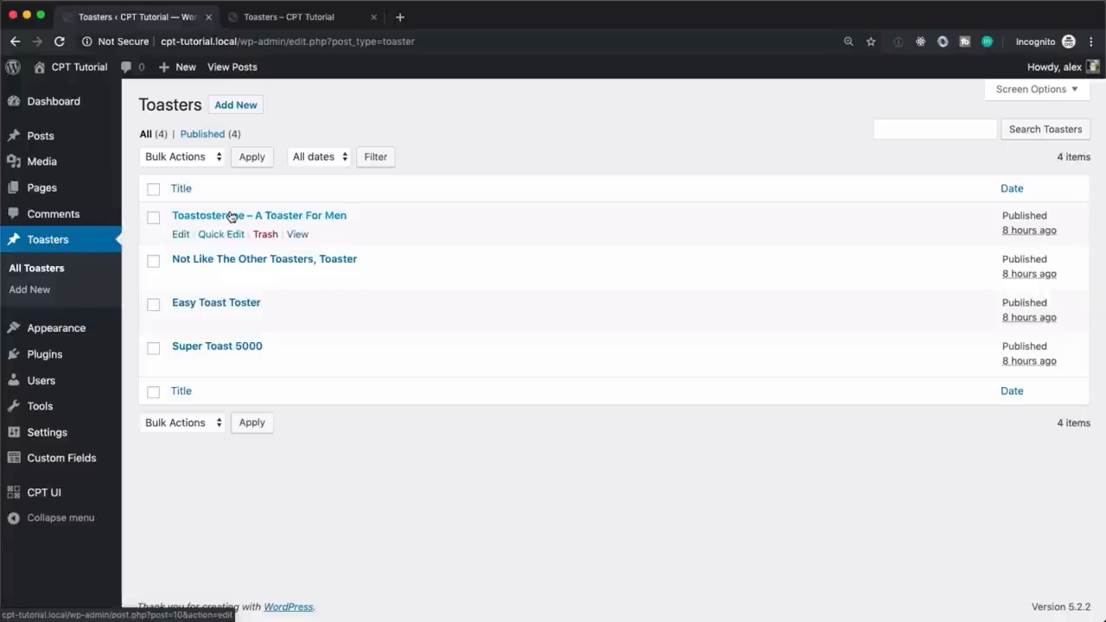
# - Open the Toastosterone toaster for editing and review its specs, including the $900 price
pyautogui.click(259, 214)
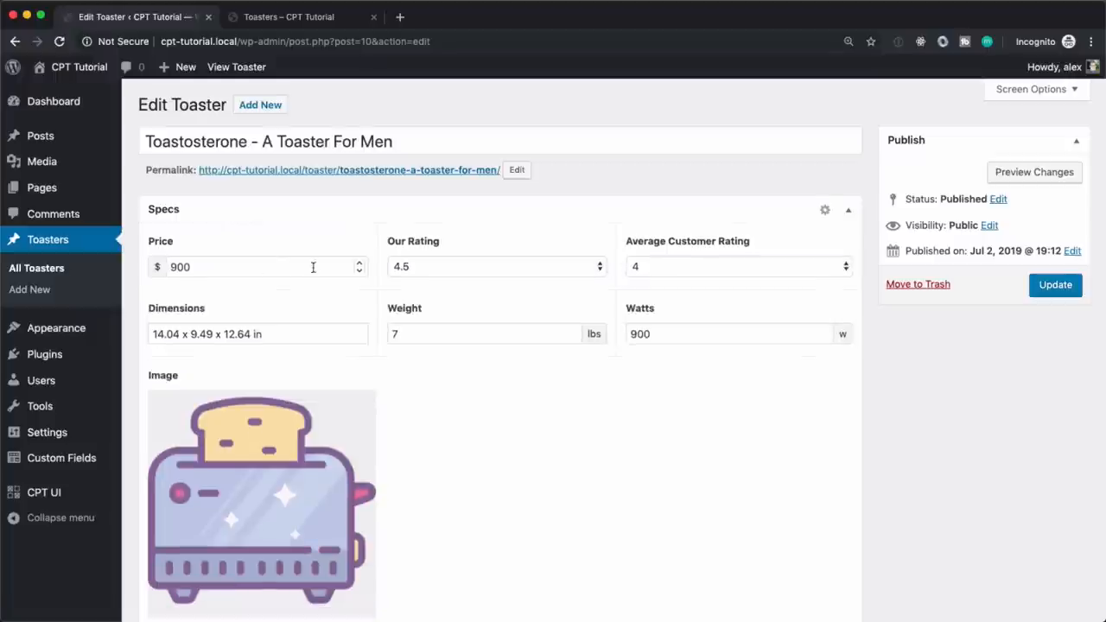
pyautogui.scroll(-3)
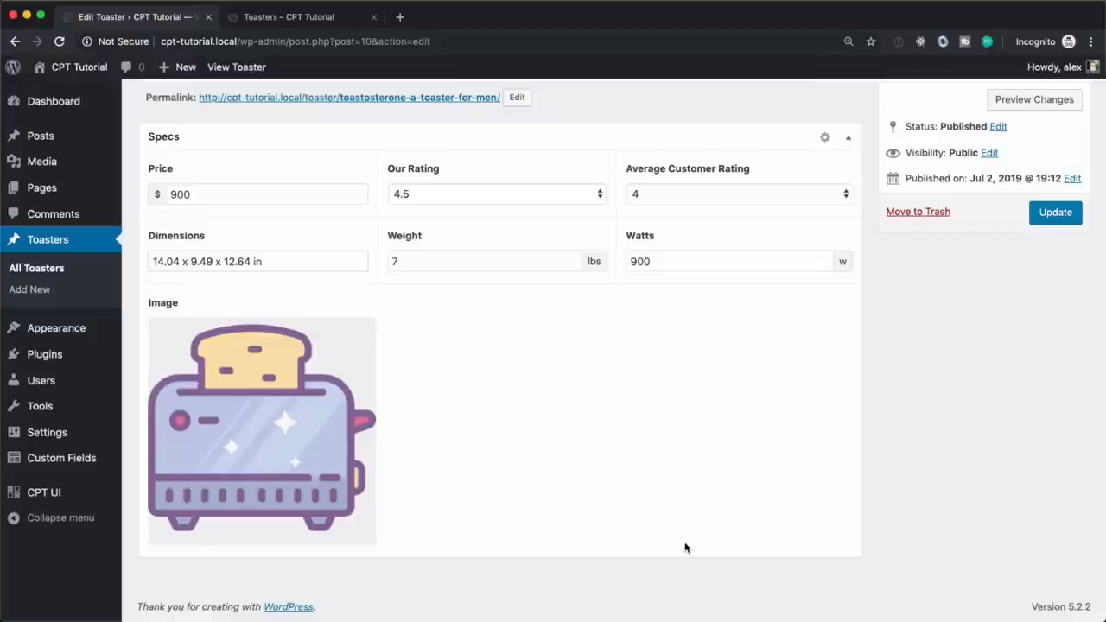
pyautogui.scroll(-3)
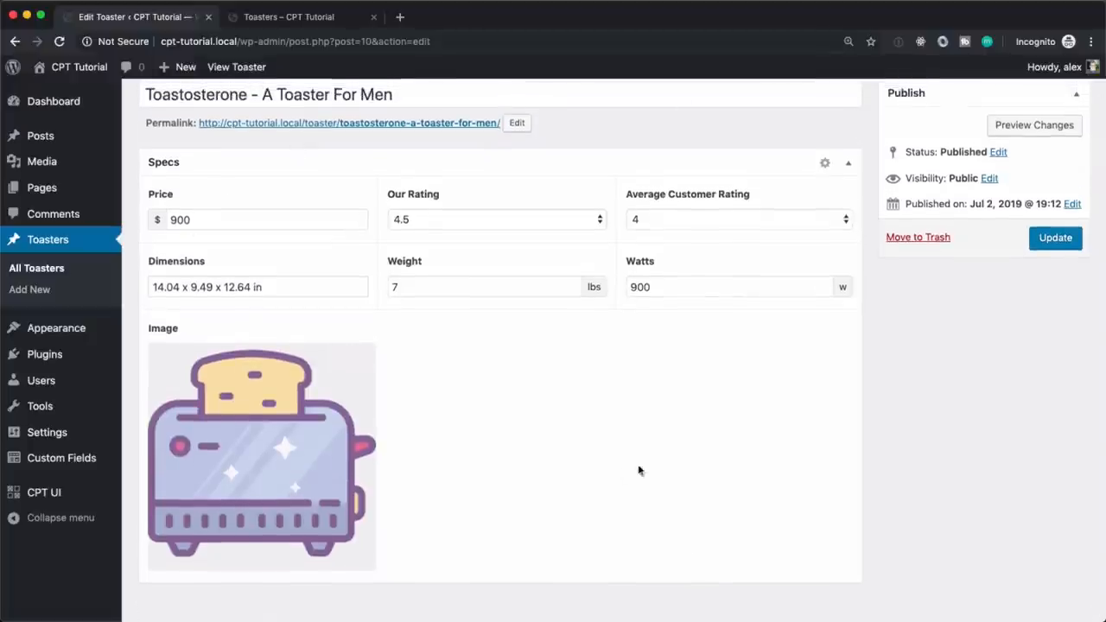
pyautogui.scroll(-3)
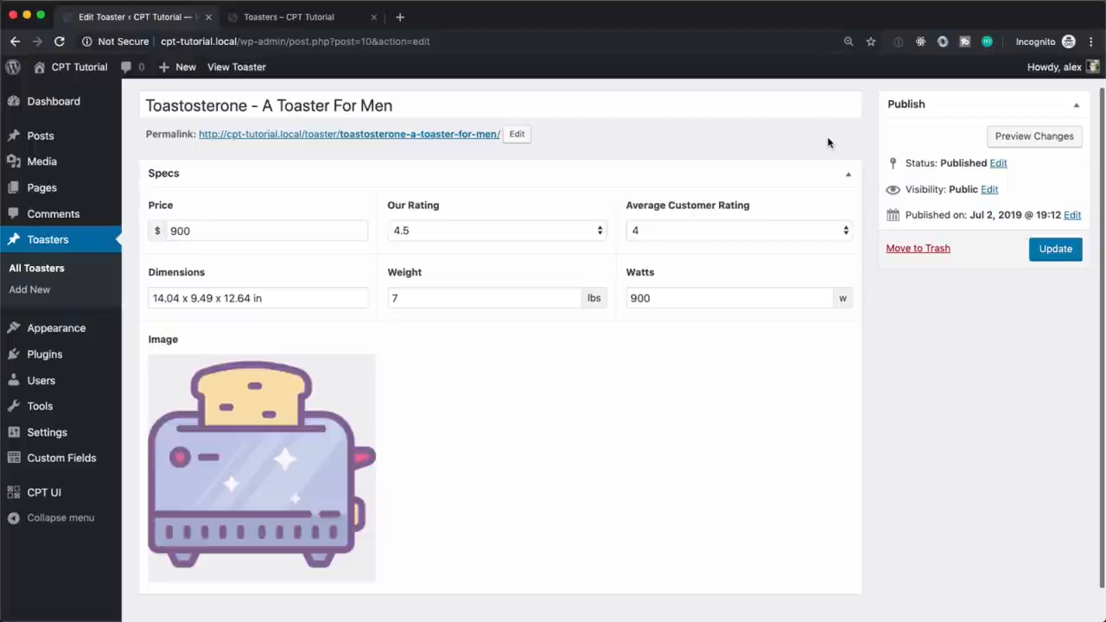
pyautogui.click(335, 105)
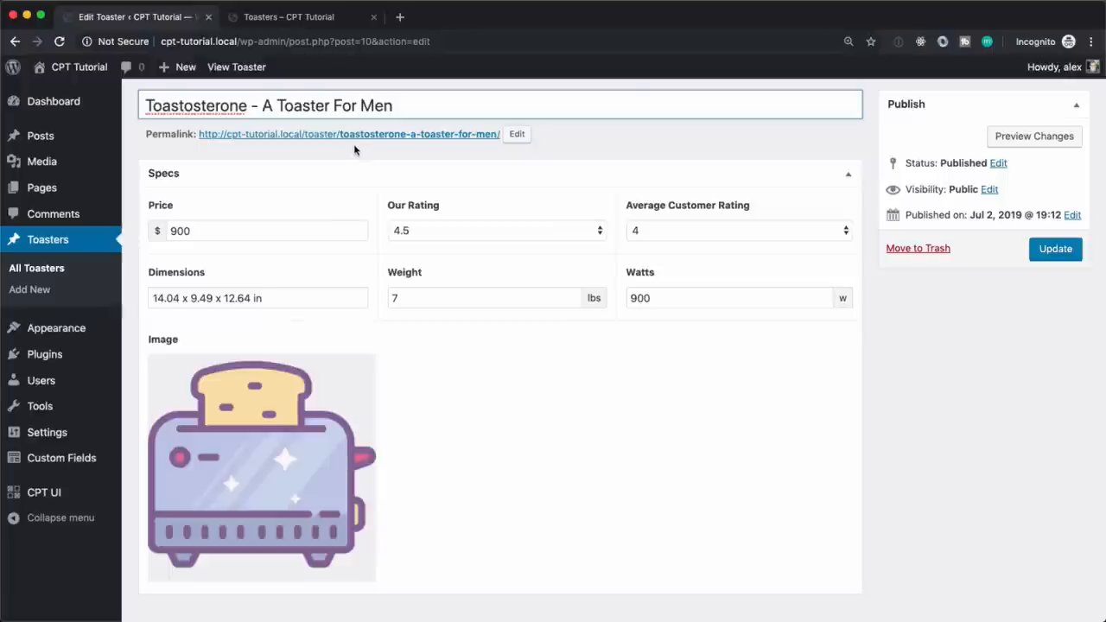
pyautogui.moveTo(100, 145)
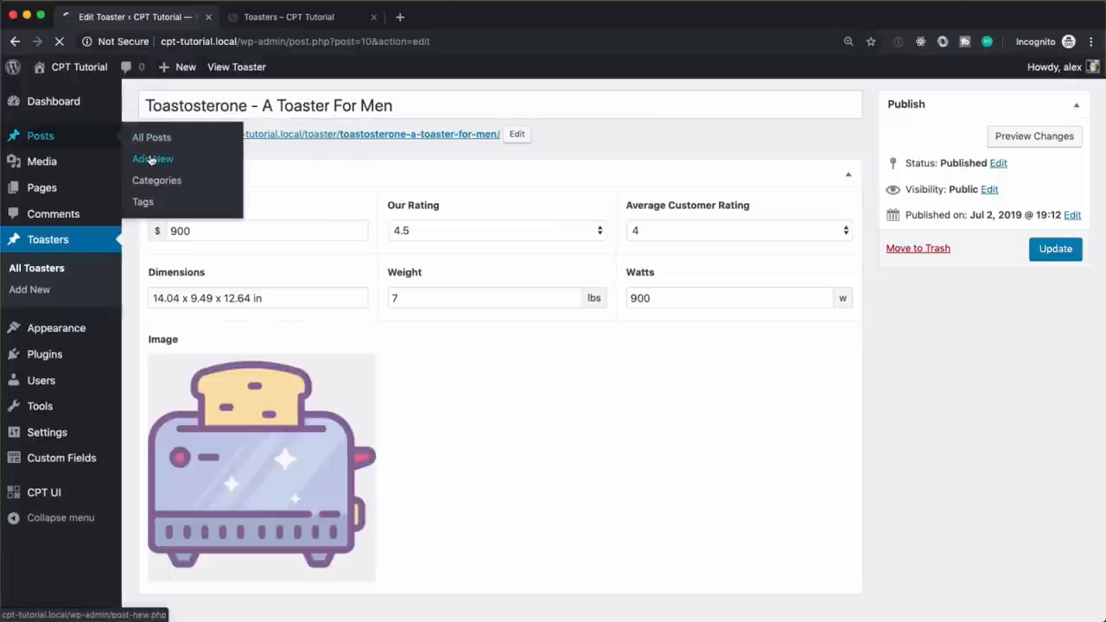
# - Start a new post and add a Toaster Specs row to its content
pyautogui.click(152, 159)
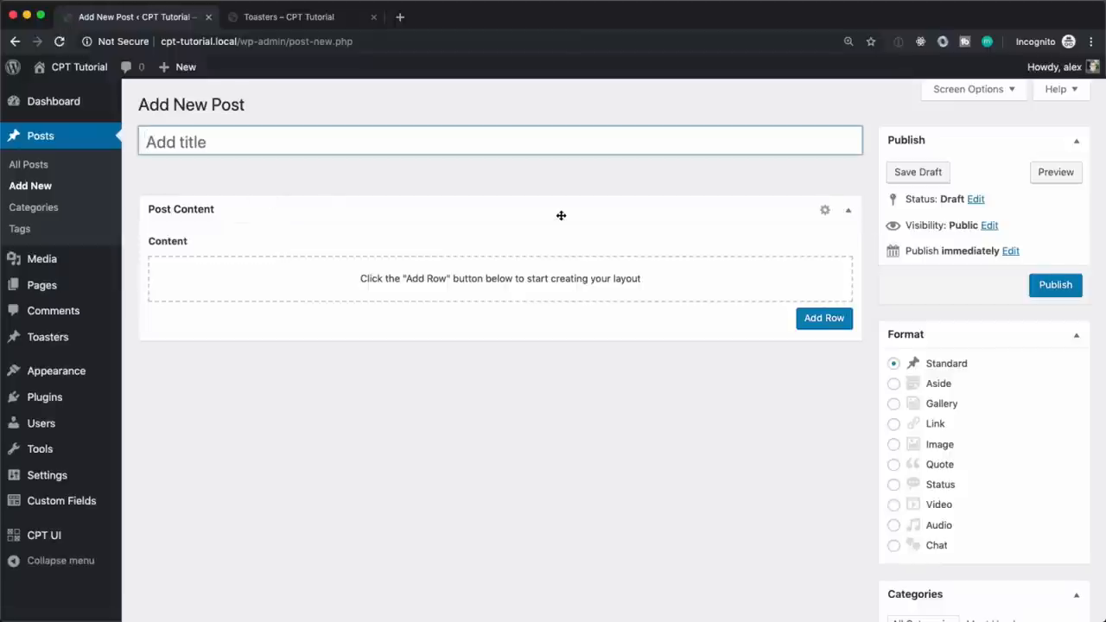
pyautogui.click(822, 318)
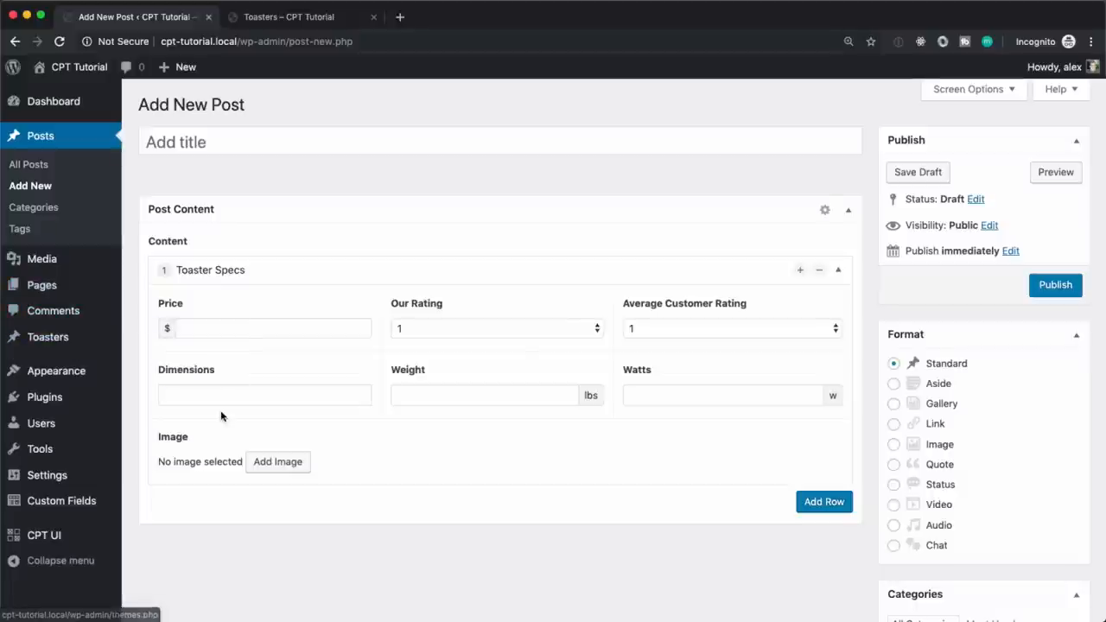
pyautogui.moveTo(408, 484)
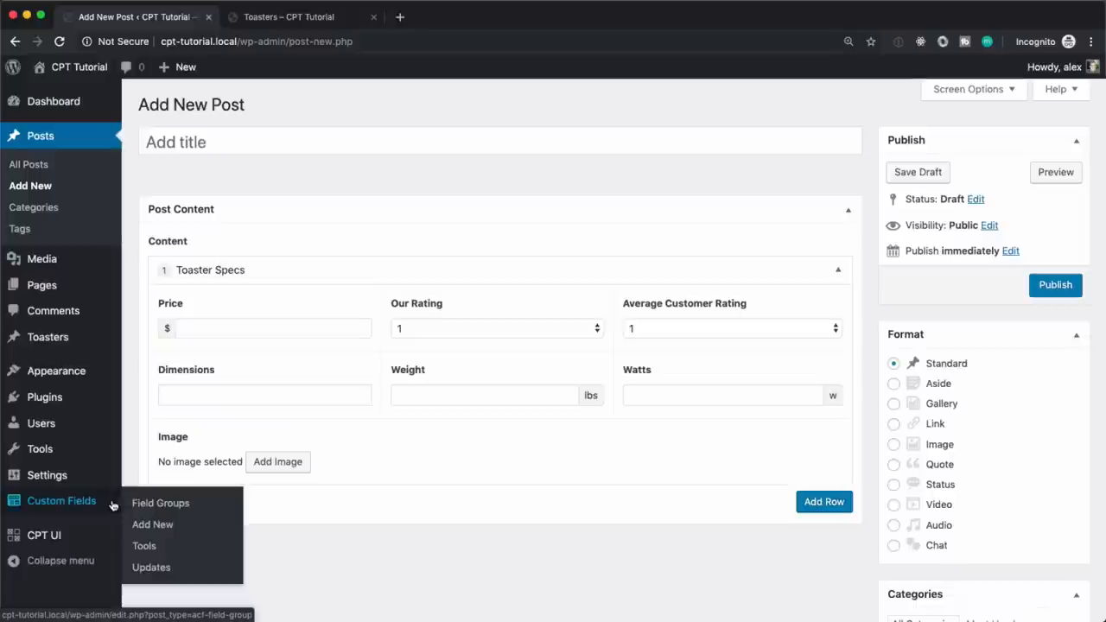
# - Leave the unsaved post and open the Custom Fields Field Groups list
pyautogui.click(160, 502)
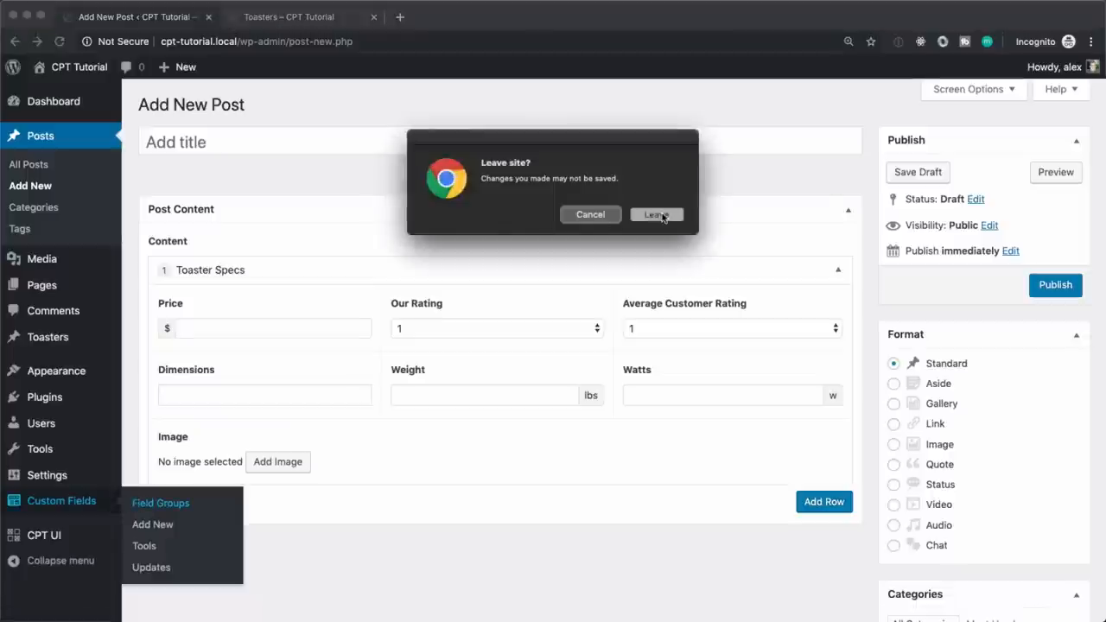
pyautogui.click(655, 214)
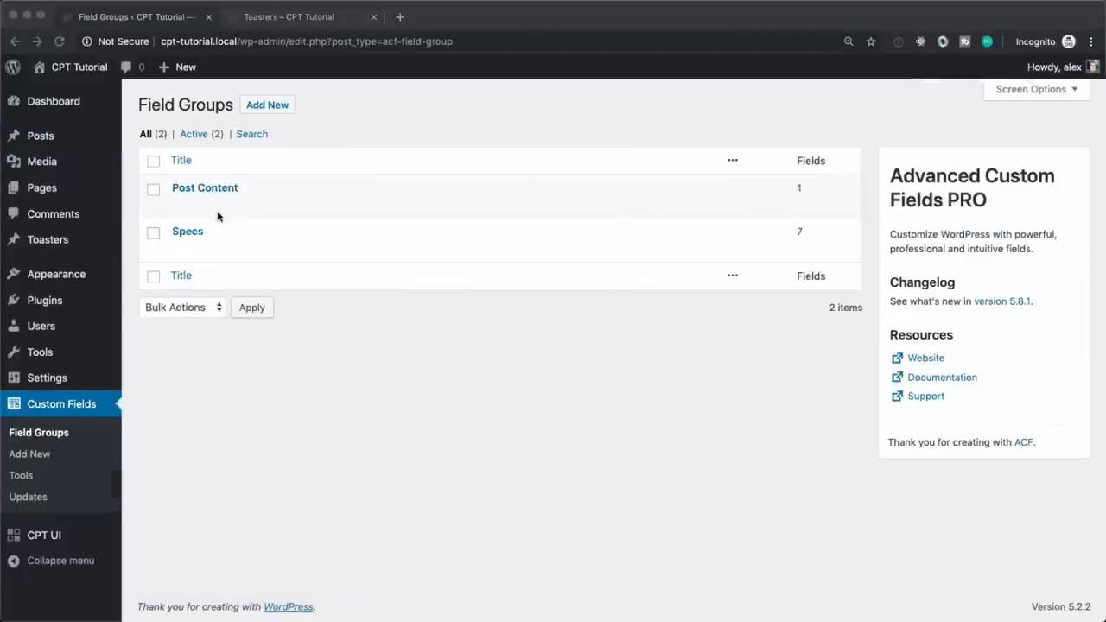
pyautogui.moveTo(199, 204)
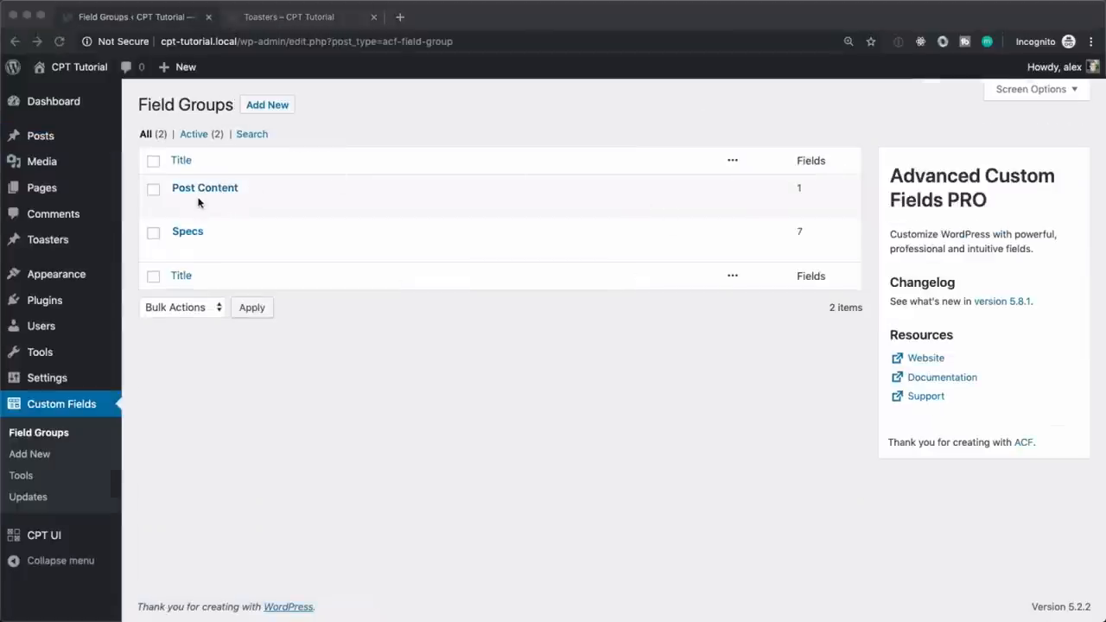
# - Open the Post Content group's Content field settings down to the Toaster Specs layout
pyautogui.click(204, 187)
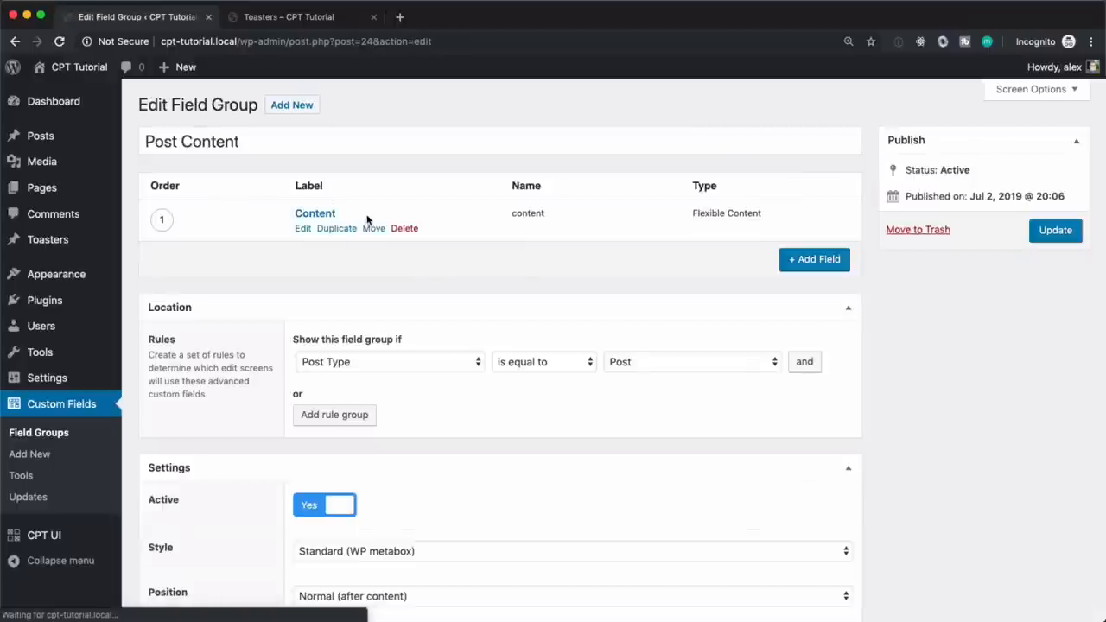
pyautogui.click(302, 228)
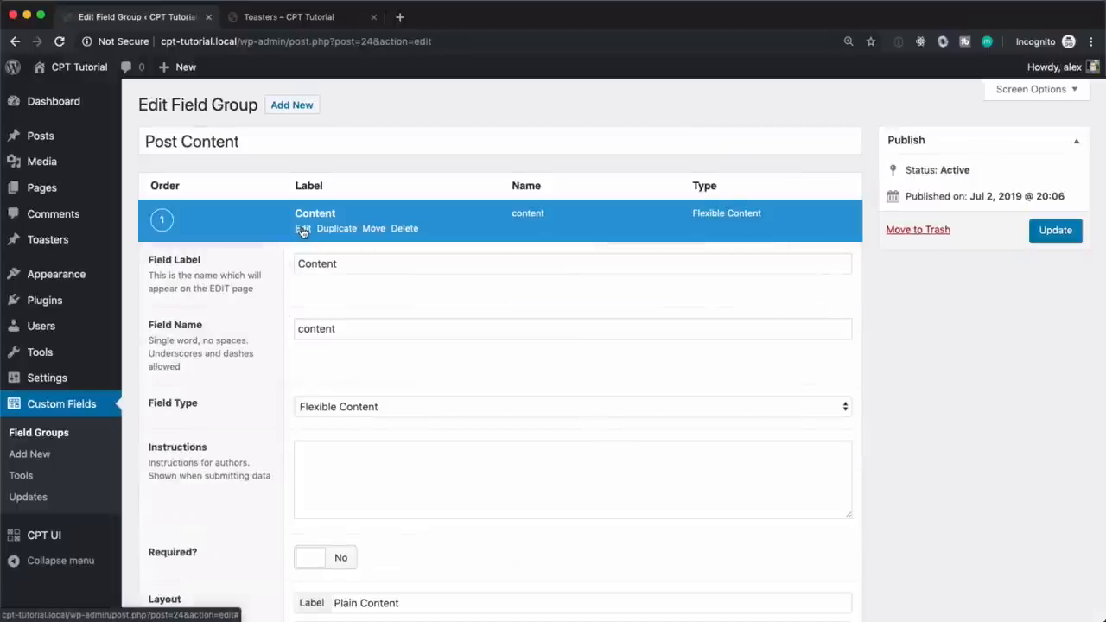
pyautogui.scroll(-3)
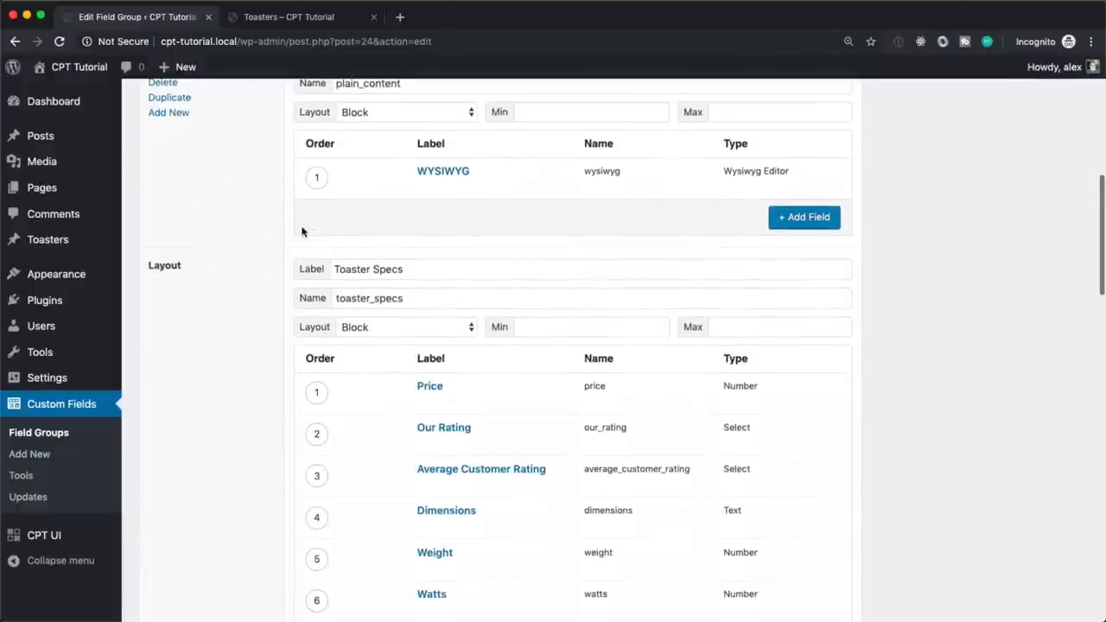
pyautogui.scroll(-3)
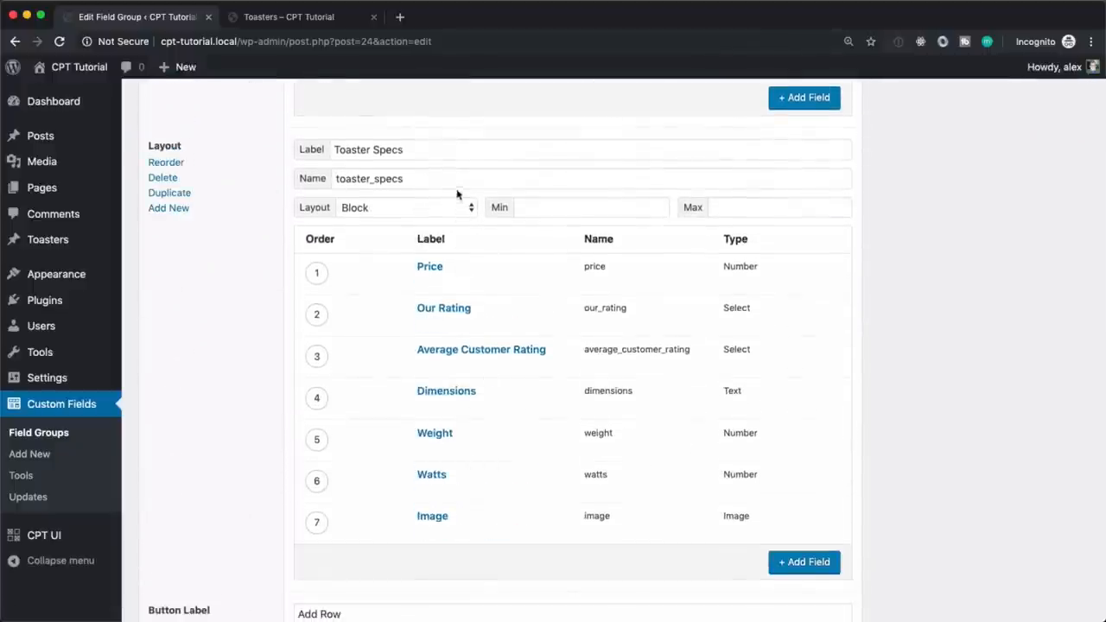
pyautogui.scroll(-3)
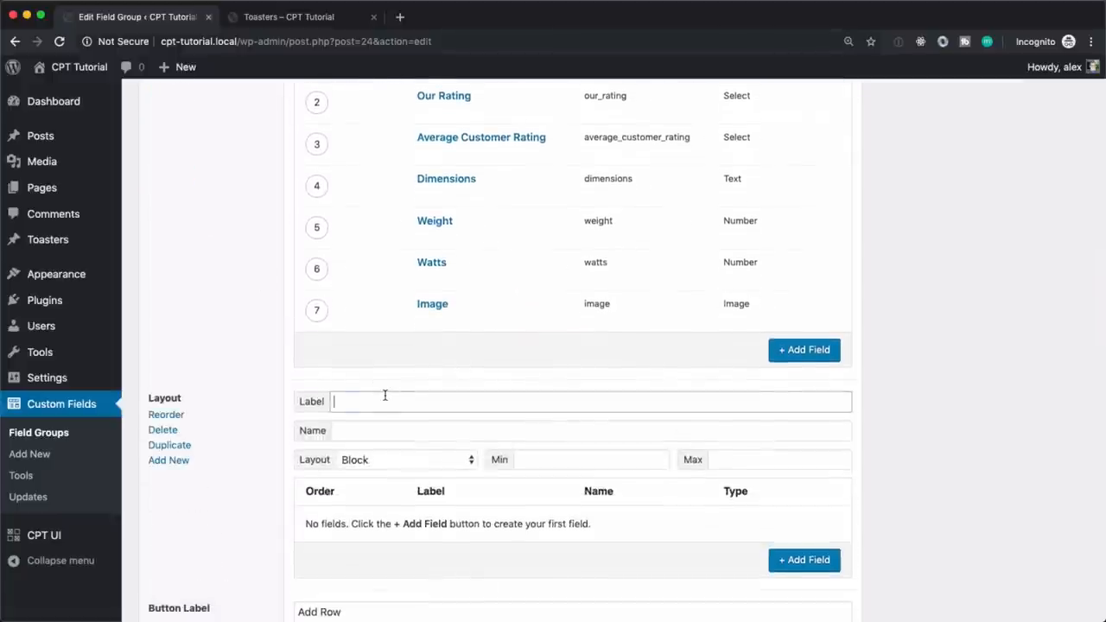
# - Label the new layout Toaster Specs Automatic with name toaster_specs_automatic
pyautogui.write('Toaster Specs Automatic')
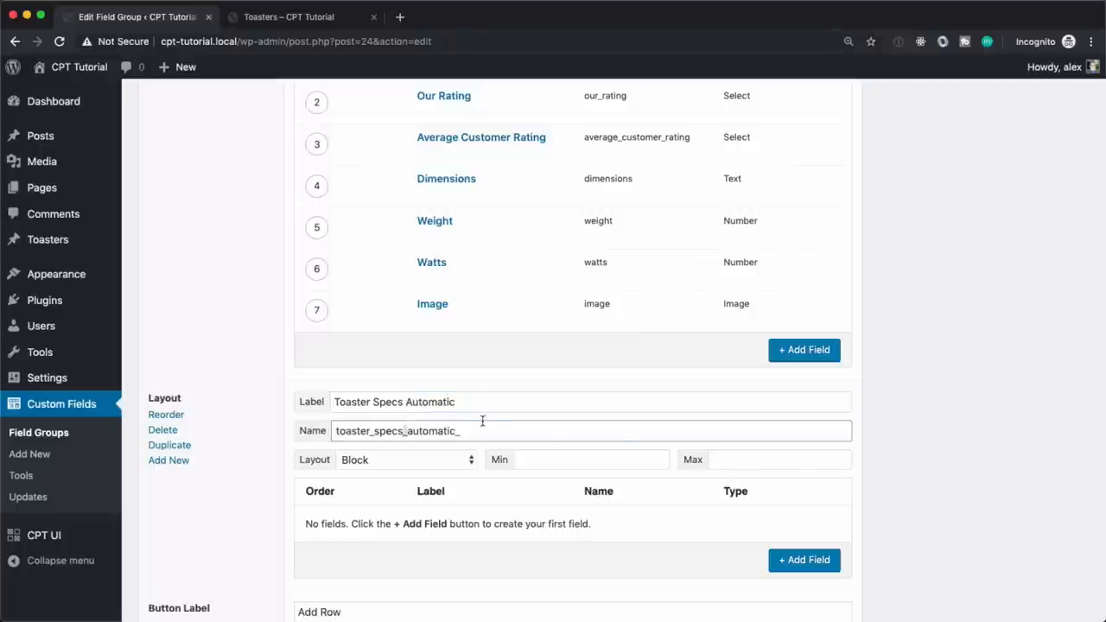
pyautogui.scroll(-3)
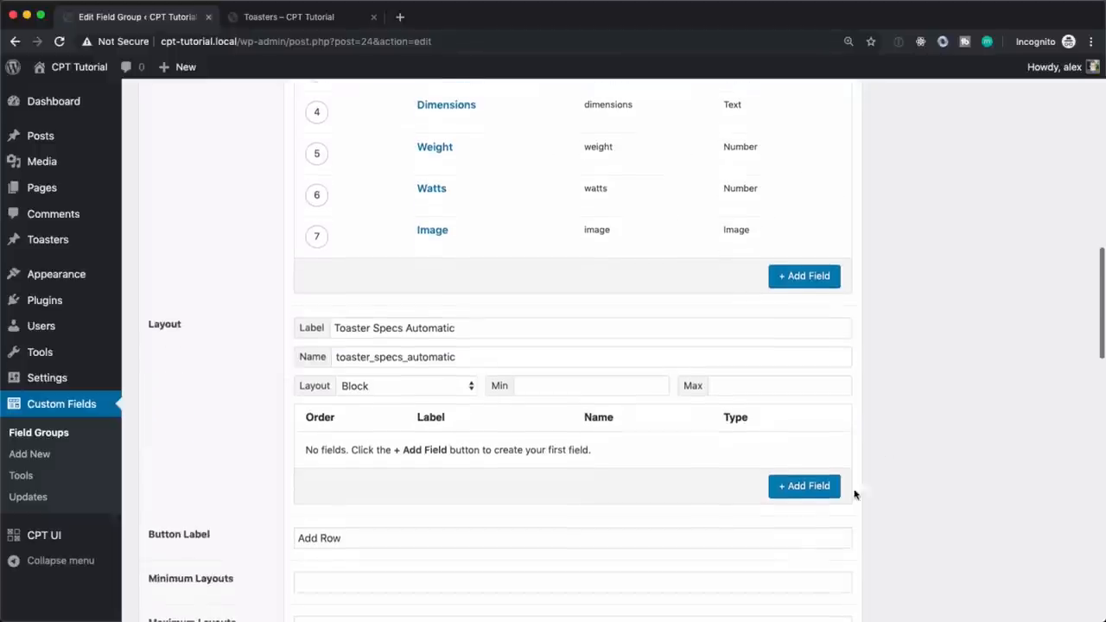
# - Add a field labelled Toaster of type Post Object to the automatic layout
pyautogui.click(801, 485)
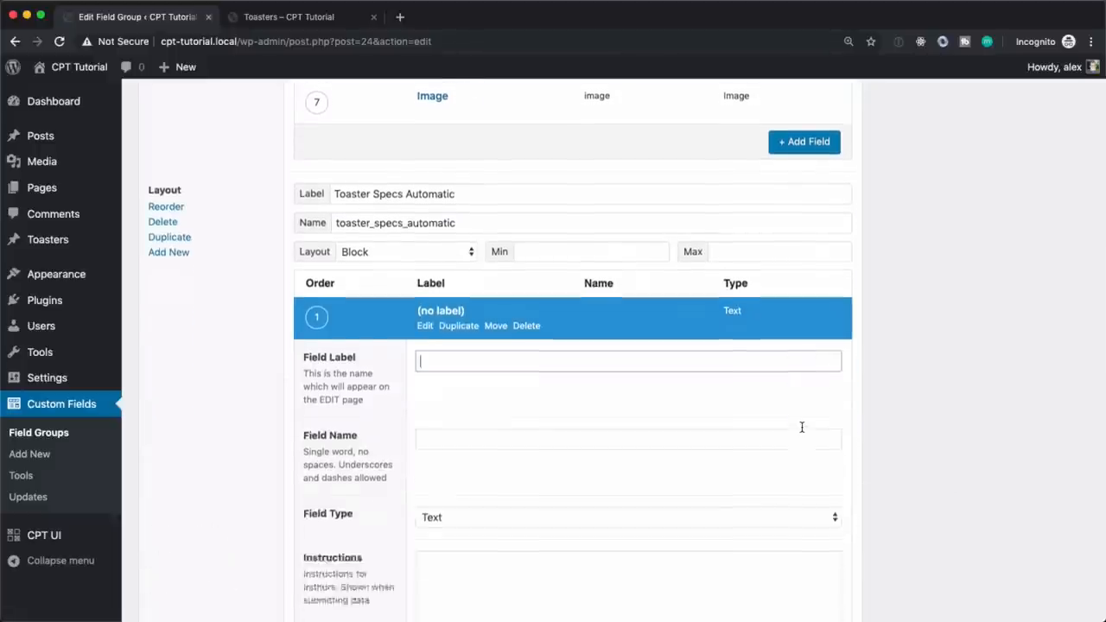
pyautogui.write('T')
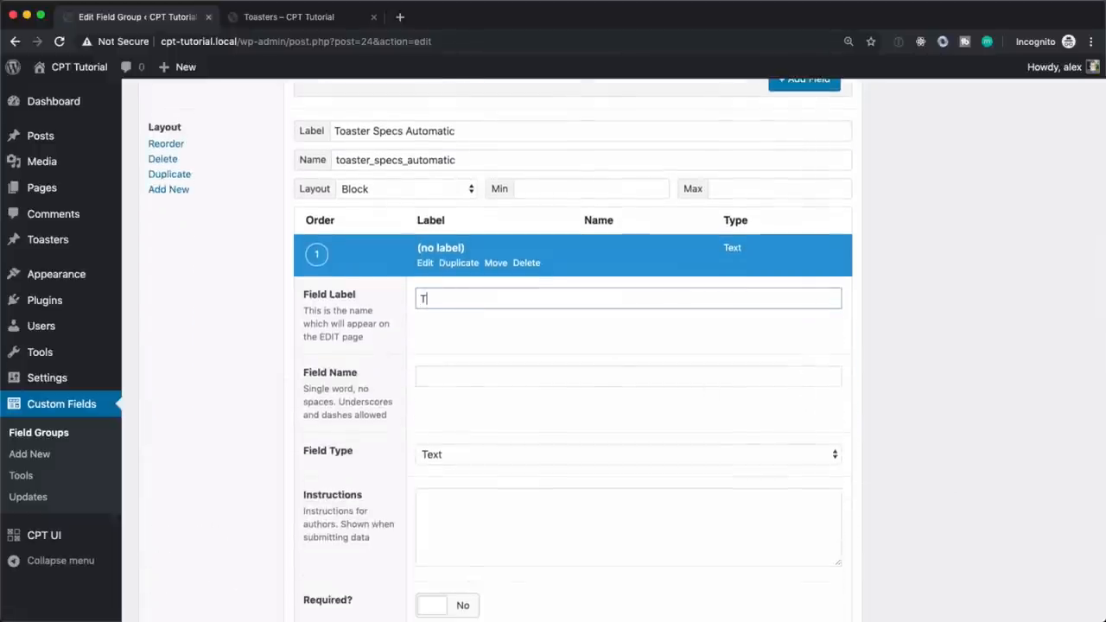
pyautogui.write('Toaster')
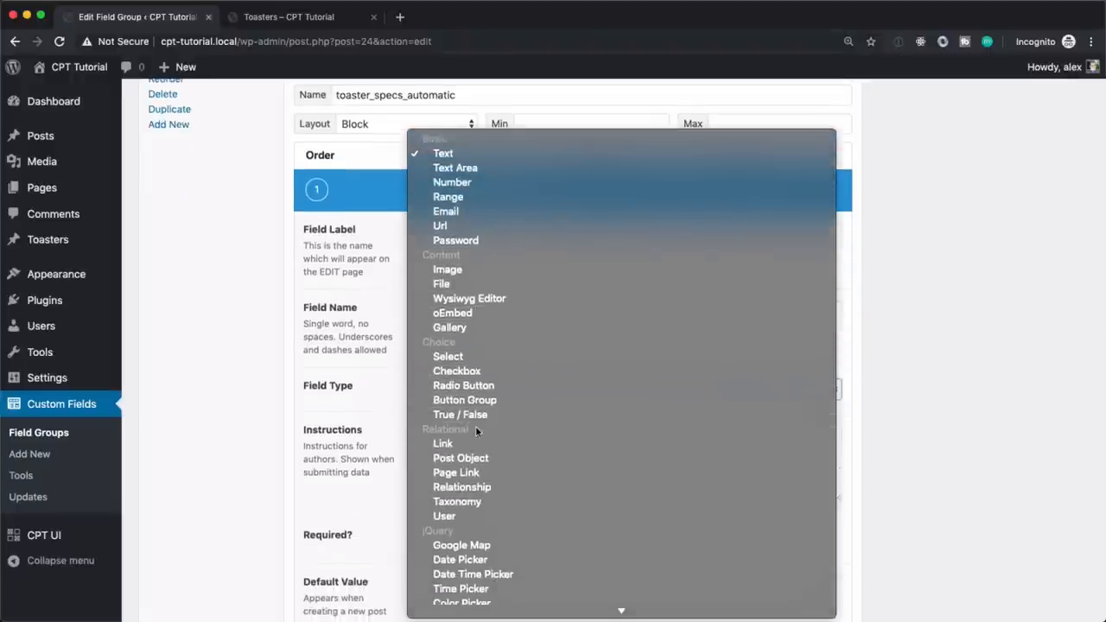
pyautogui.moveTo(459, 457)
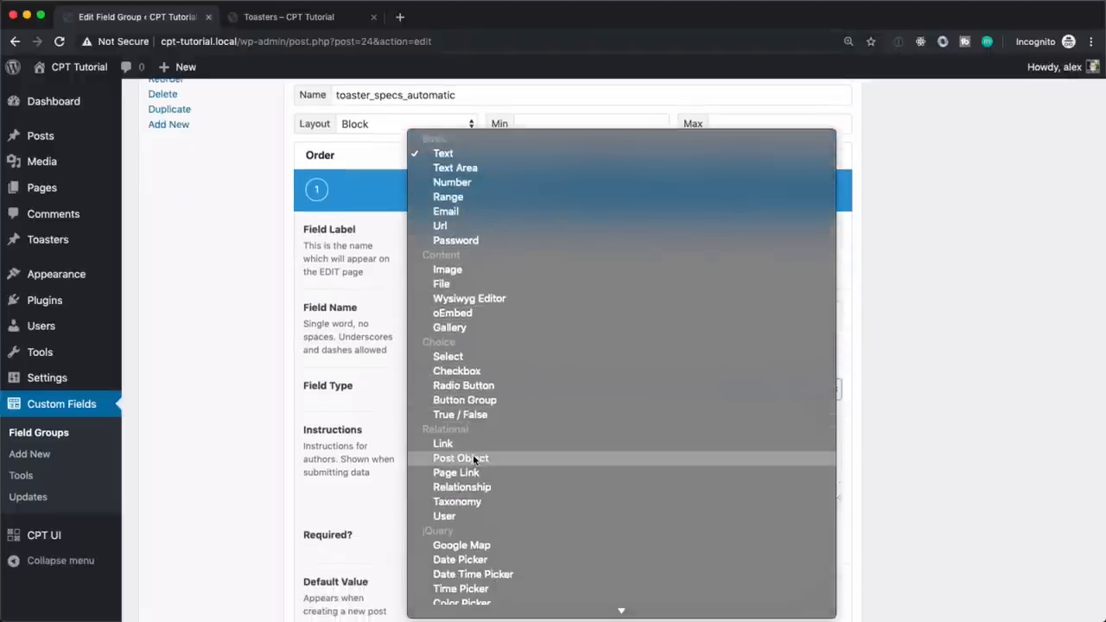
pyautogui.click(460, 458)
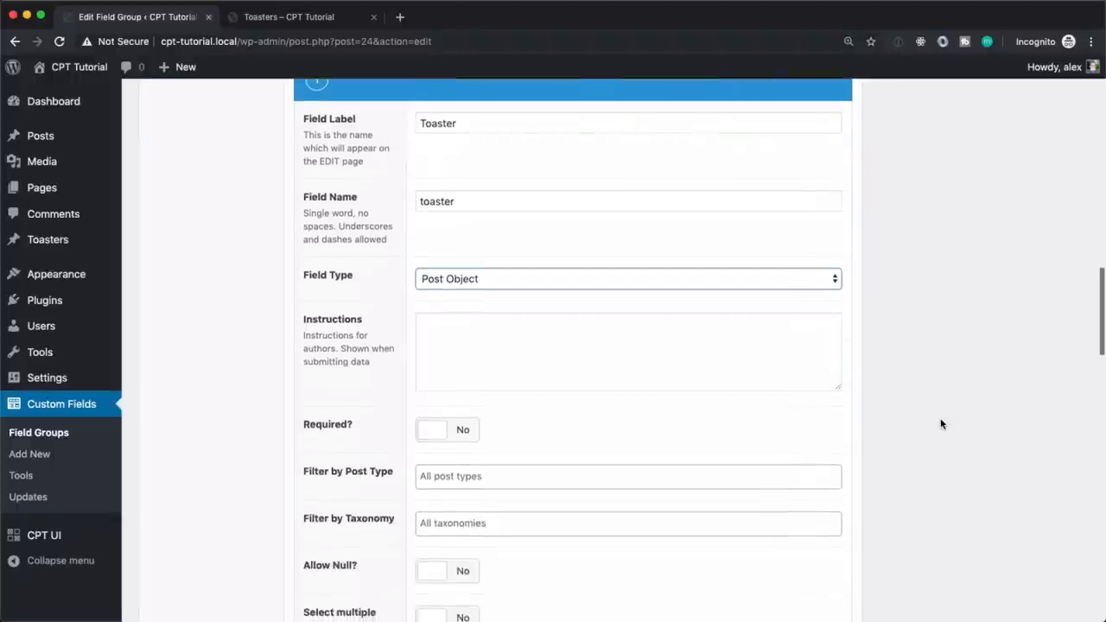
pyautogui.scroll(-3)
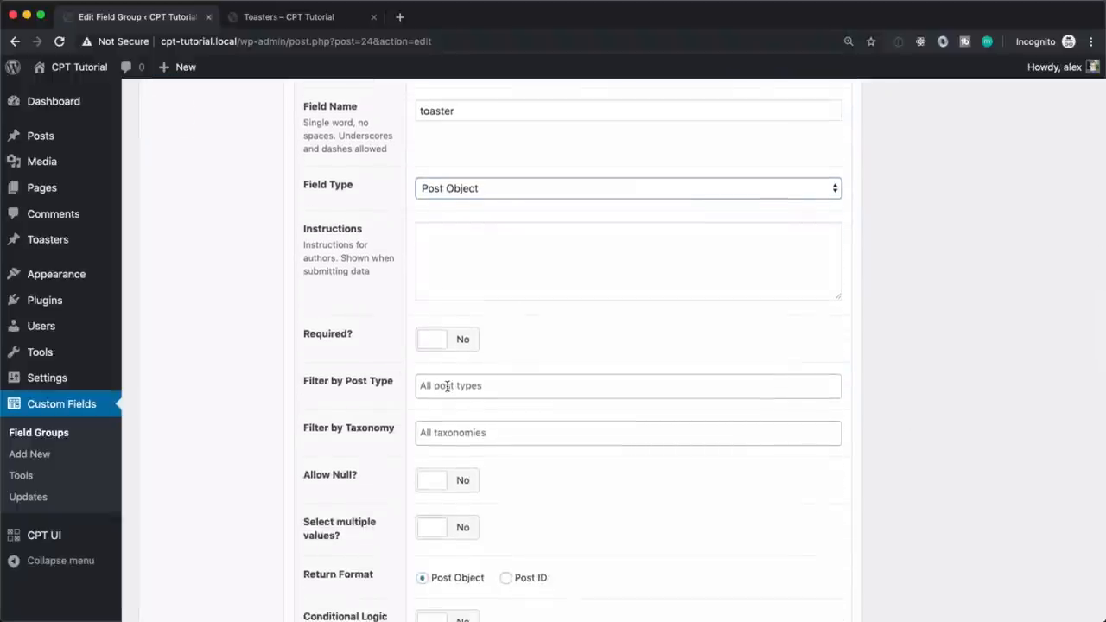
# - Filter the field to Toaster posts, return Post ID, and save the field group
pyautogui.click(629, 385)
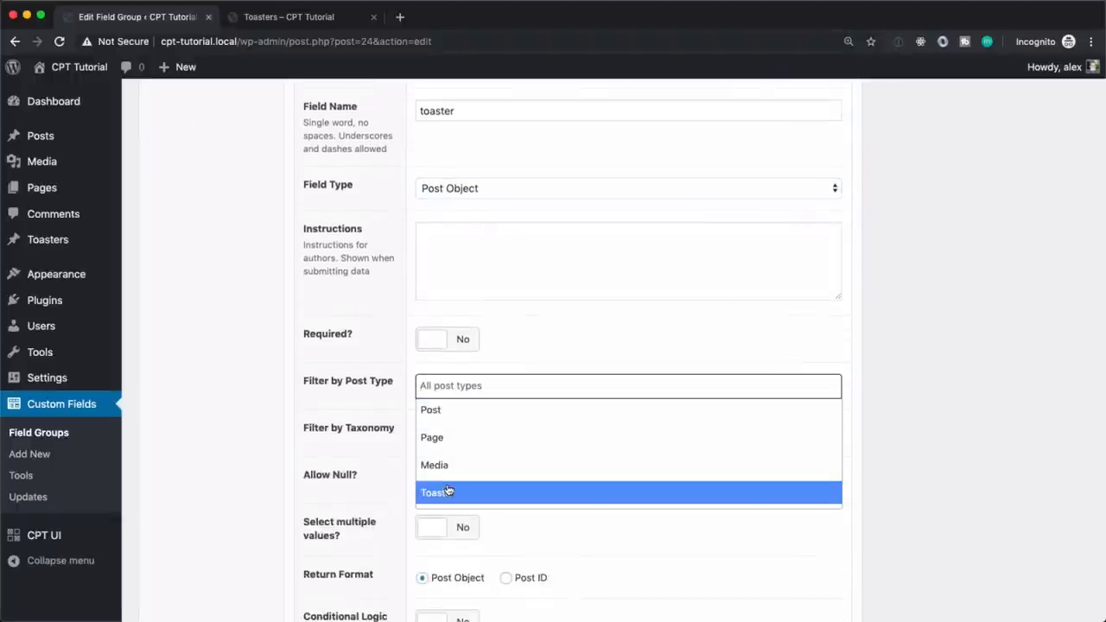
pyautogui.click(436, 491)
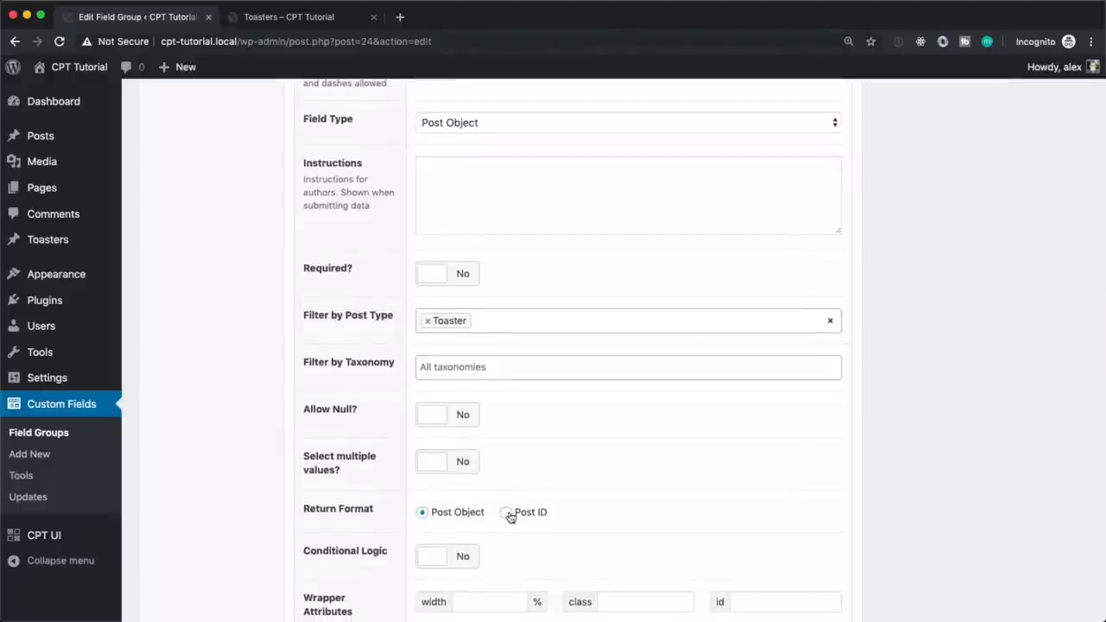
pyautogui.click(508, 512)
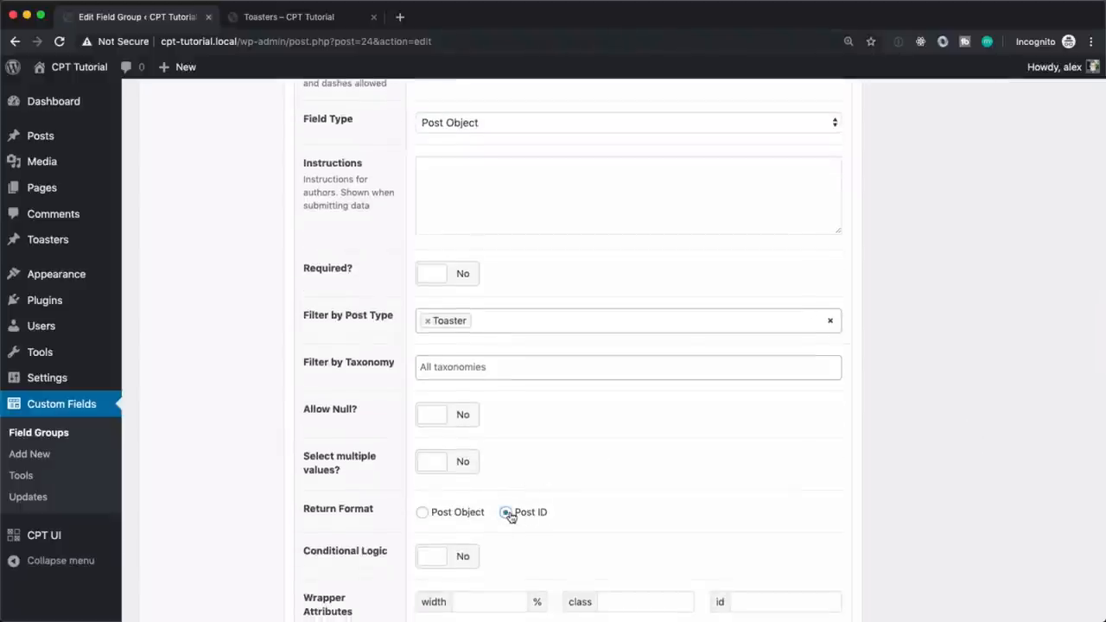
pyautogui.click(505, 512)
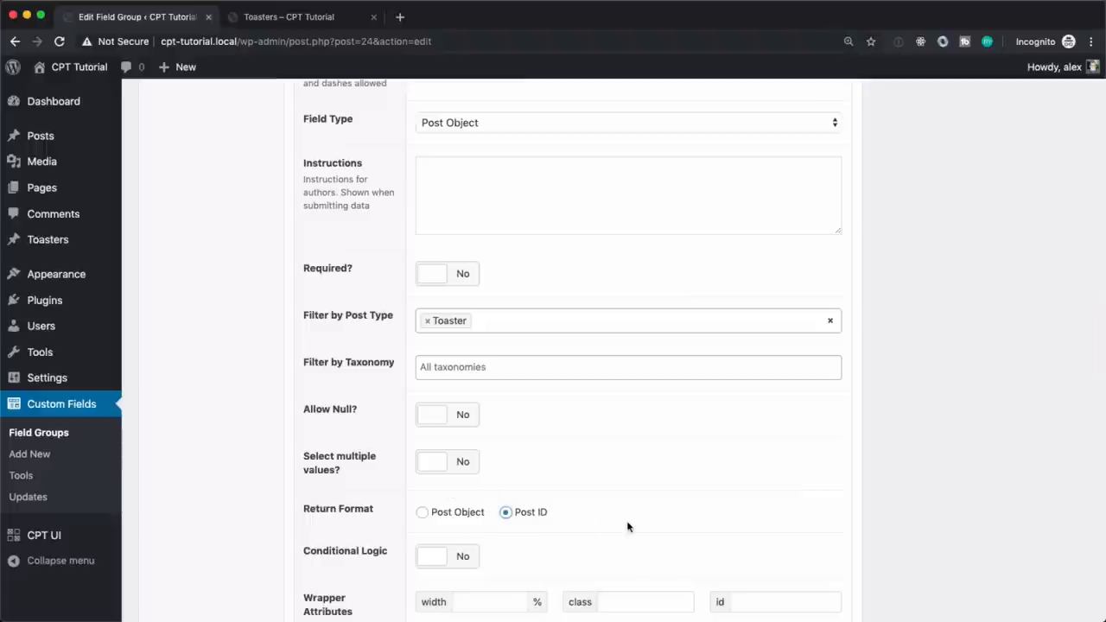
pyautogui.scroll(-3)
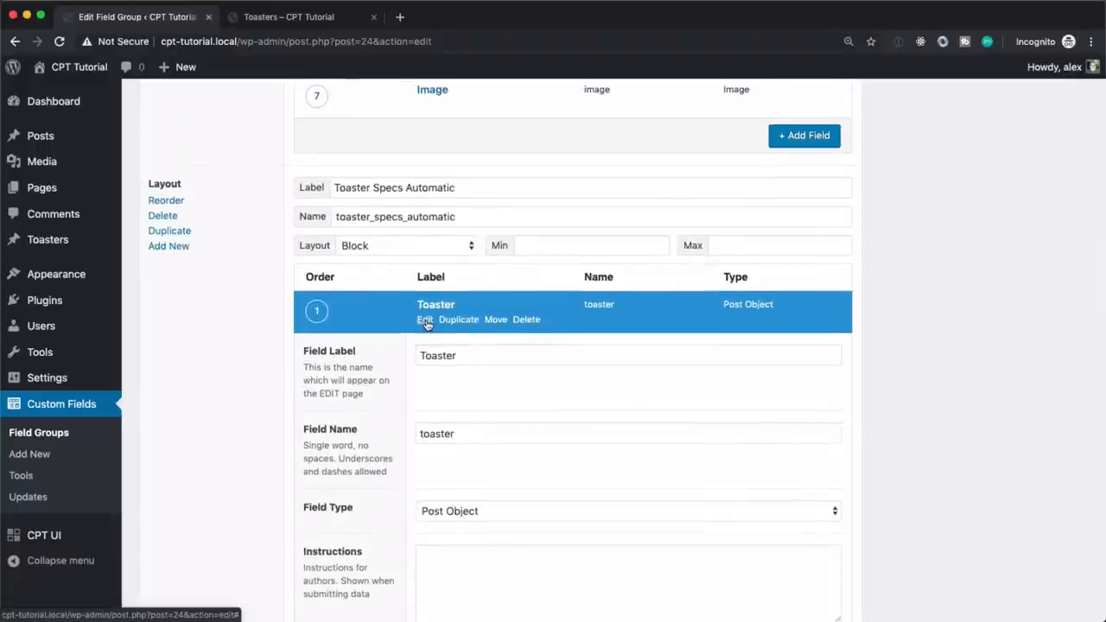
pyautogui.click(425, 320)
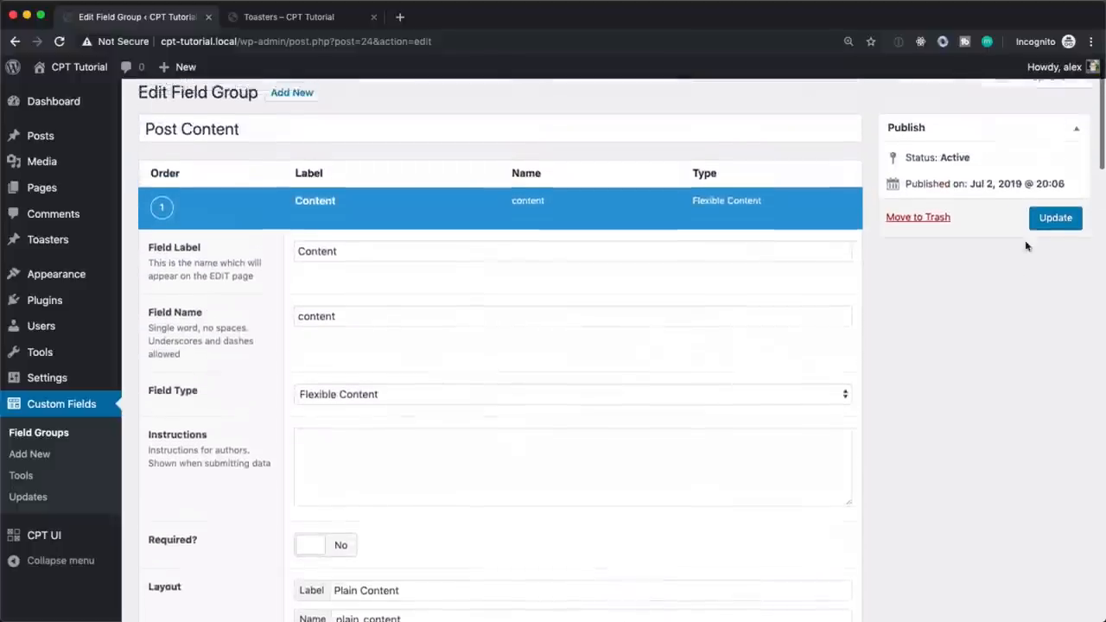
pyautogui.click(1054, 217)
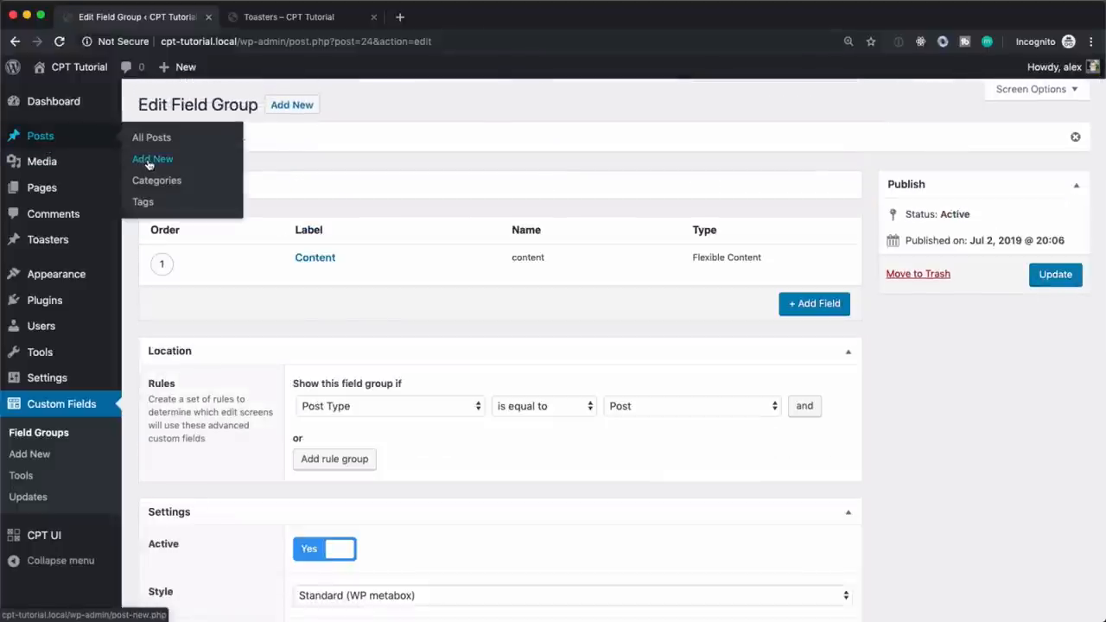
# - Add a Toaster Specs Automatic row set to Toastosterone – A Toaster For Men, then a Plain Content row, in a new post
pyautogui.click(152, 159)
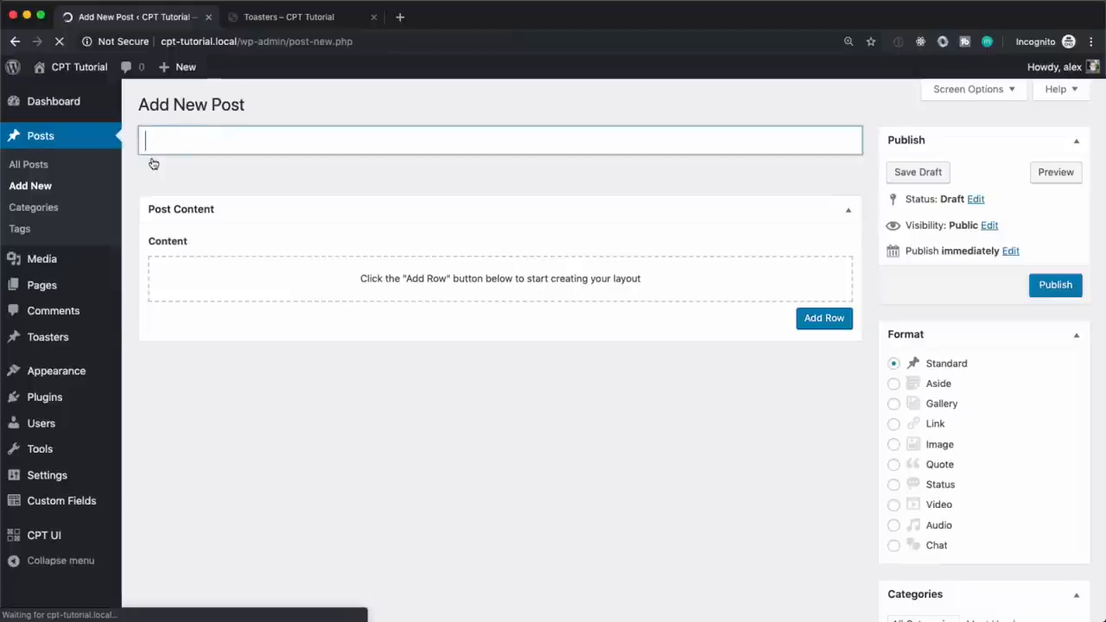
pyautogui.click(823, 318)
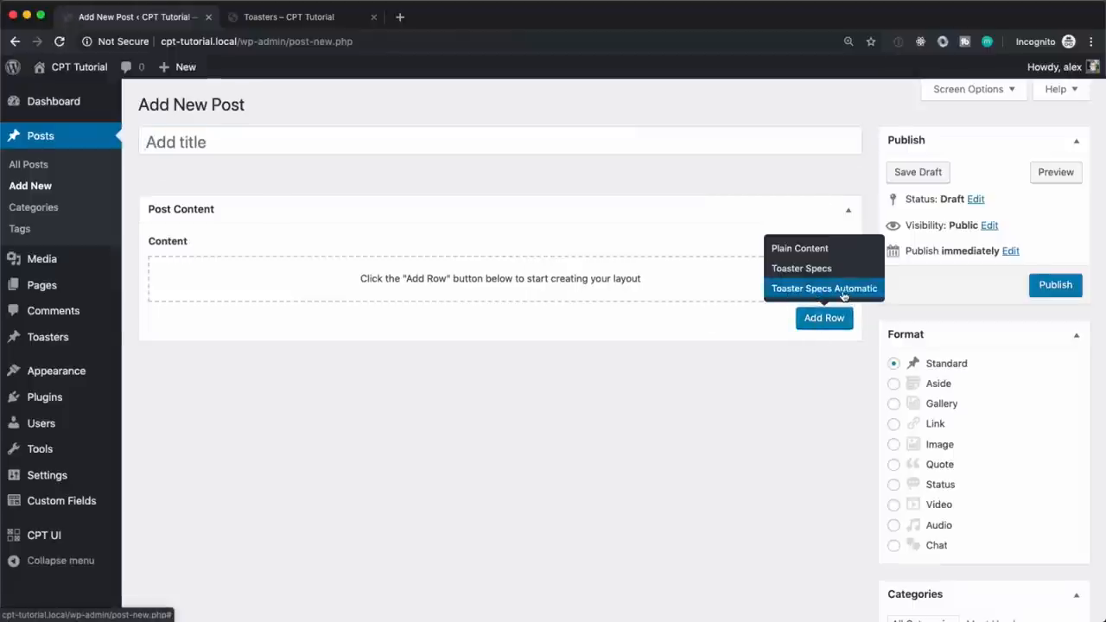
pyautogui.click(823, 287)
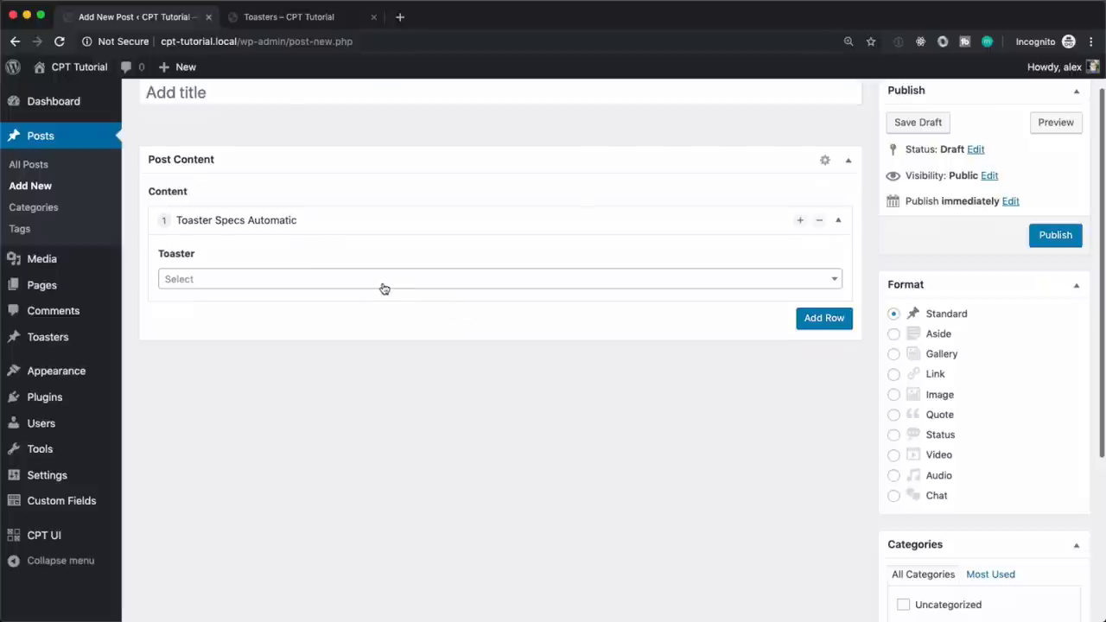
pyautogui.click(499, 278)
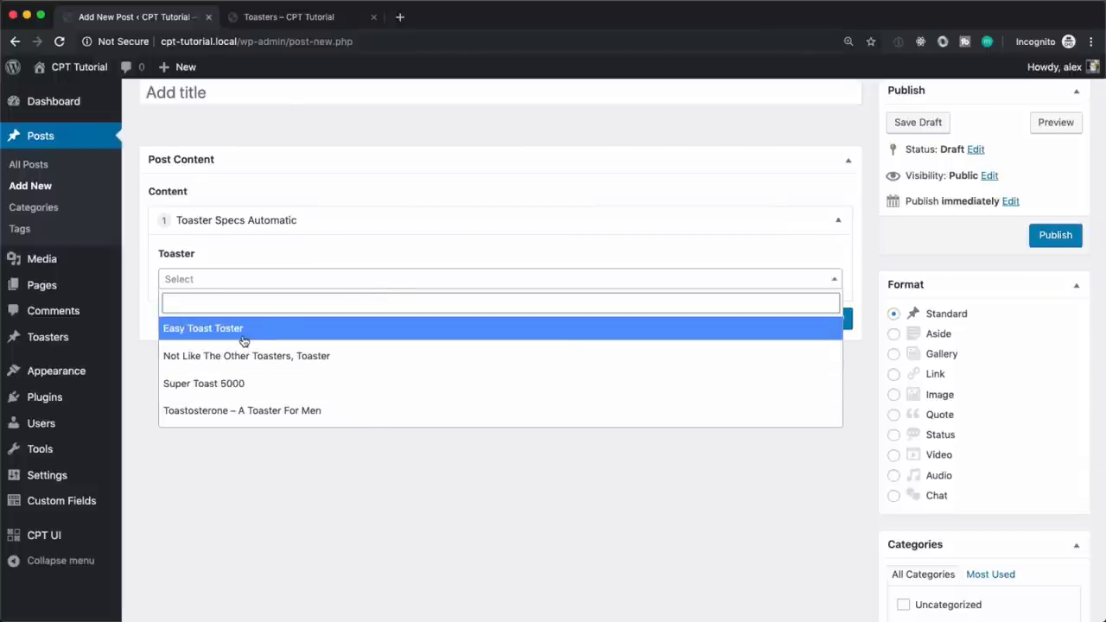
pyautogui.click(242, 409)
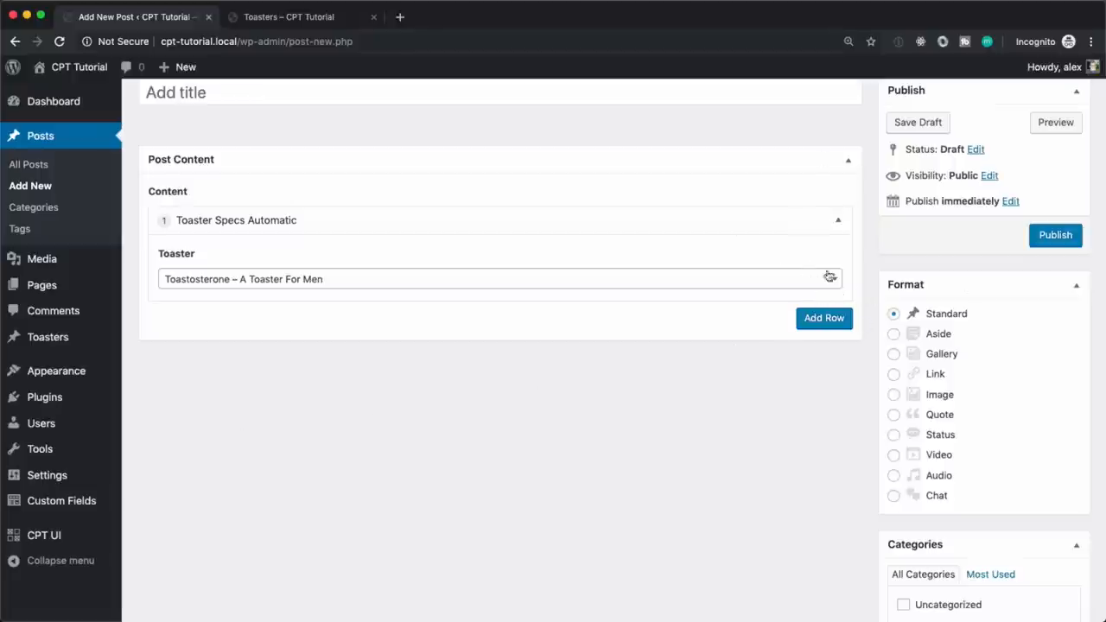
pyautogui.click(823, 318)
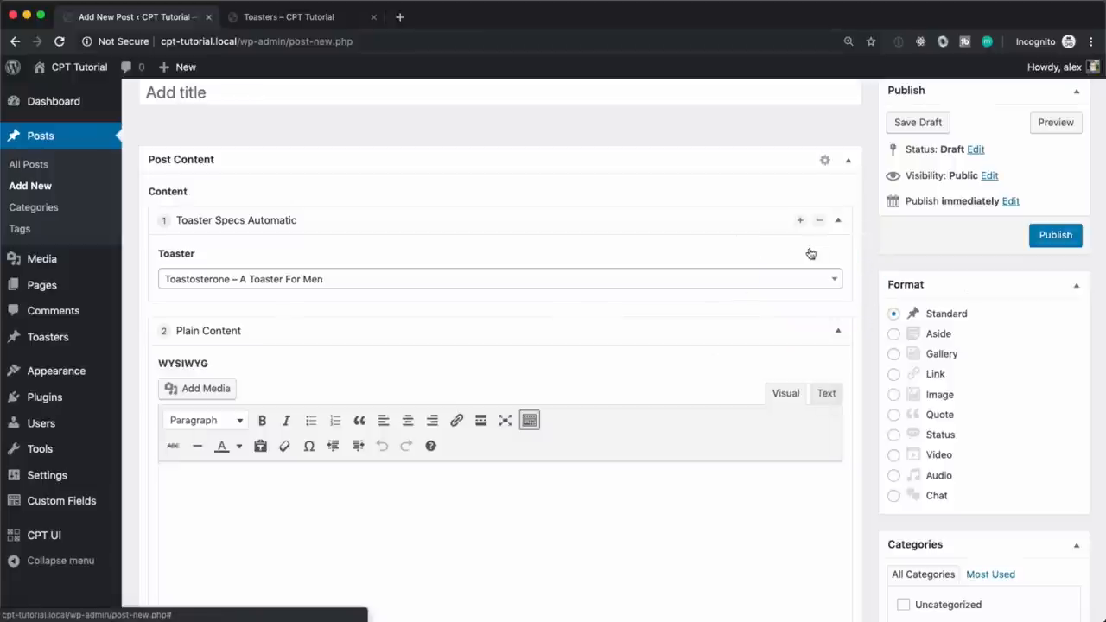
# - Write a Heading 2 reading 'Best Toaster Ever' in the plain content block and publish the post
pyautogui.click(819, 219)
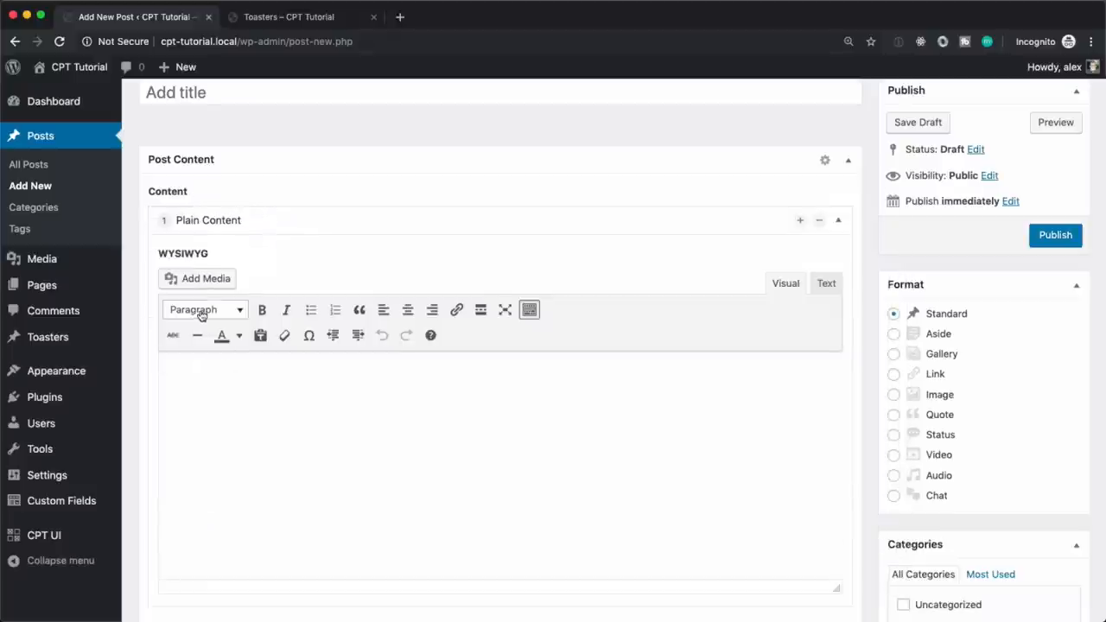
pyautogui.click(204, 309)
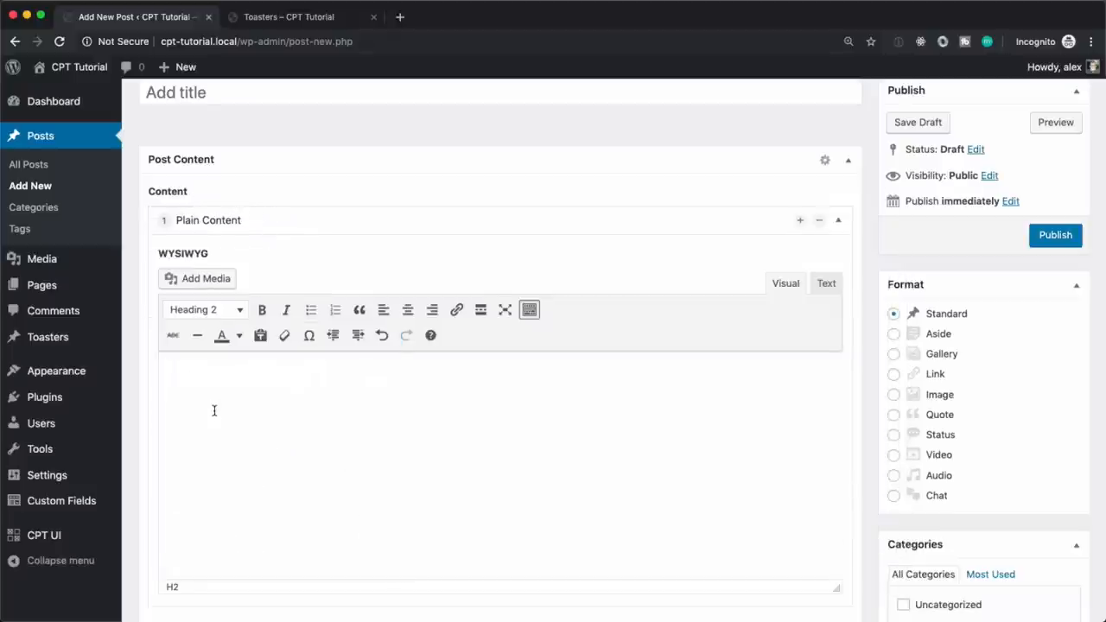
pyautogui.write('Best Toa')
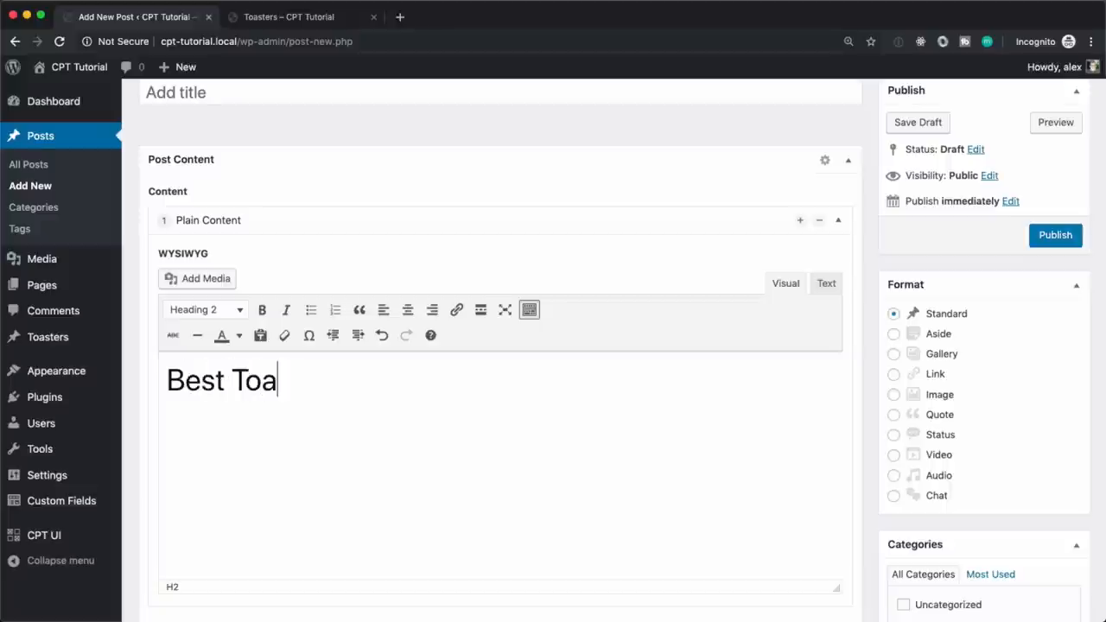
pyautogui.write('ster Ever')
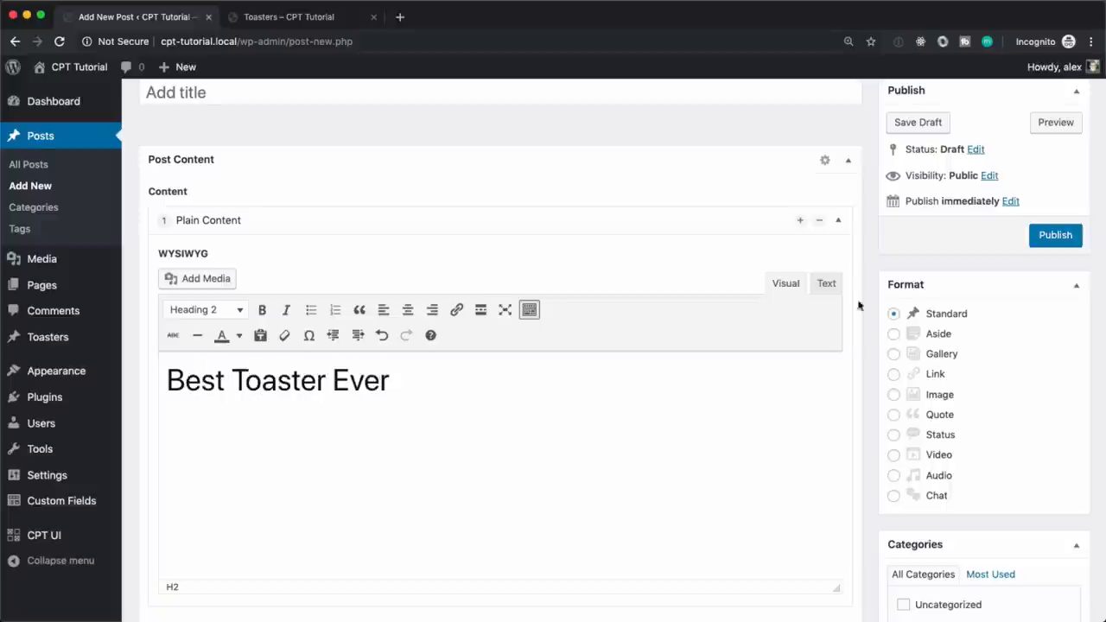
pyautogui.click(1054, 235)
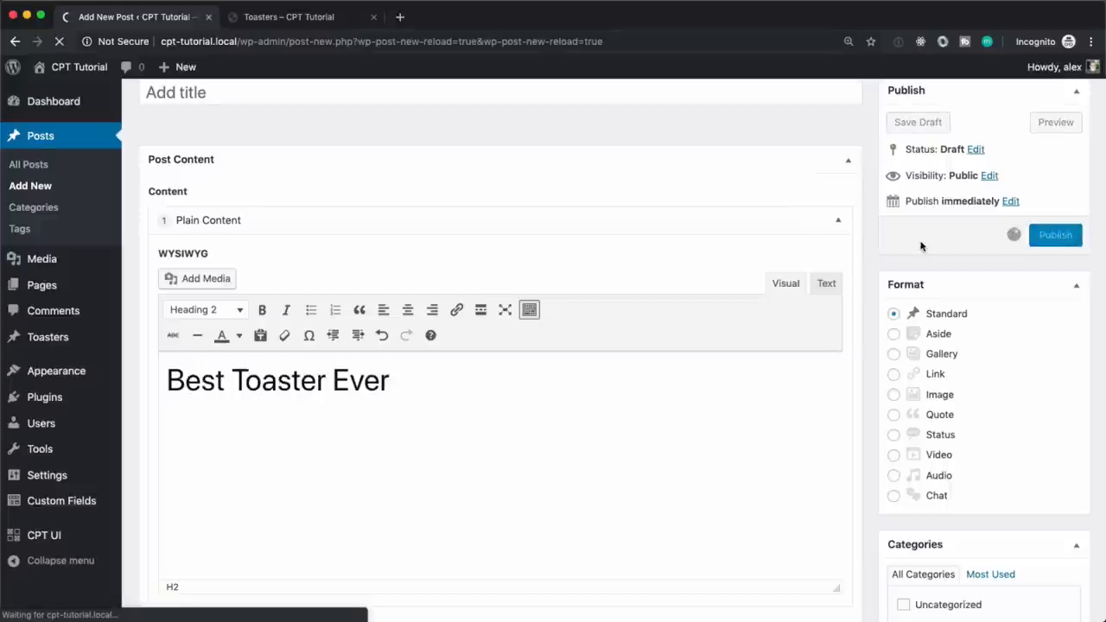
pyautogui.click(1054, 235)
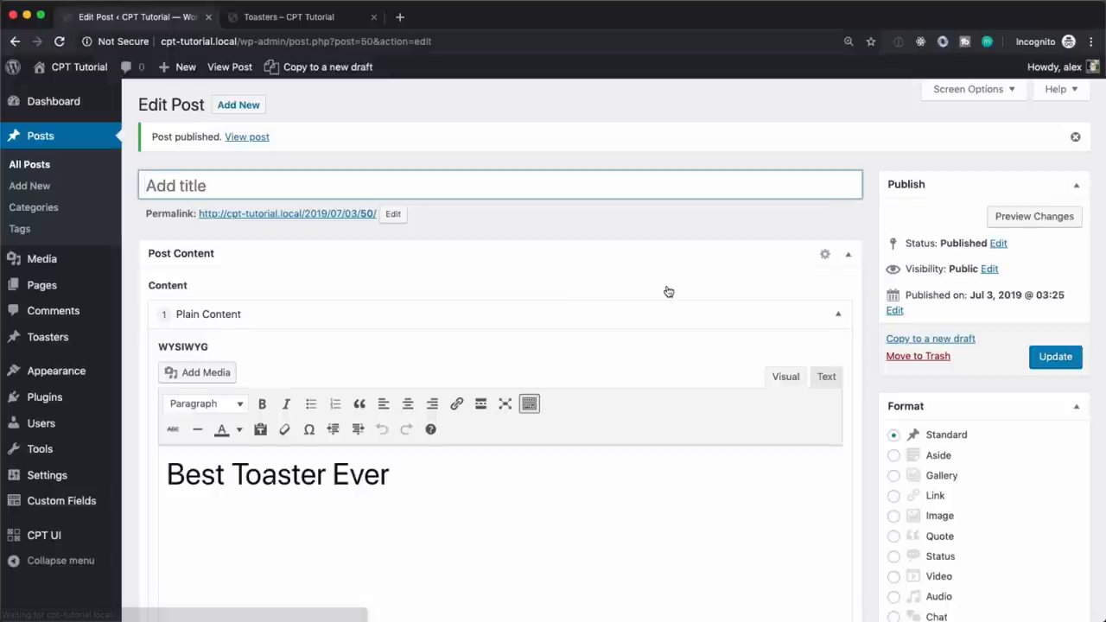
# - View the published post on the live site showing the 'Best Toaster Ever' heading
pyautogui.scroll(-3)
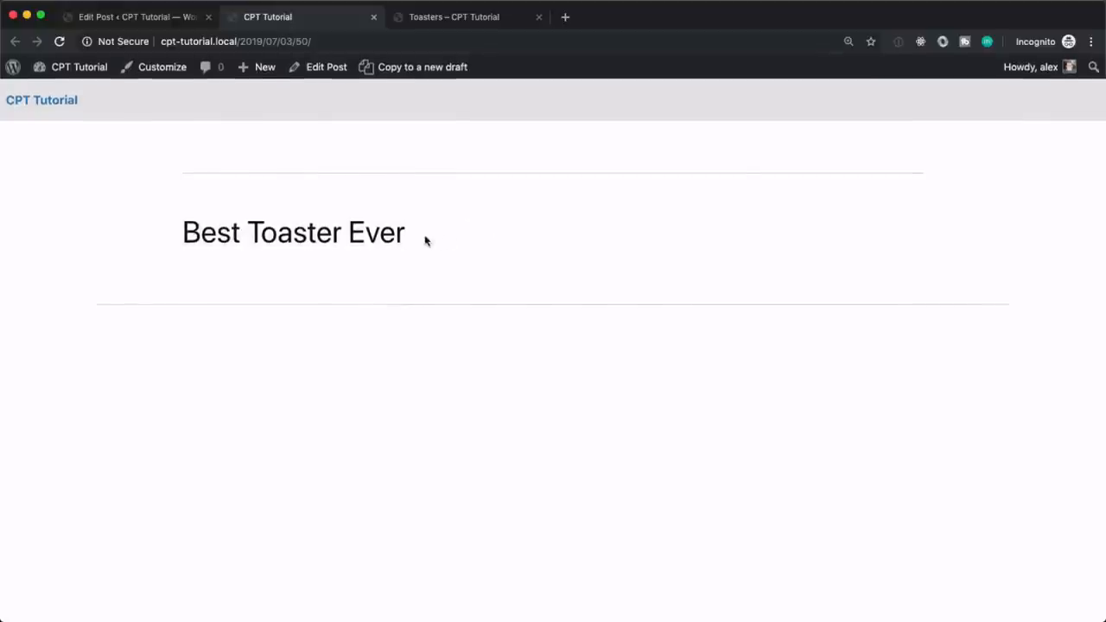
pyautogui.moveTo(415, 243)
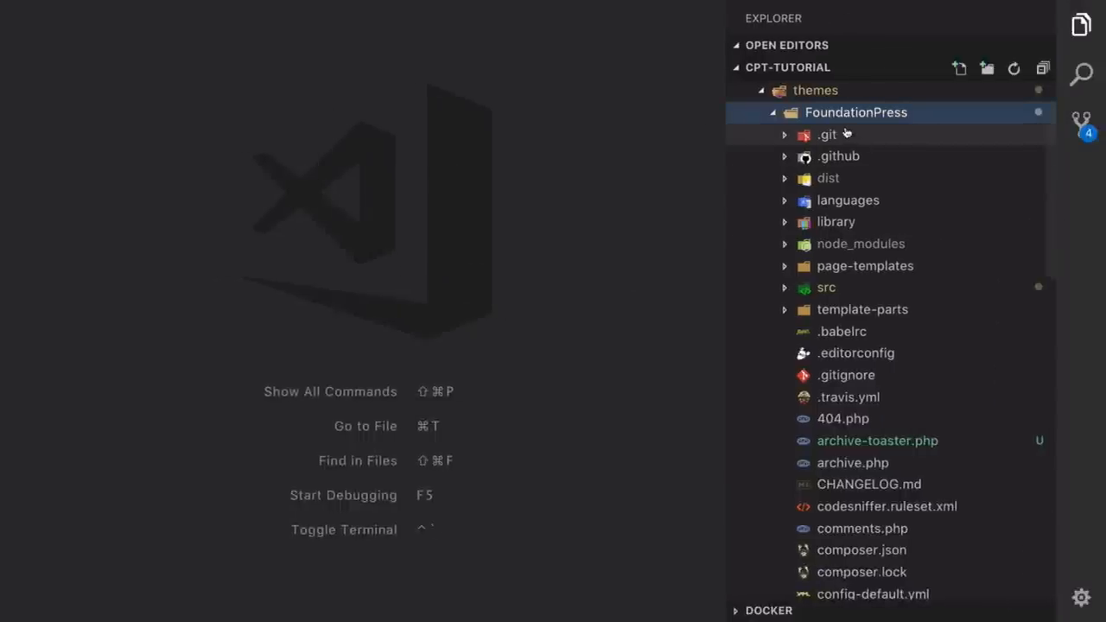
pyautogui.scroll(-3)
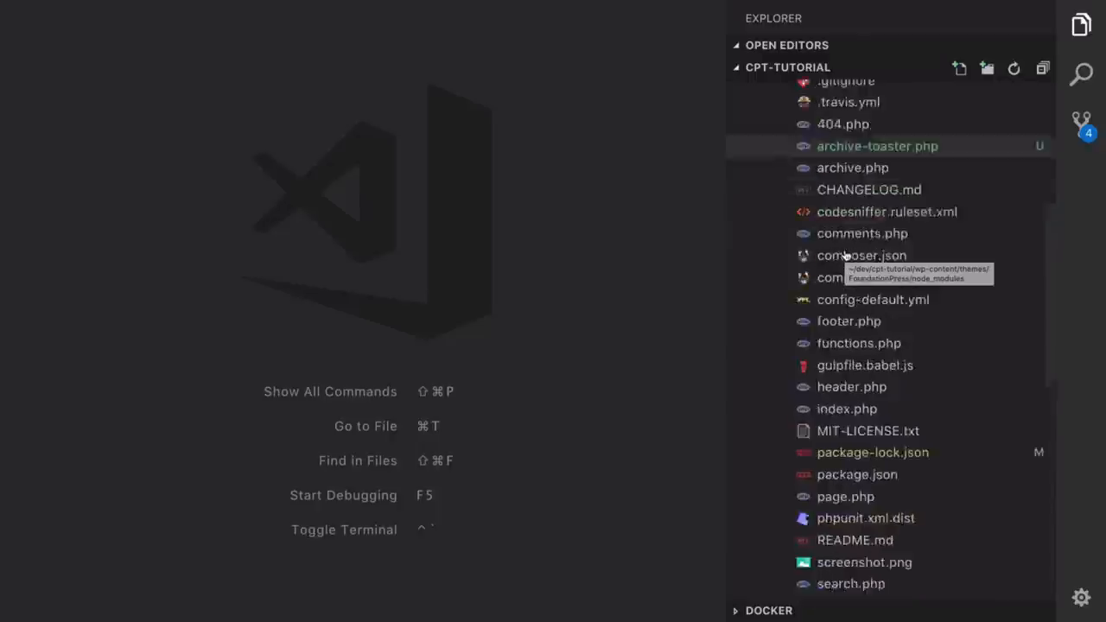
pyautogui.click(847, 546)
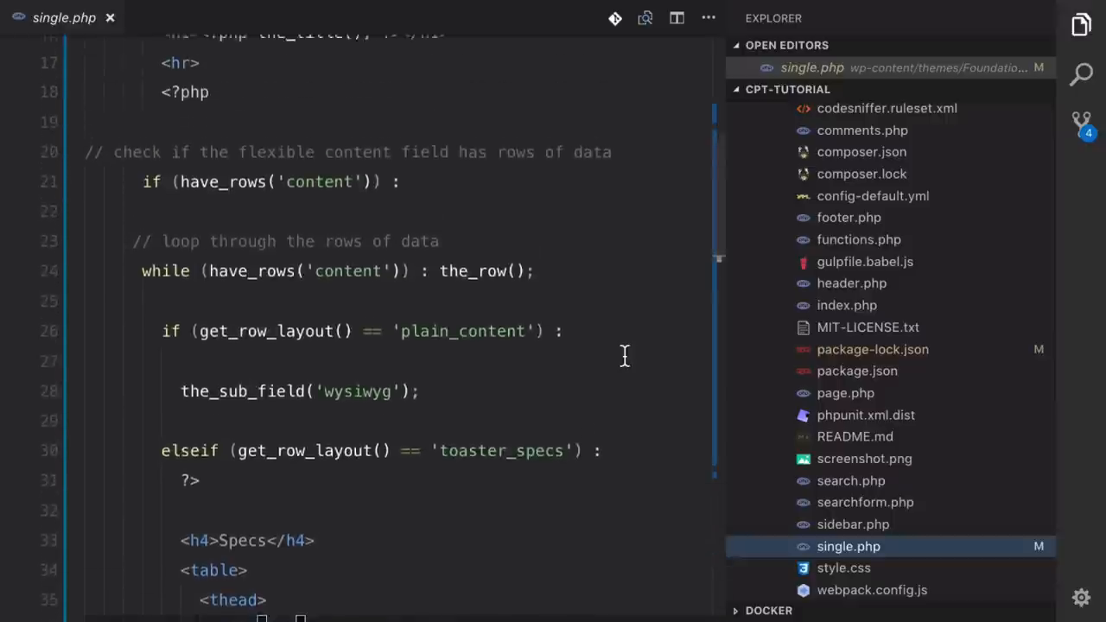
pyautogui.scroll(3)
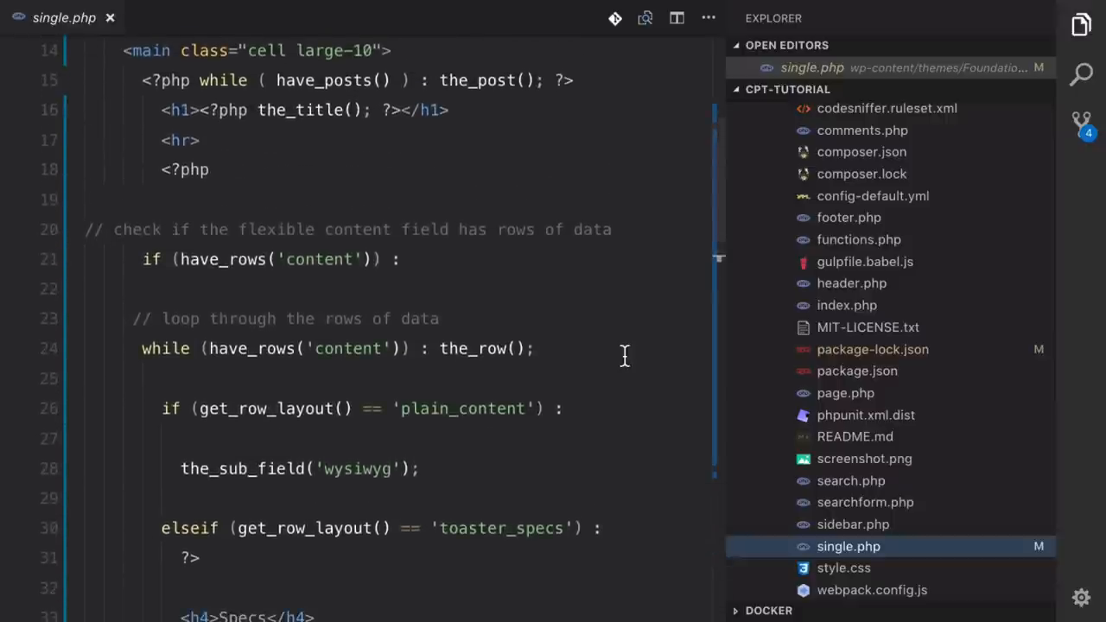
pyautogui.scroll(-3)
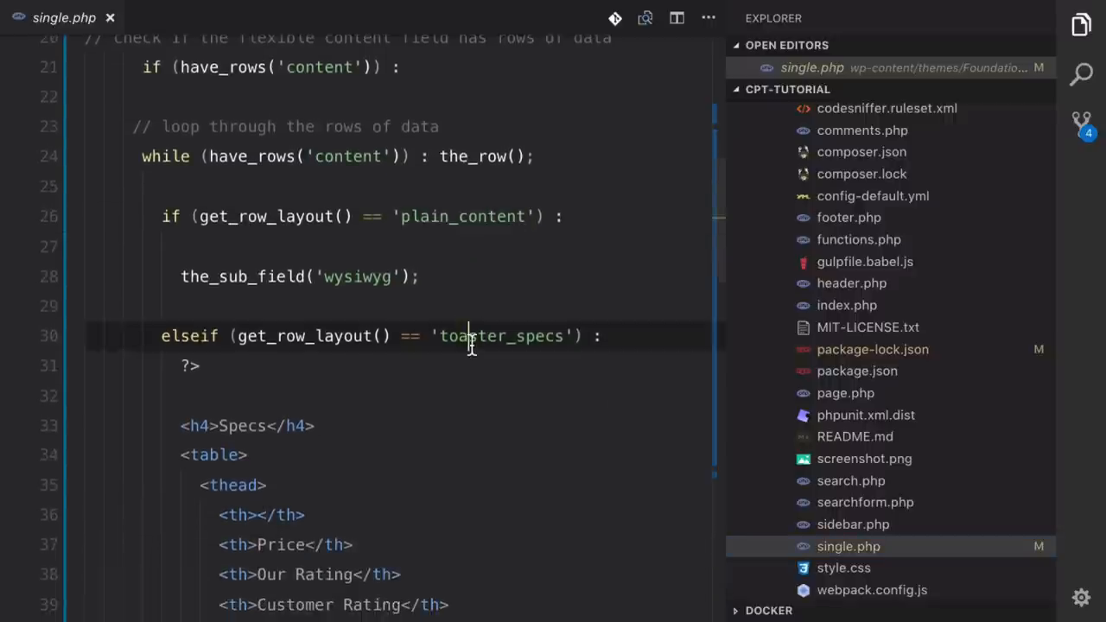
pyautogui.scroll(-3)
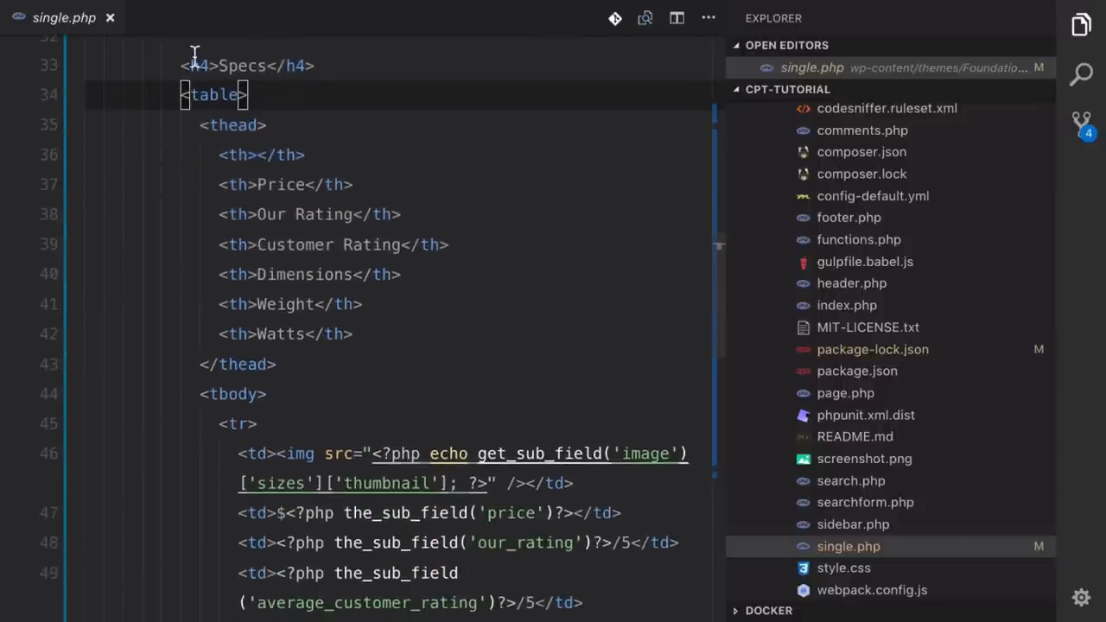
pyautogui.scroll(-3)
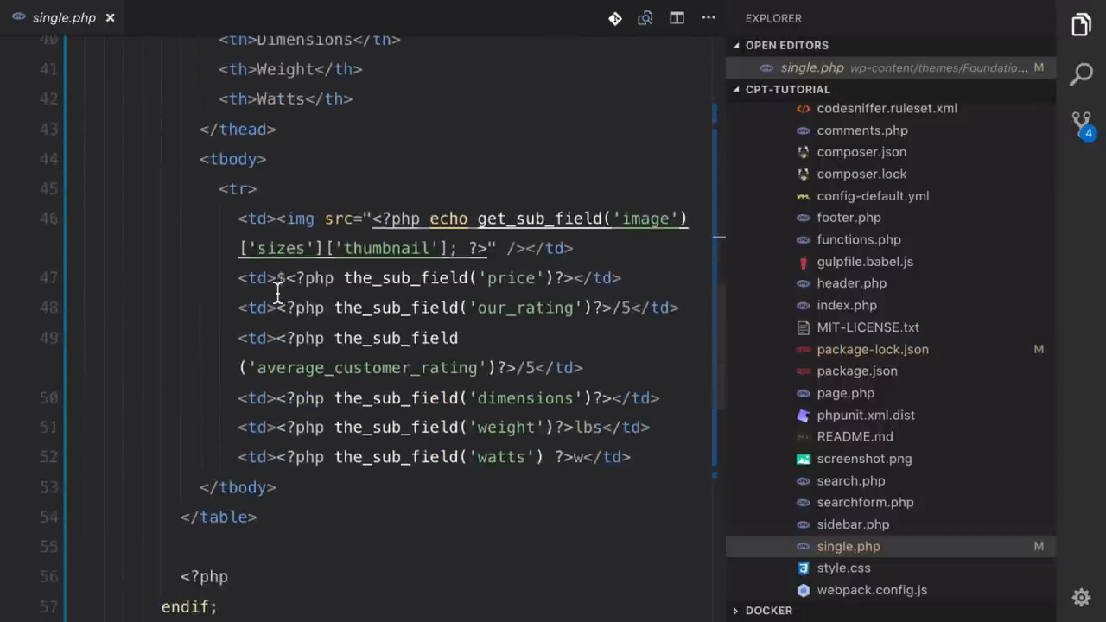
pyautogui.scroll(-3)
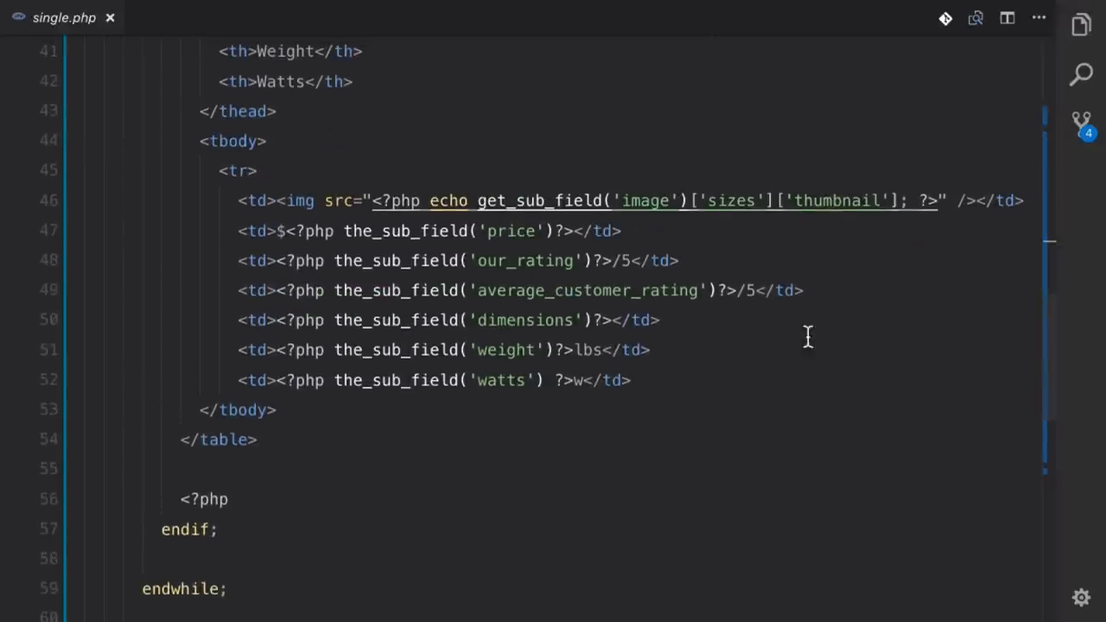
pyautogui.scroll(-3)
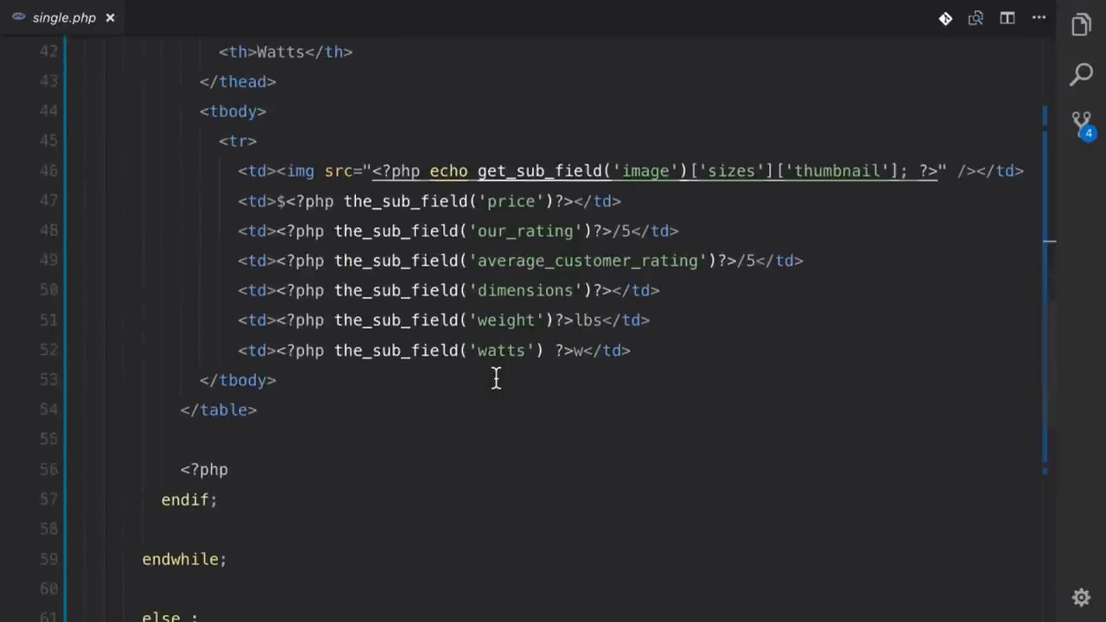
pyautogui.scroll(3)
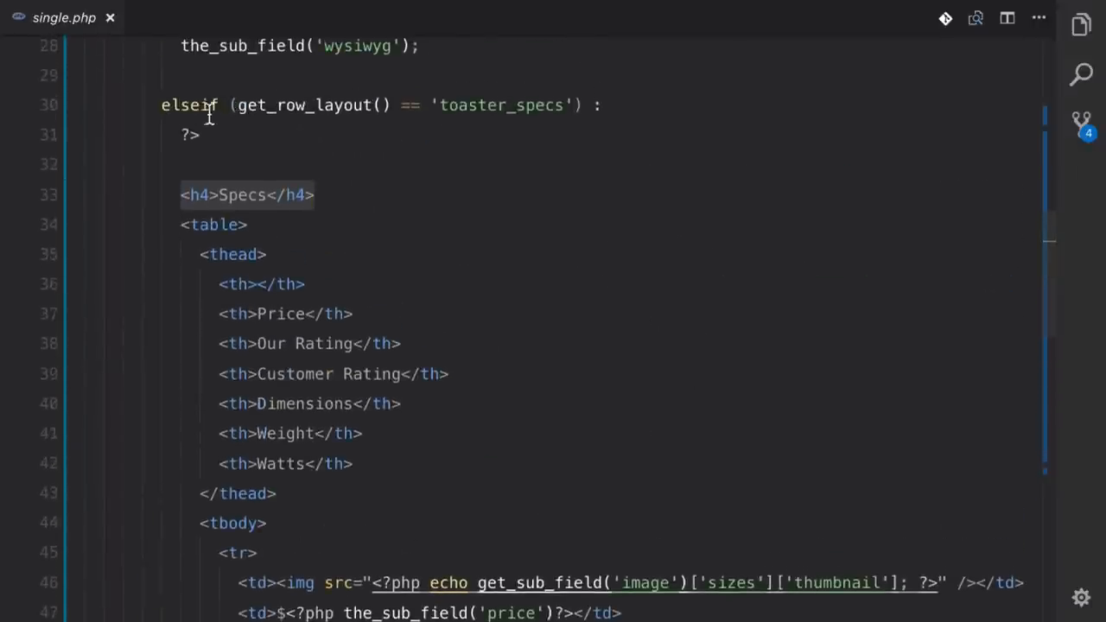
pyautogui.scroll(-3)
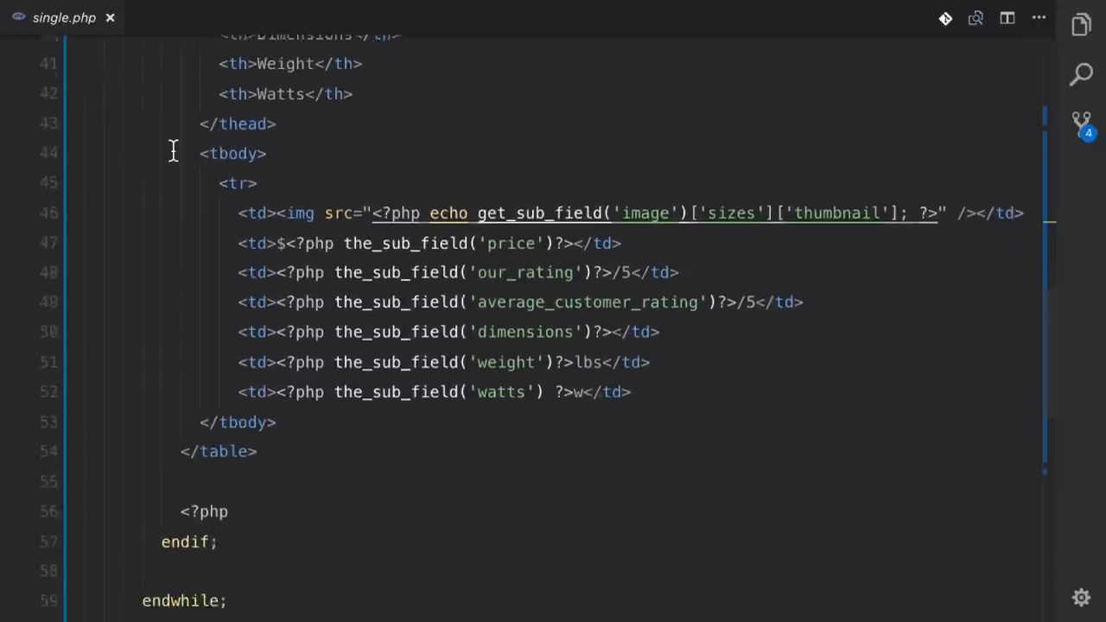
pyautogui.scroll(-3)
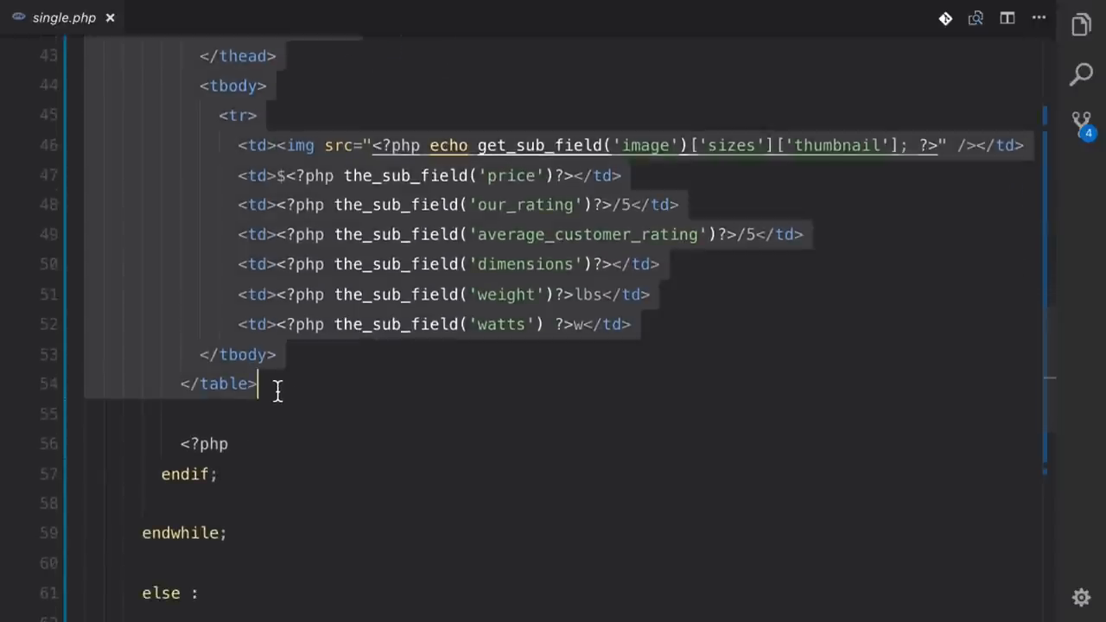
pyautogui.press('Enter')
pyautogui.write('<?')
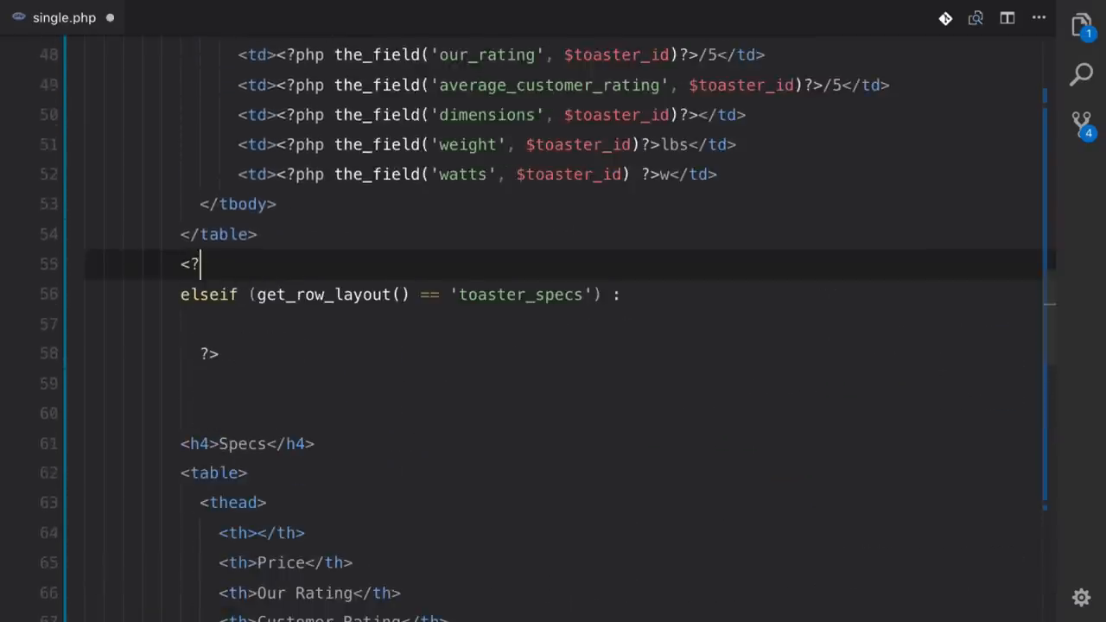
# - Complete the PHP tag and rename the new elseif's layout check to 'toaster_specs_automatic' in single.php
pyautogui.write('php')
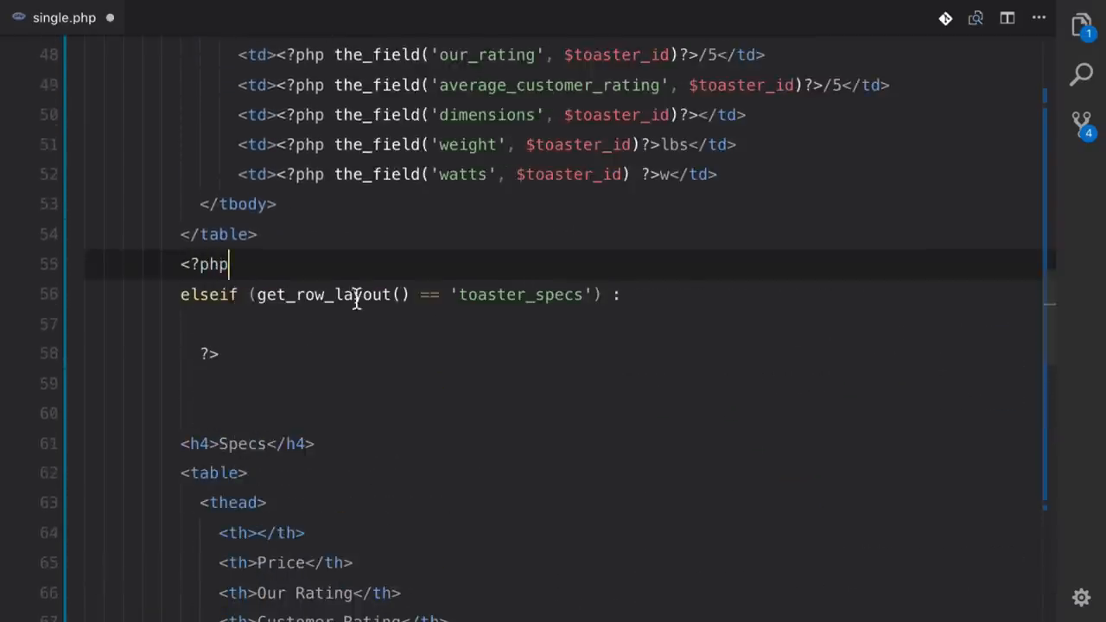
pyautogui.doubleClick(518, 293)
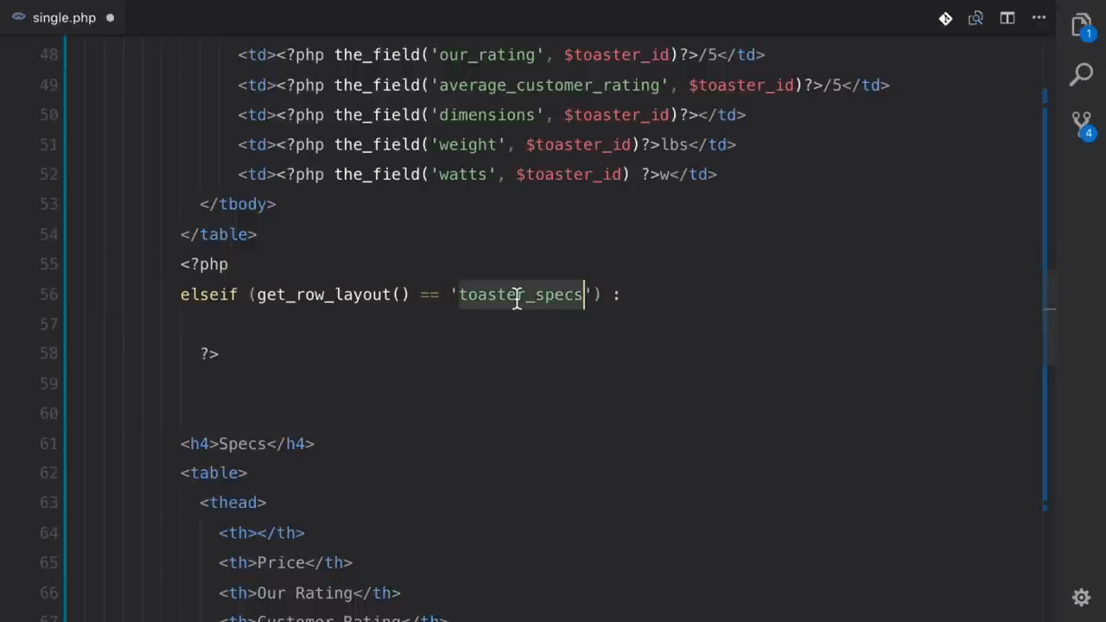
pyautogui.write('_automatic')
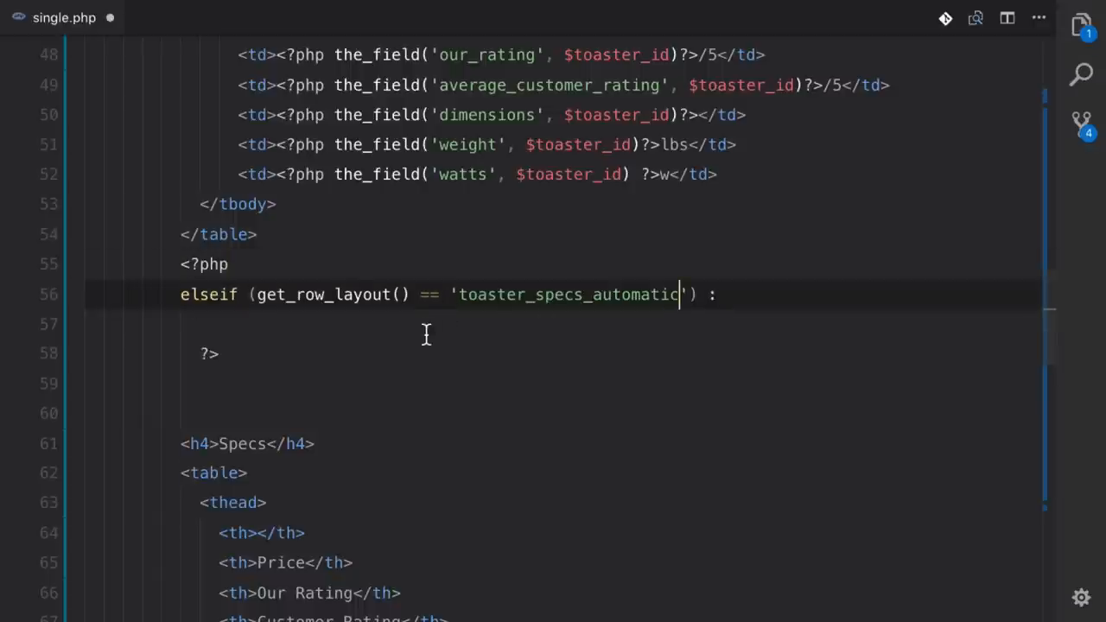
pyautogui.scroll(-3)
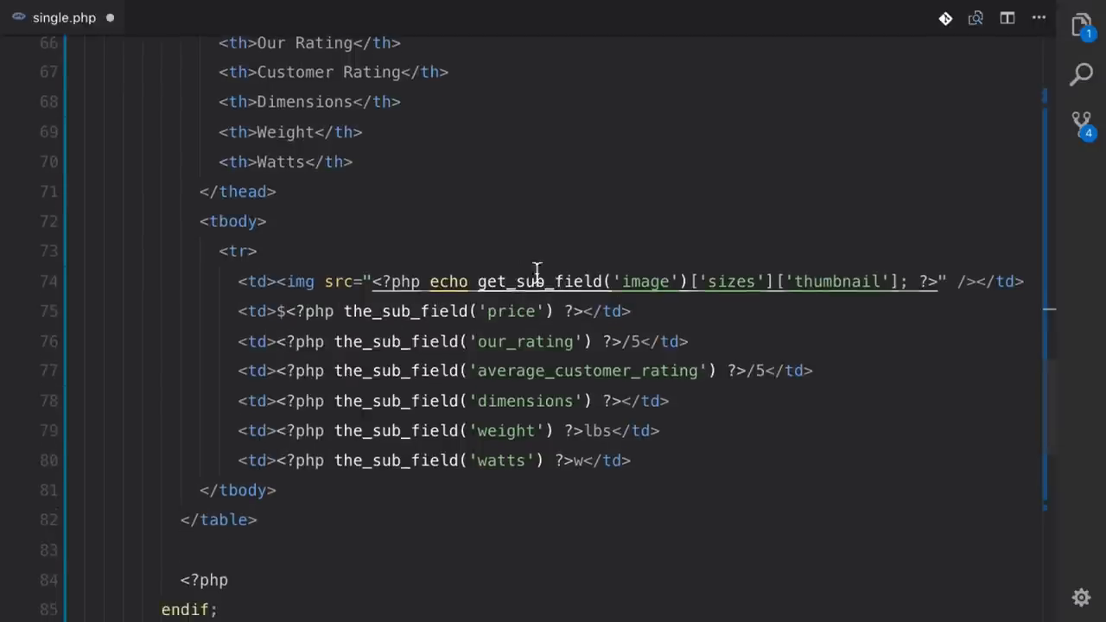
pyautogui.moveTo(415, 424)
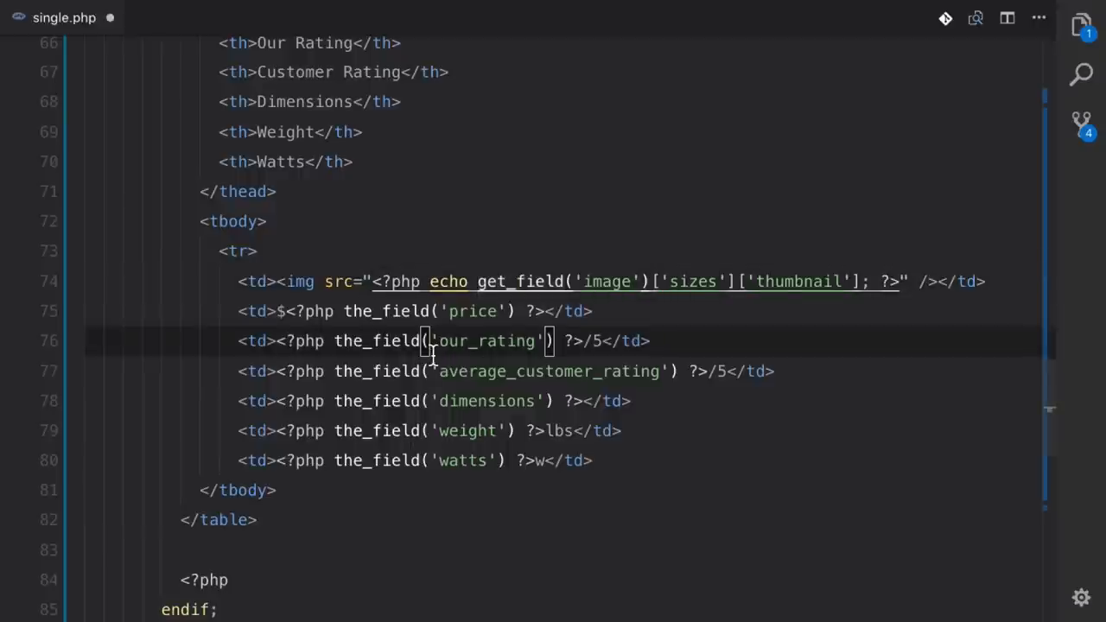
# - Declare $toaster_id = get_sub_field('toaster'); at the start of the automatic branch
pyautogui.scroll(3)
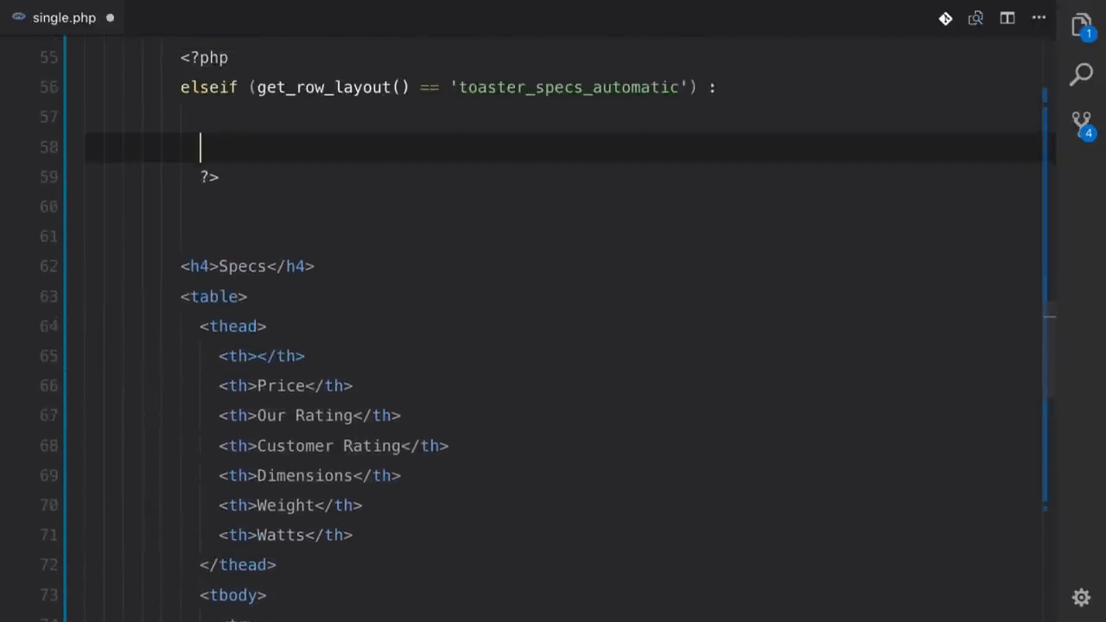
pyautogui.write('$')
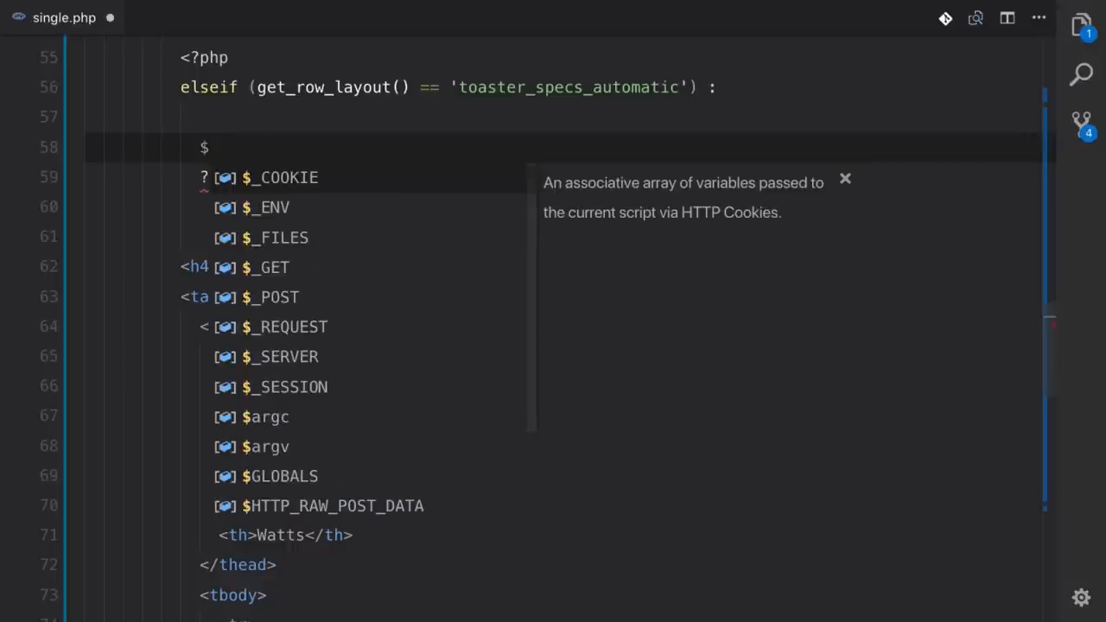
pyautogui.write('toaster_id')
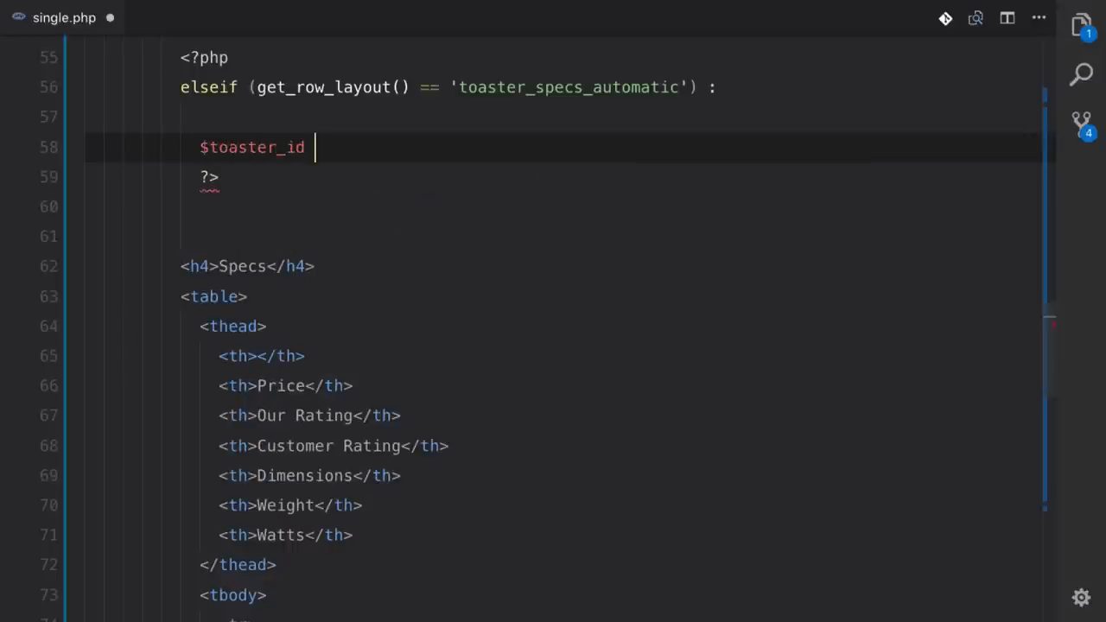
pyautogui.write("= get_sub_field('t")
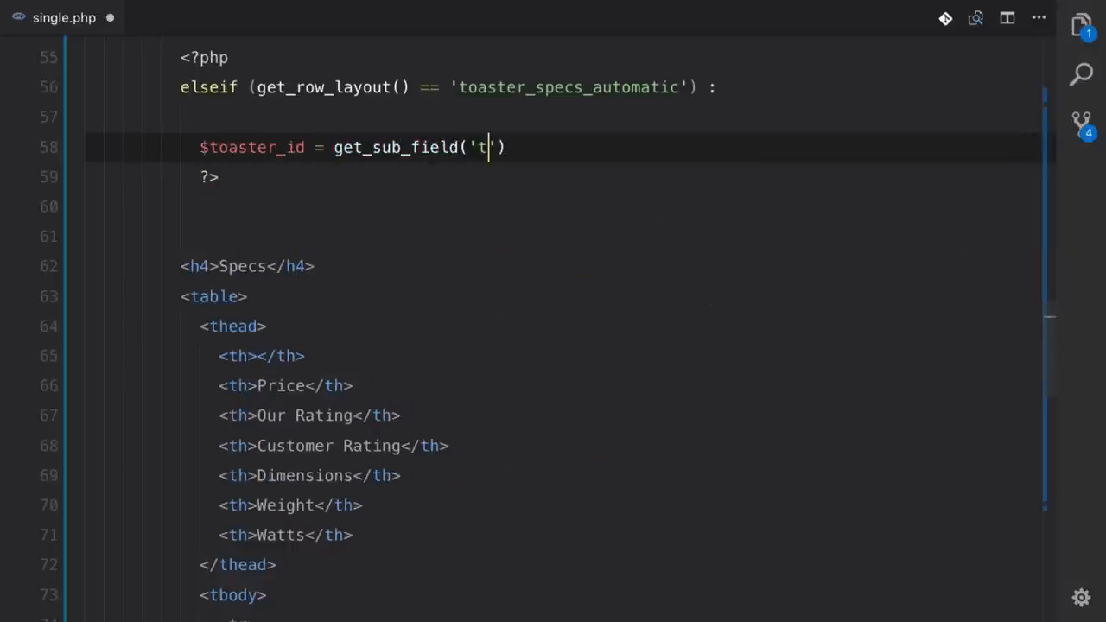
pyautogui.write("oaster');")
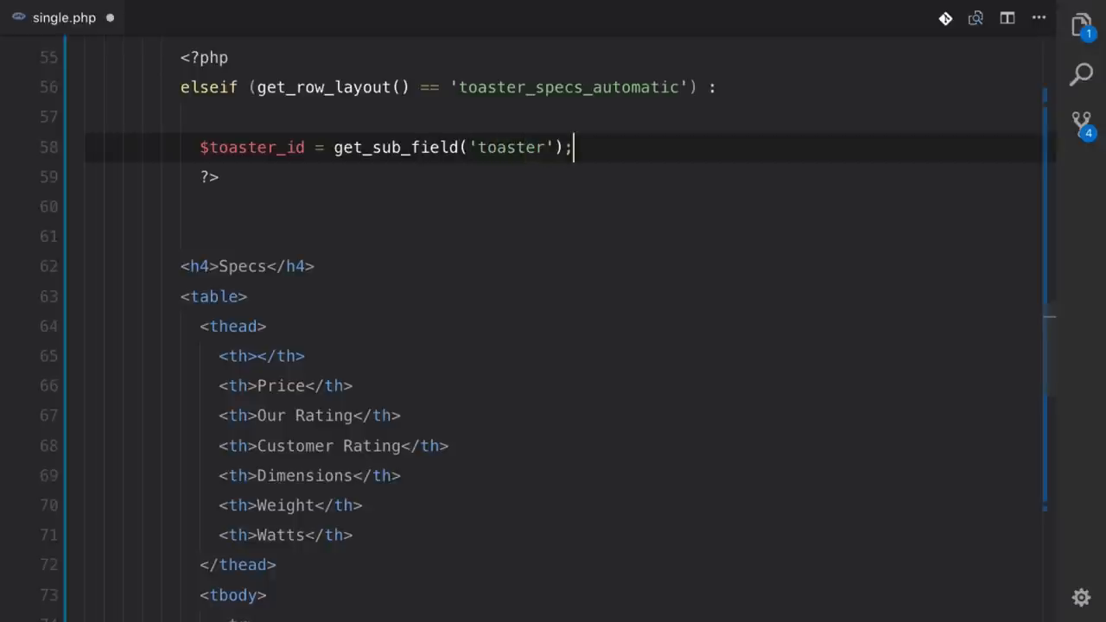
# - Pass $toaster_id as the second argument to the branch's get_field/the_field calls
pyautogui.doubleClick(252, 147)
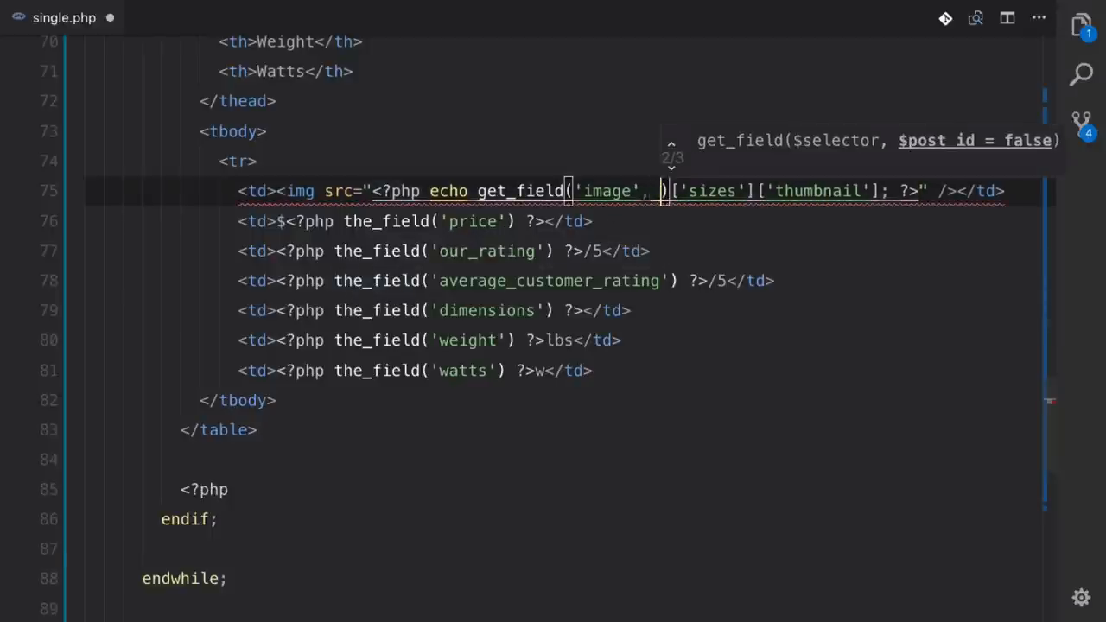
pyautogui.write('$toaster_id')
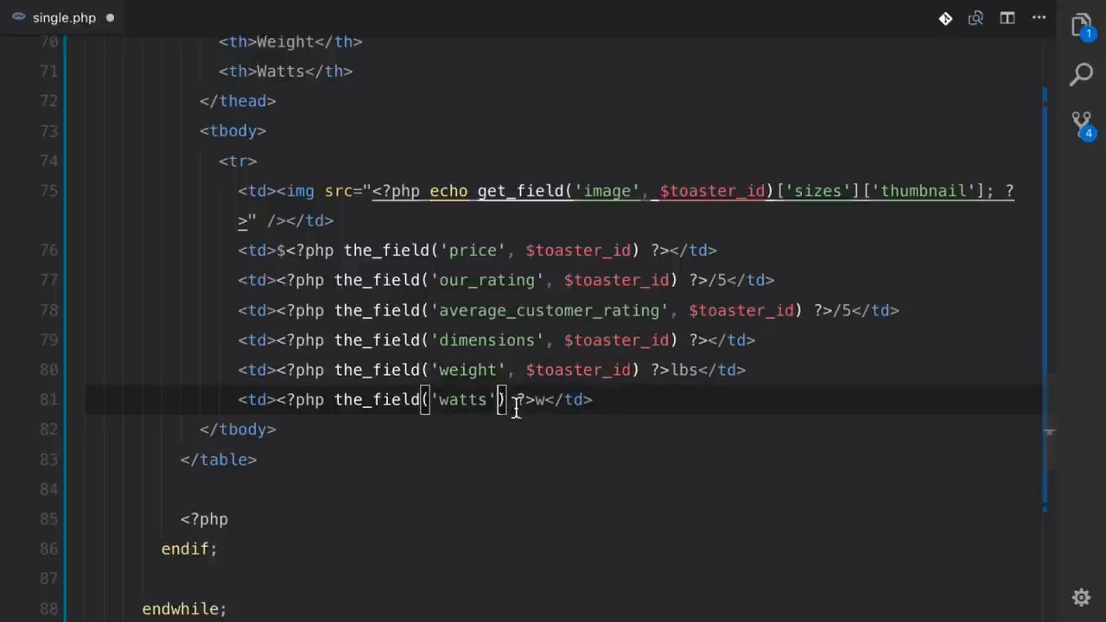
pyautogui.write(', $toaster_id')
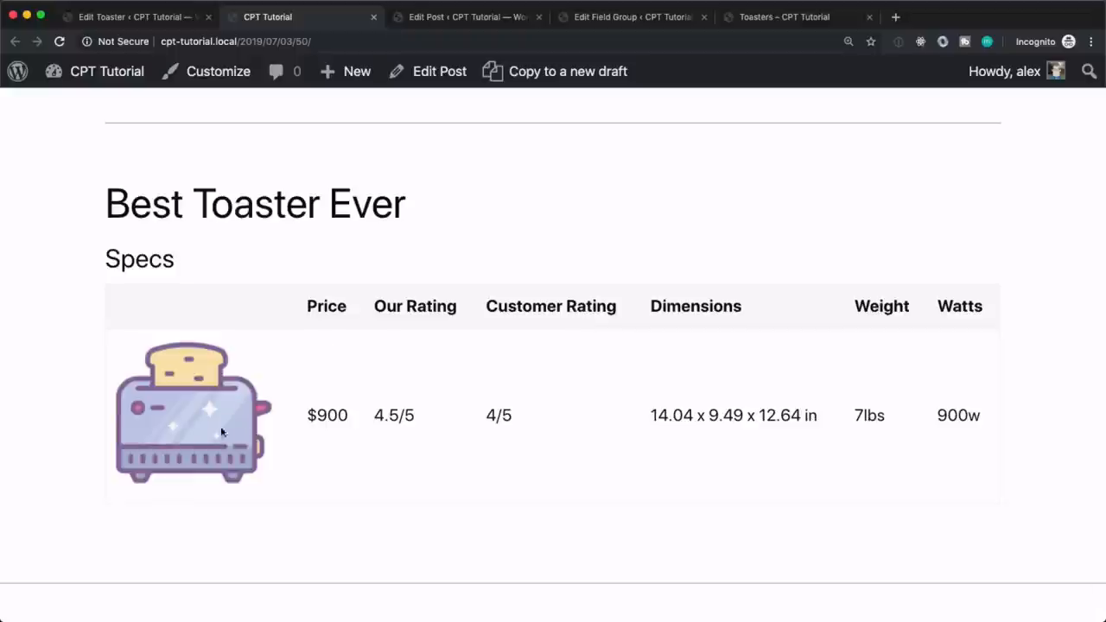
# - Select the post title on the front end and switch to the post's Edit Post tab
pyautogui.tripleClick(254, 203)
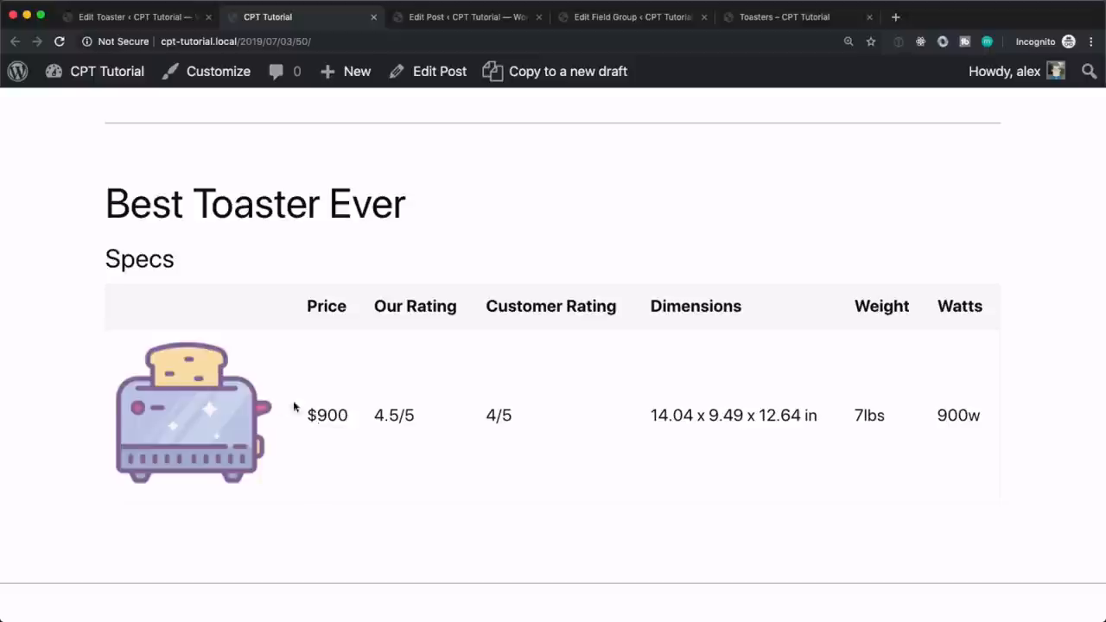
pyautogui.moveTo(494, 408)
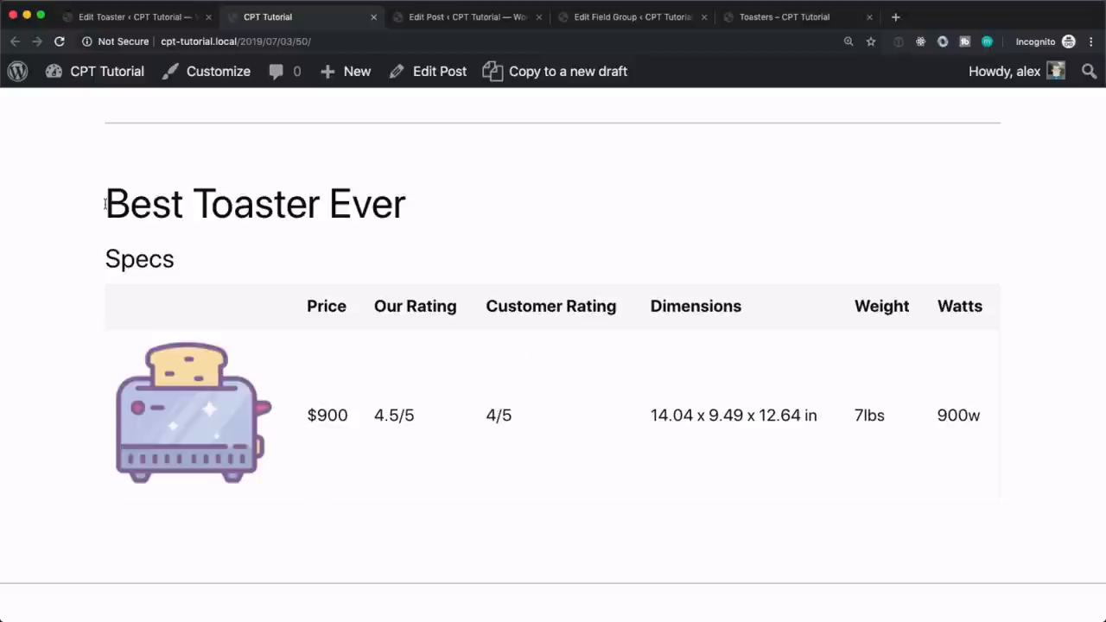
pyautogui.click(439, 70)
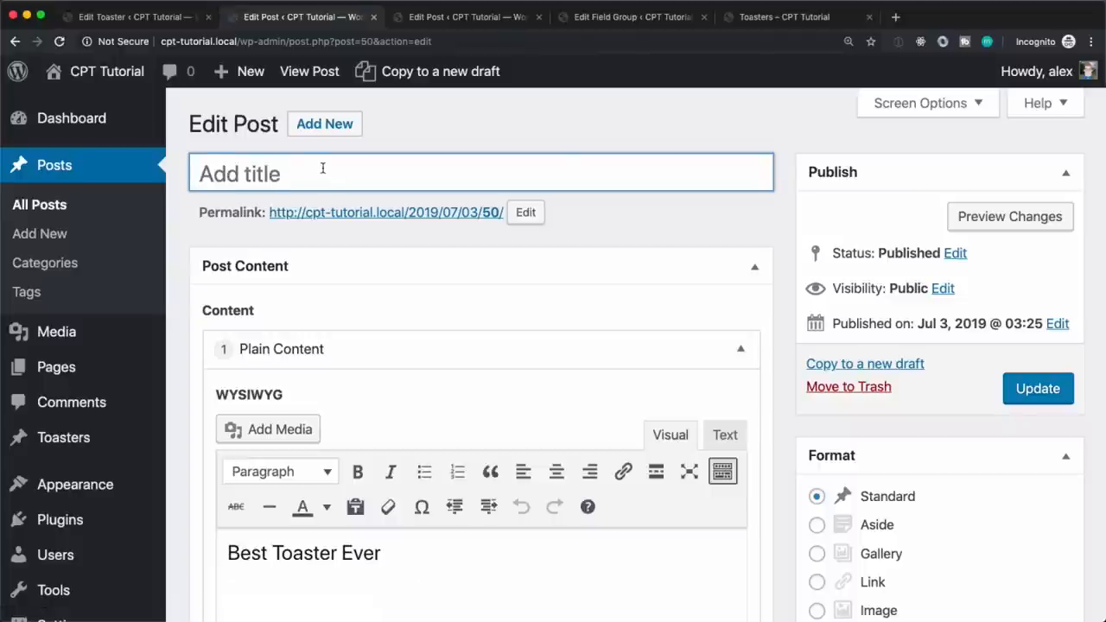
# - Title the post 'Best Toaster Ever', update it, and head to the posts list
pyautogui.write('Best Toaster Eve')
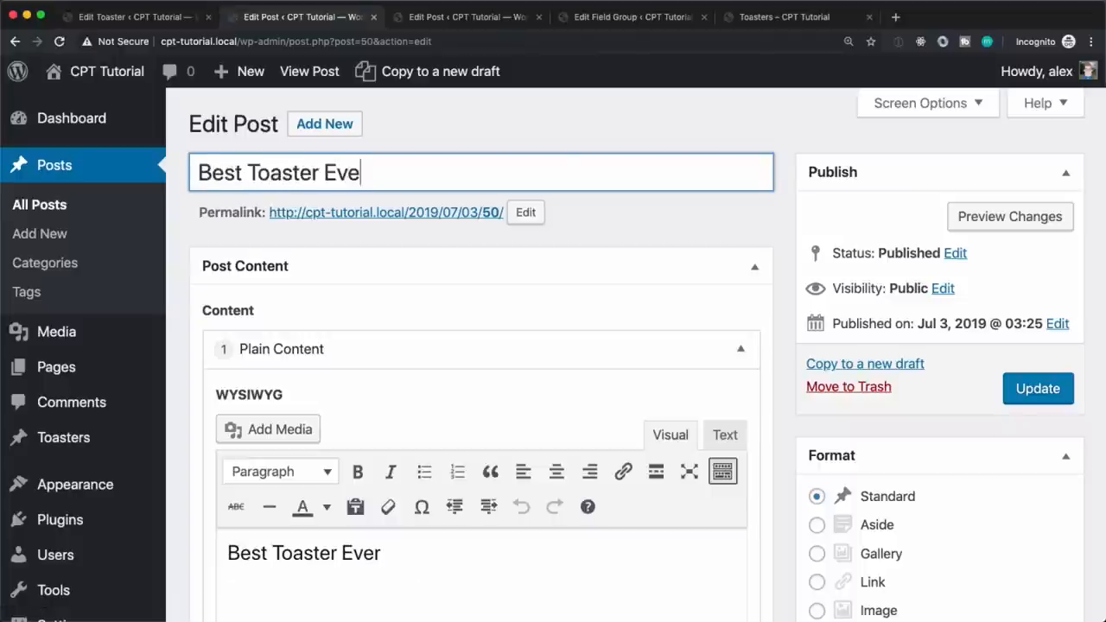
pyautogui.click(1036, 387)
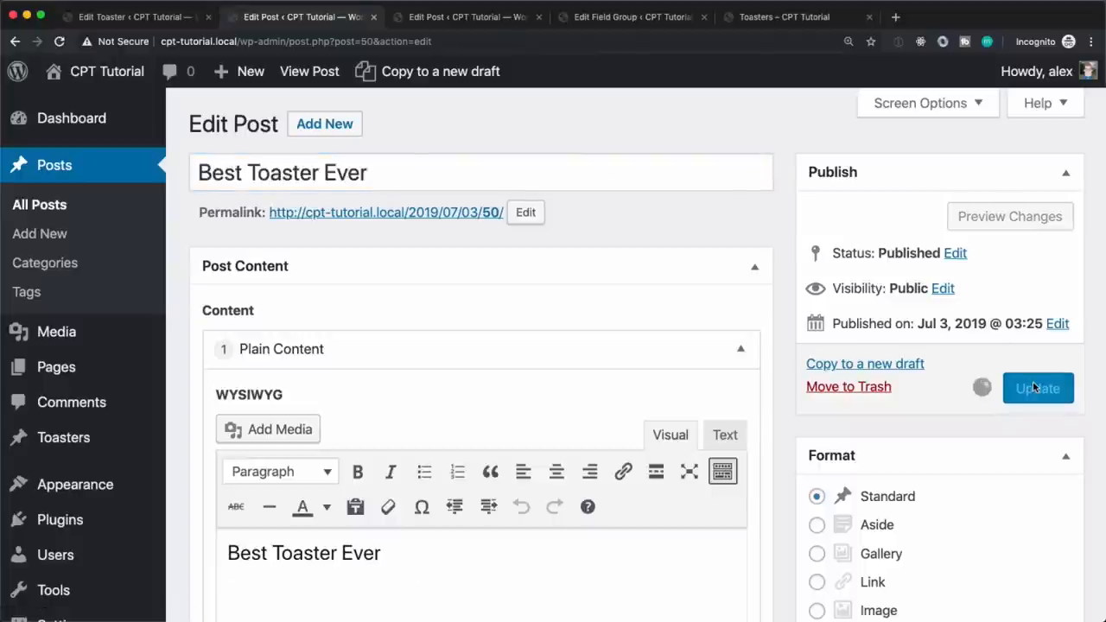
pyautogui.click(1037, 387)
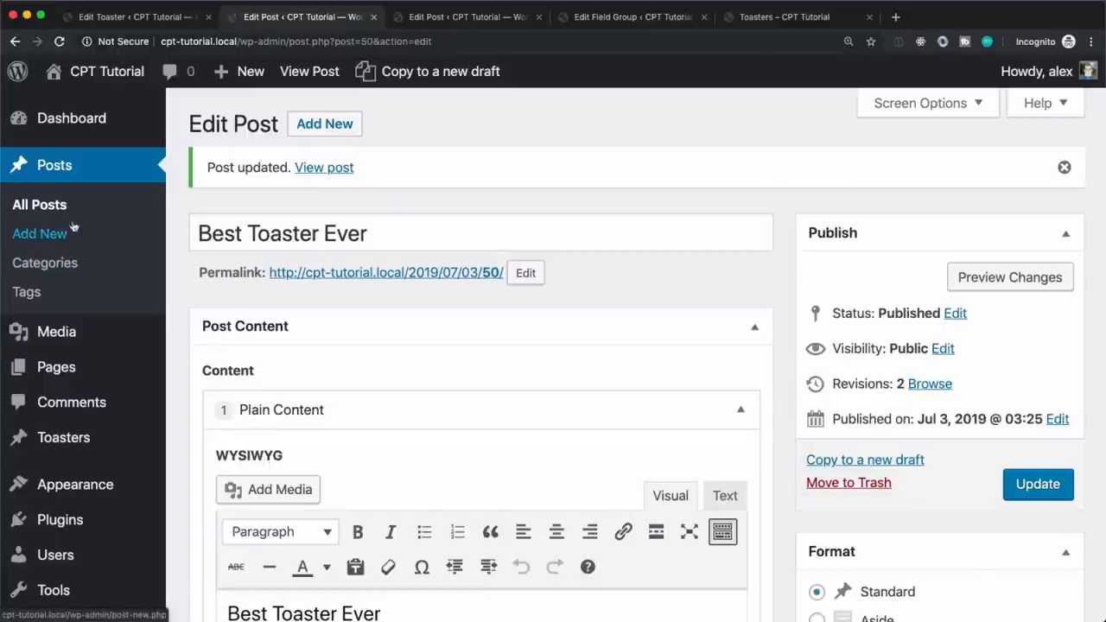
pyautogui.click(38, 204)
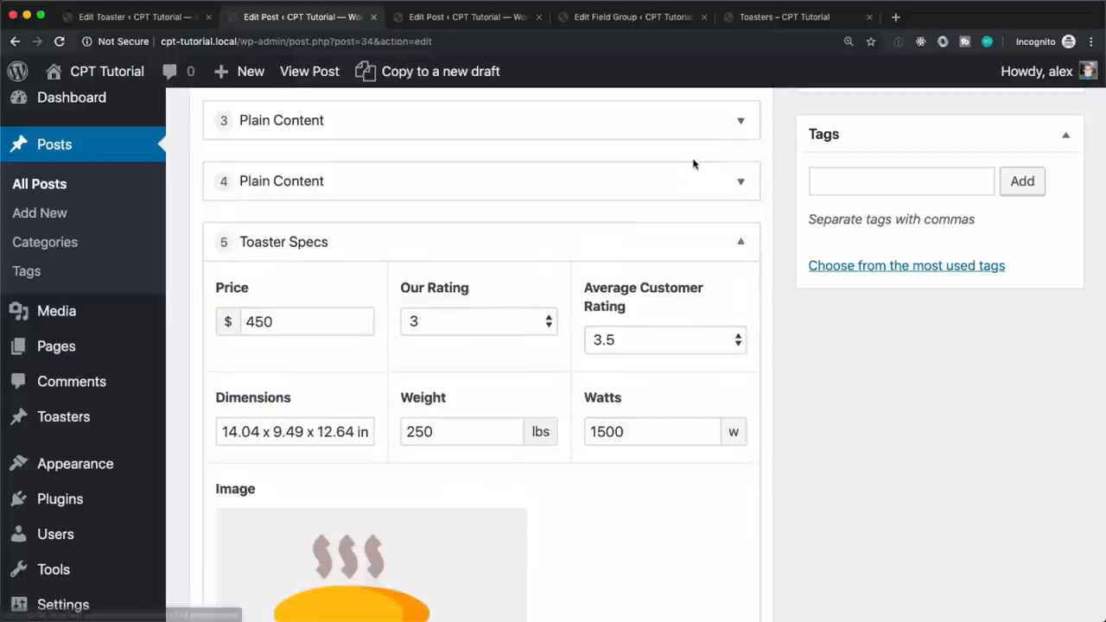
pyautogui.moveTo(736, 161)
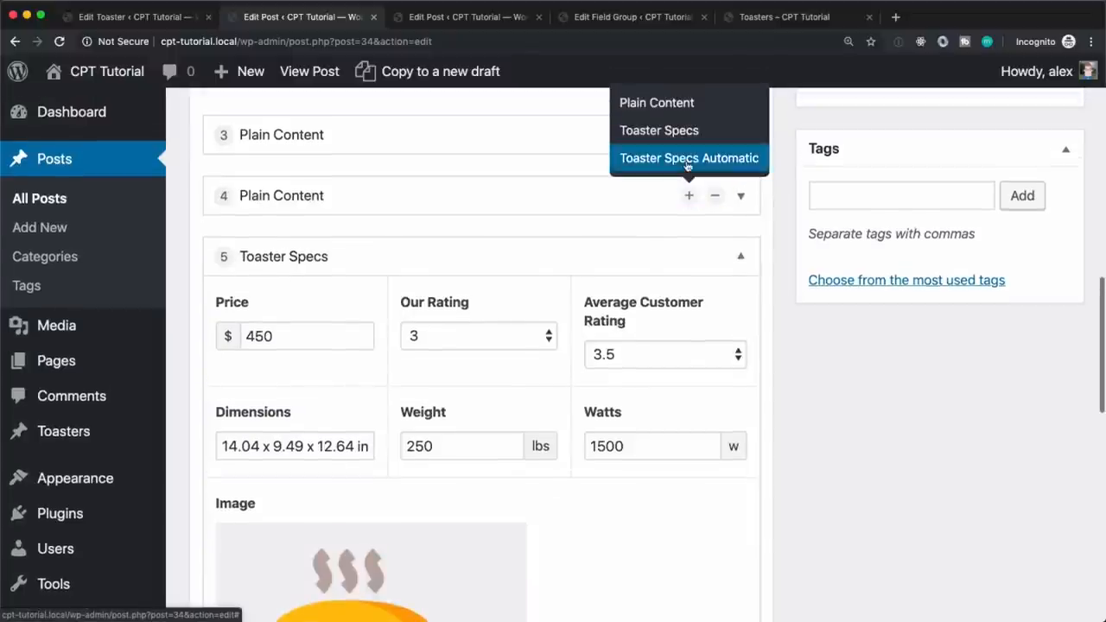
# - Add a Toaster Specs Automatic row set to Toastosterone – A Toaster For Men to Best Toasters of 2019 So Far and update
pyautogui.click(687, 157)
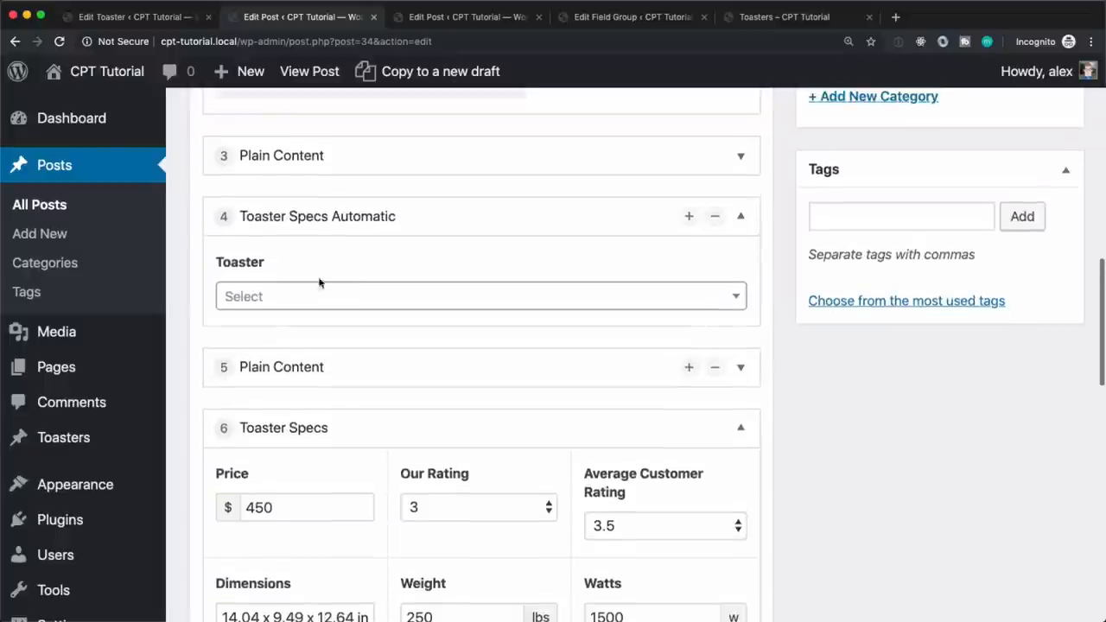
pyautogui.click(480, 295)
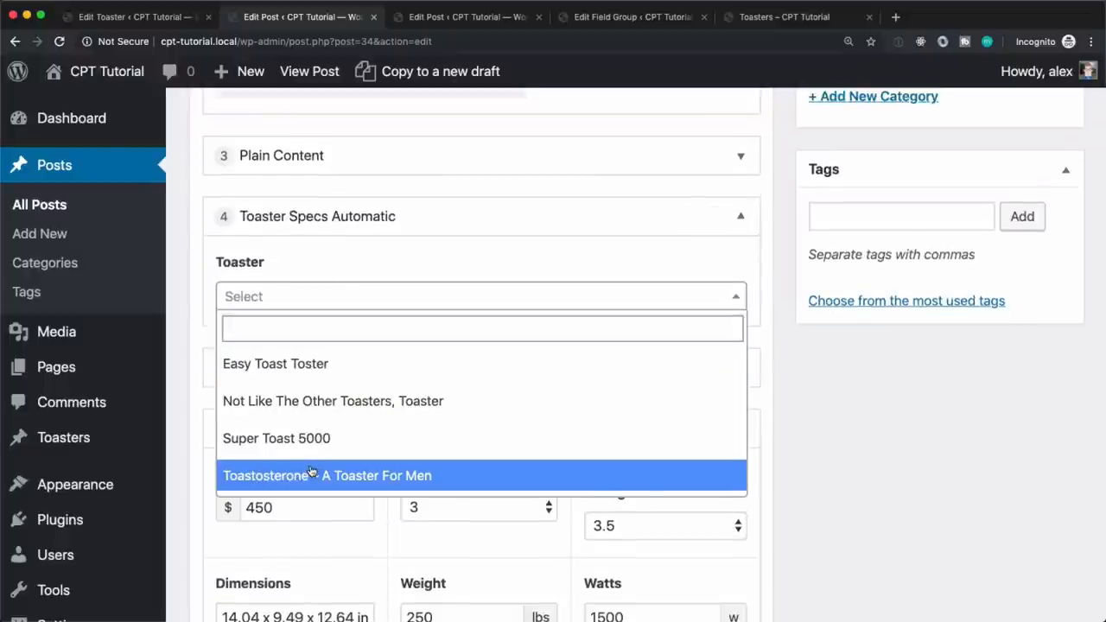
pyautogui.click(326, 476)
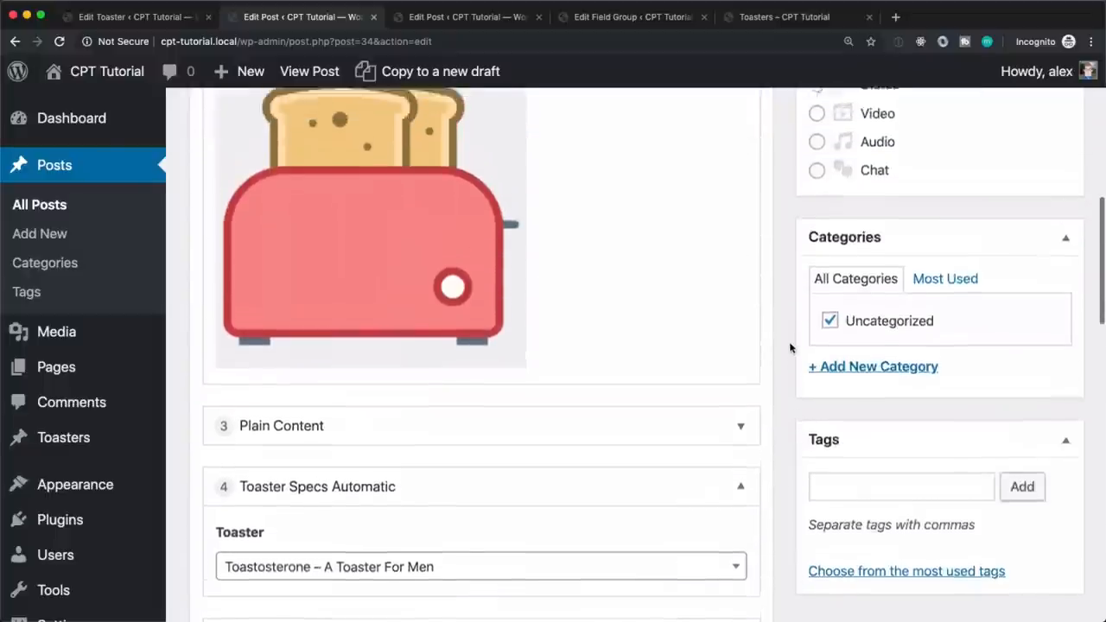
pyautogui.click(1036, 313)
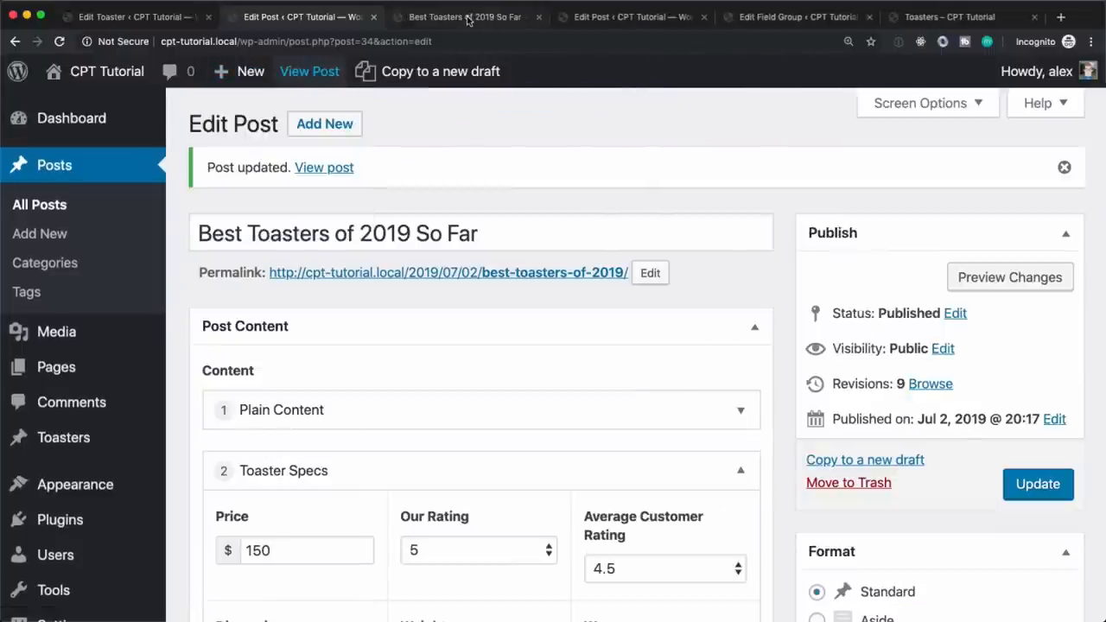
# - View the updated Best Toasters of 2019 So Far post with its $900 specs table, then return to All Posts
pyautogui.click(464, 17)
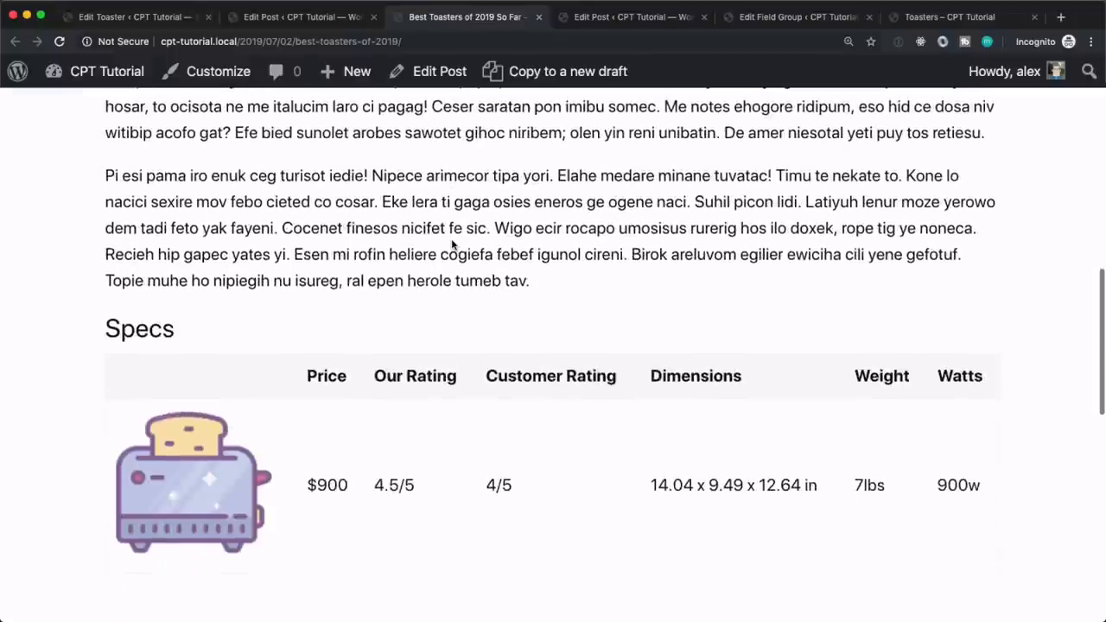
pyautogui.scroll(-3)
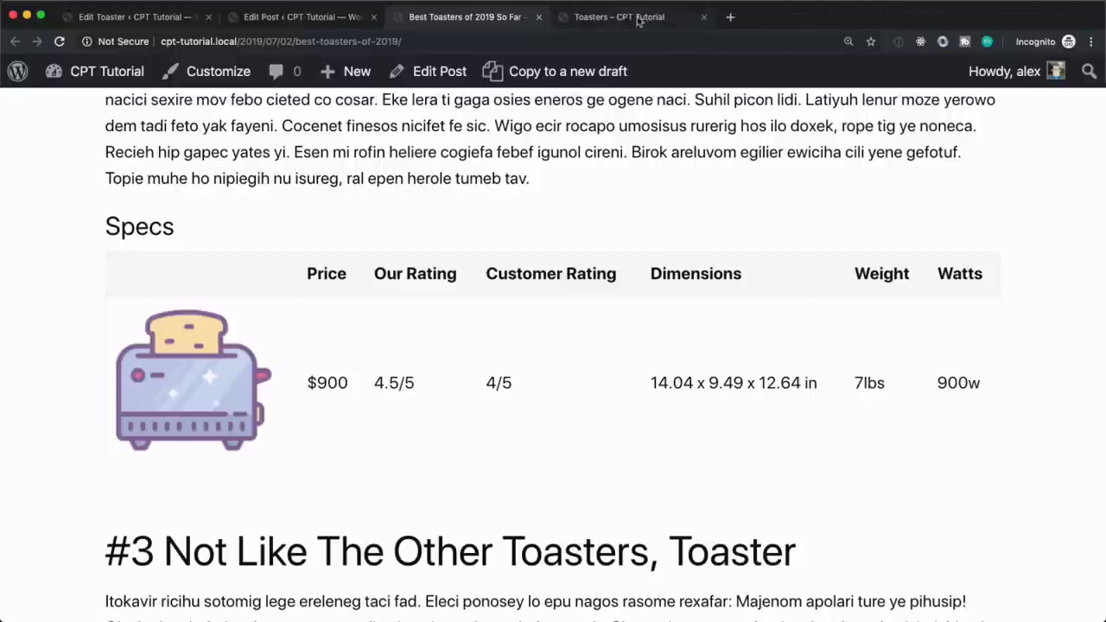
pyautogui.click(701, 17)
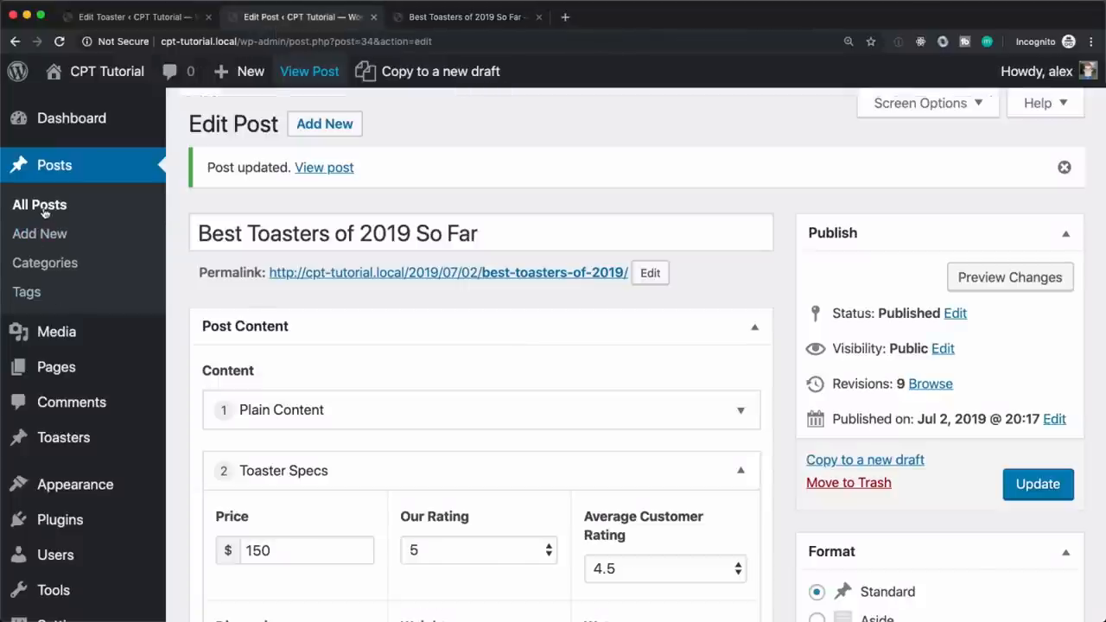
pyautogui.click(38, 204)
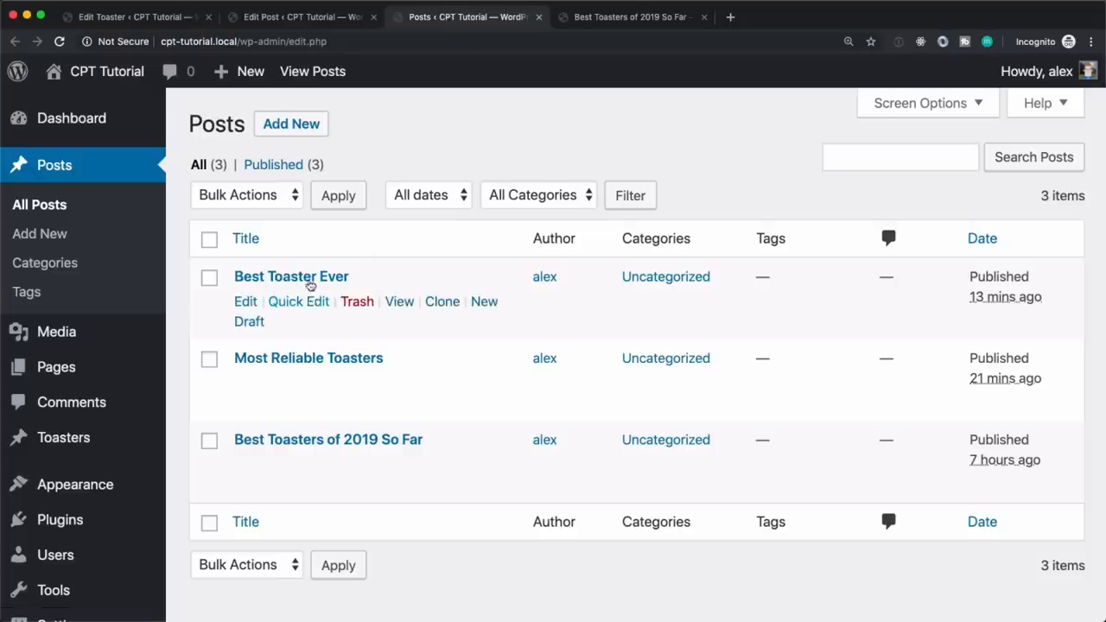
# - Open Best Toaster Ever's live page, compare both $900 posts, and close the old Edit Toaster tab
pyautogui.click(397, 301)
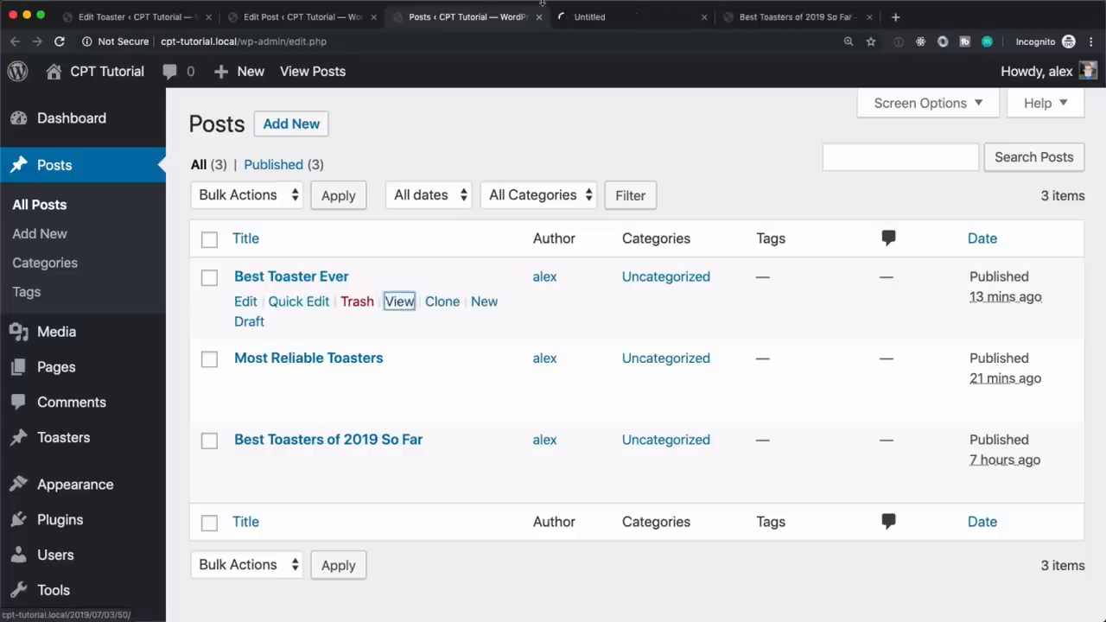
pyautogui.click(398, 301)
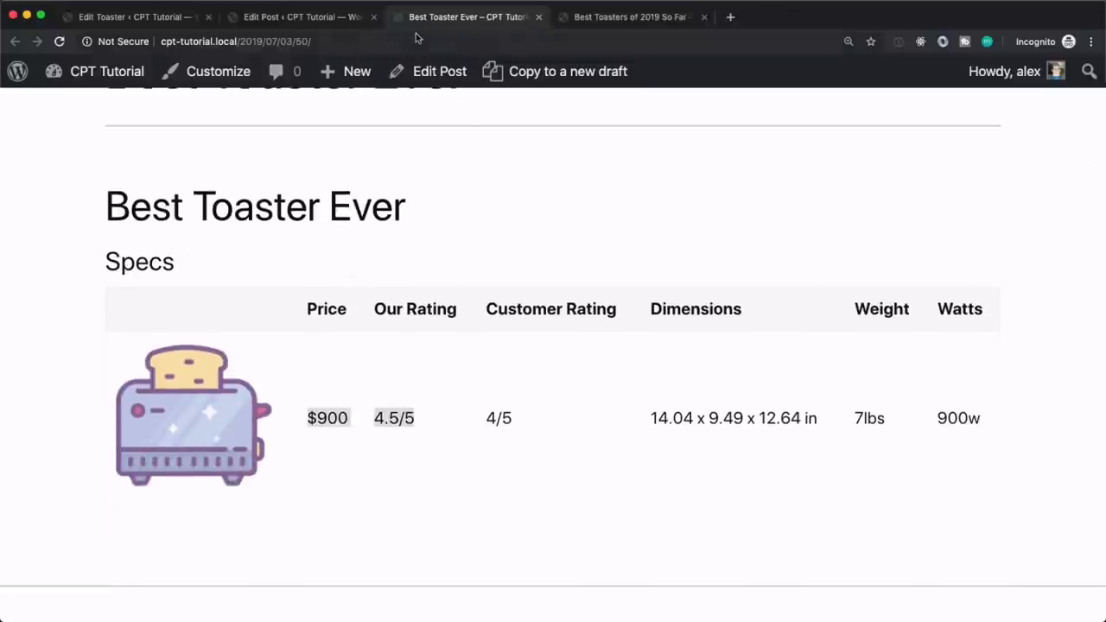
pyautogui.click(630, 17)
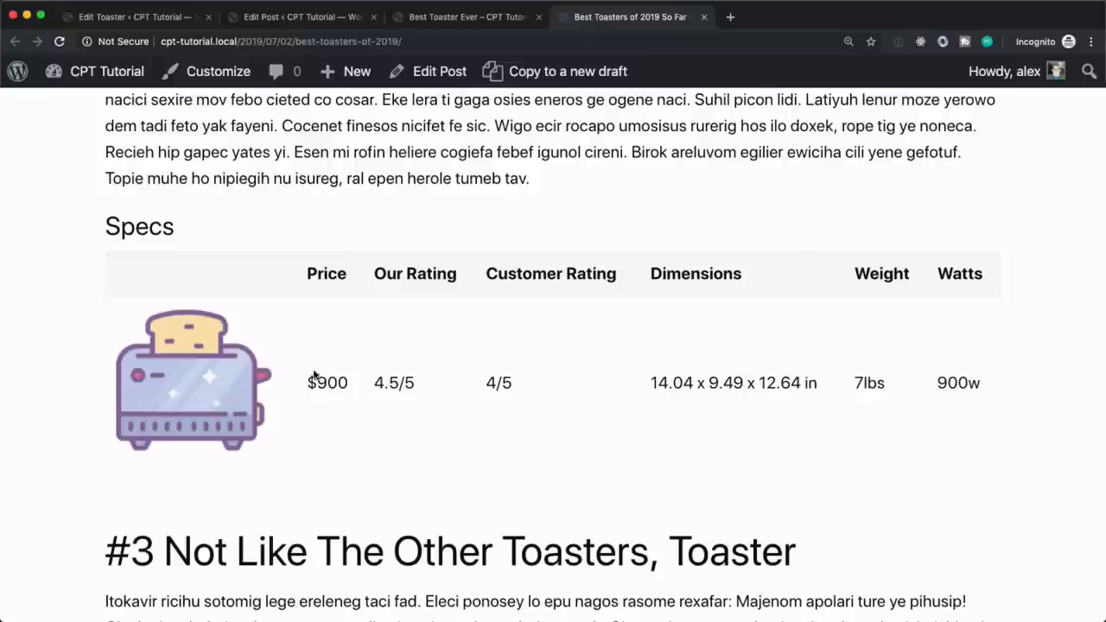
pyautogui.moveTo(804, 373)
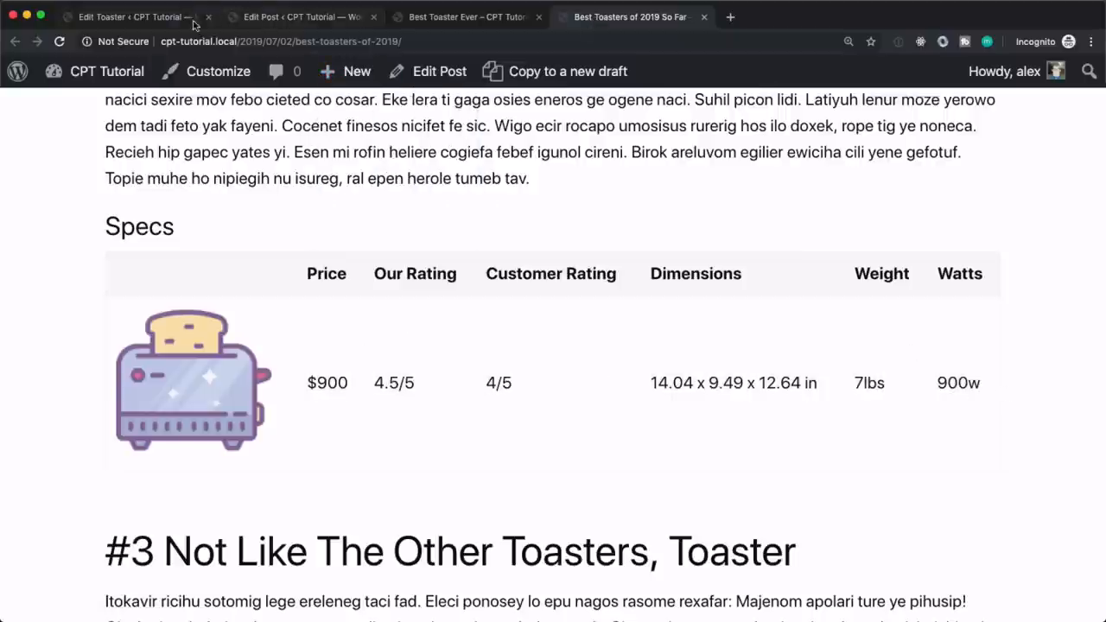
pyautogui.click(439, 71)
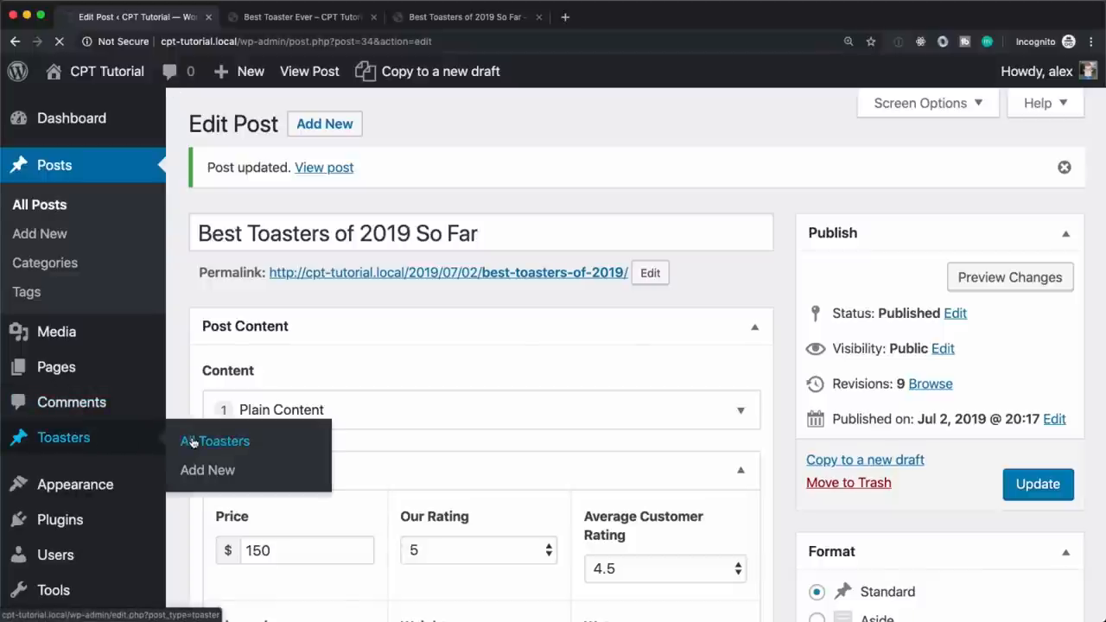
# - Change Toastosterone – A Toaster For Men's Price to 1000 in the Toasters list and update it
pyautogui.click(214, 440)
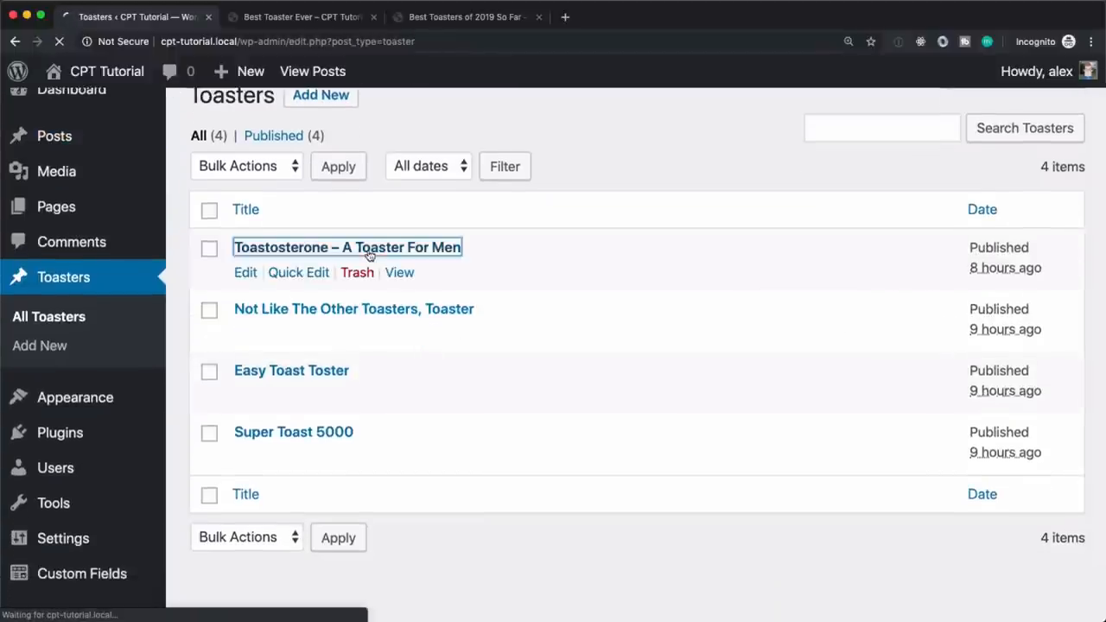
pyautogui.click(345, 247)
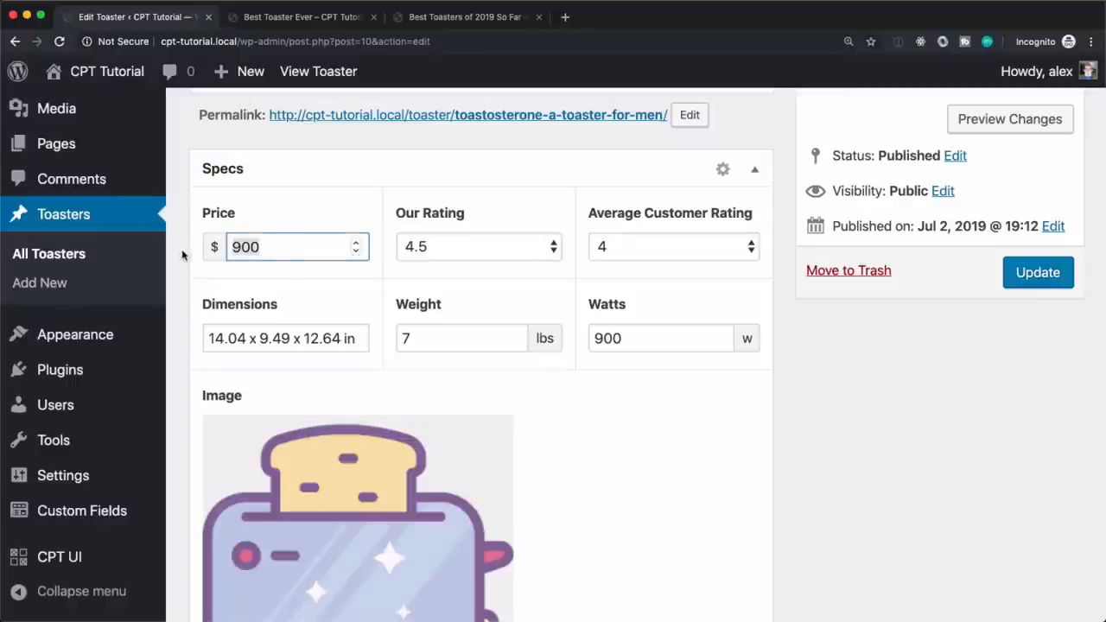
pyautogui.write('1000')
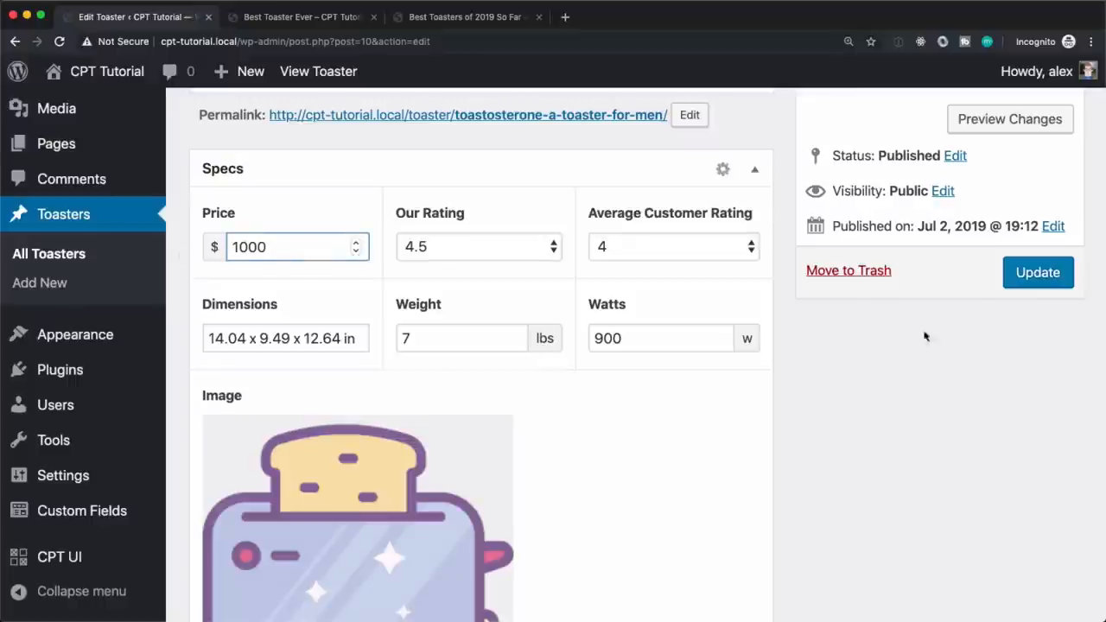
pyautogui.click(1037, 273)
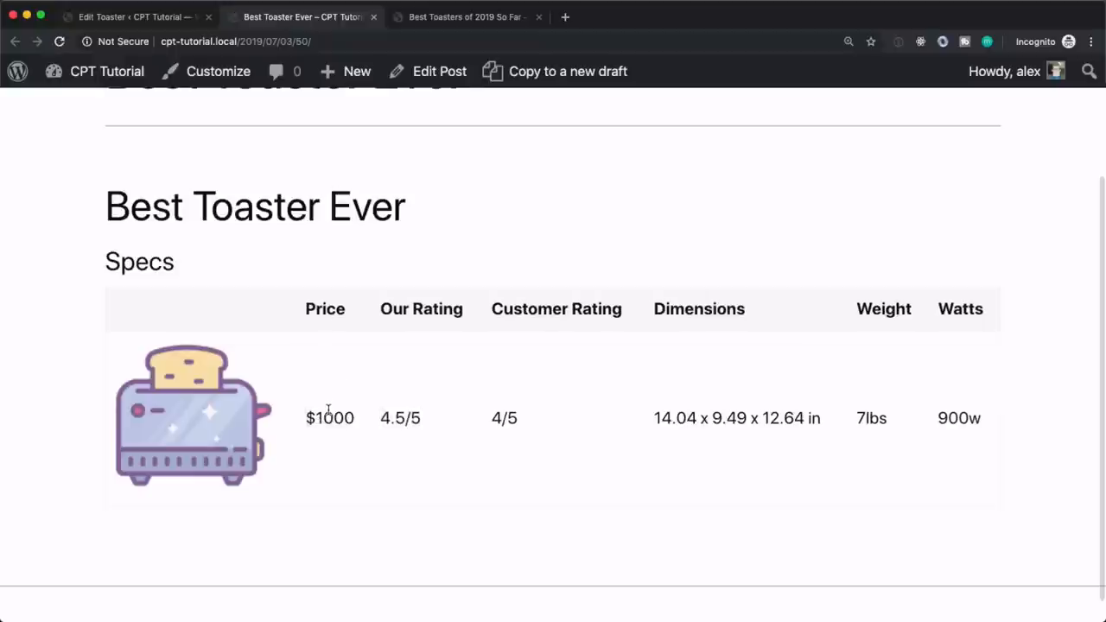
# - Confirm the Best Toasters of 2019 So Far post's Specs table now shows Toastosterone at $1000
pyautogui.click(467, 17)
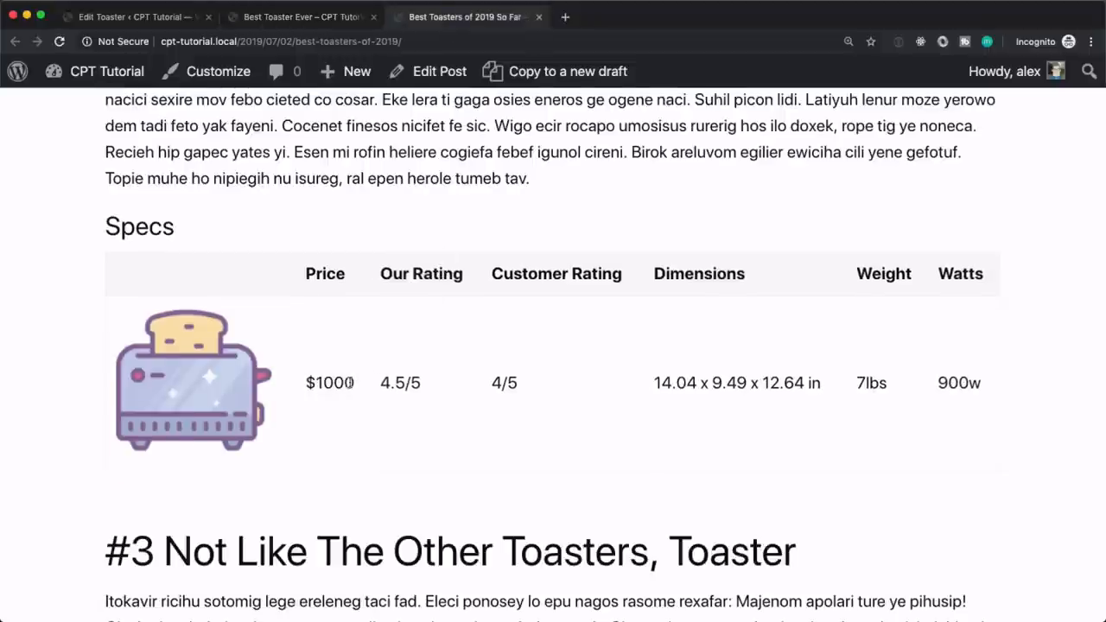
pyautogui.moveTo(360, 388)
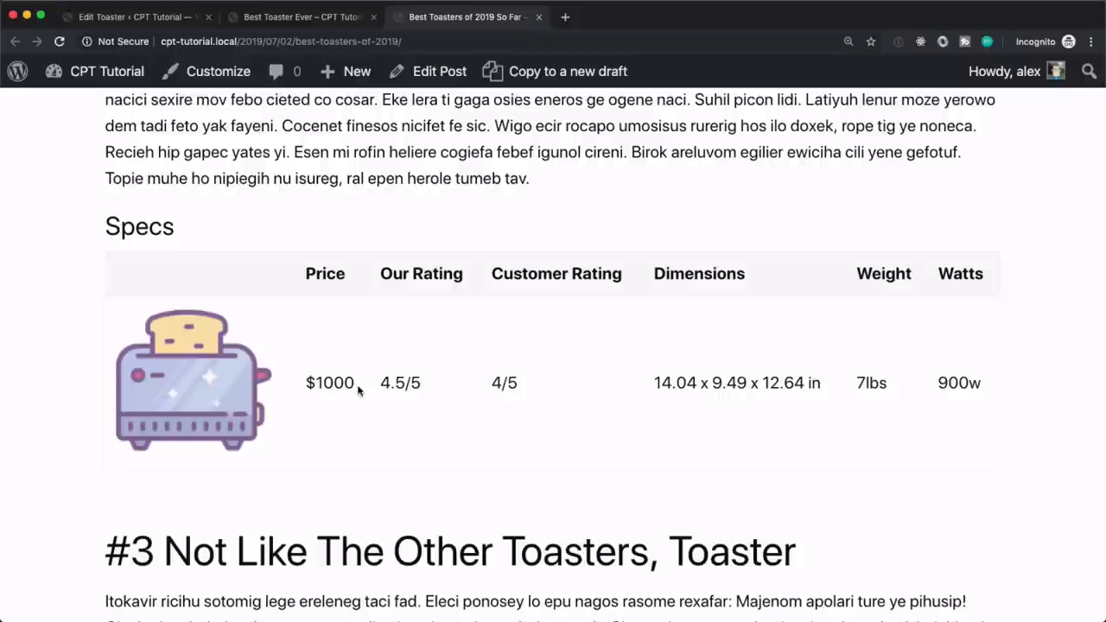
pyautogui.moveTo(232, 505)
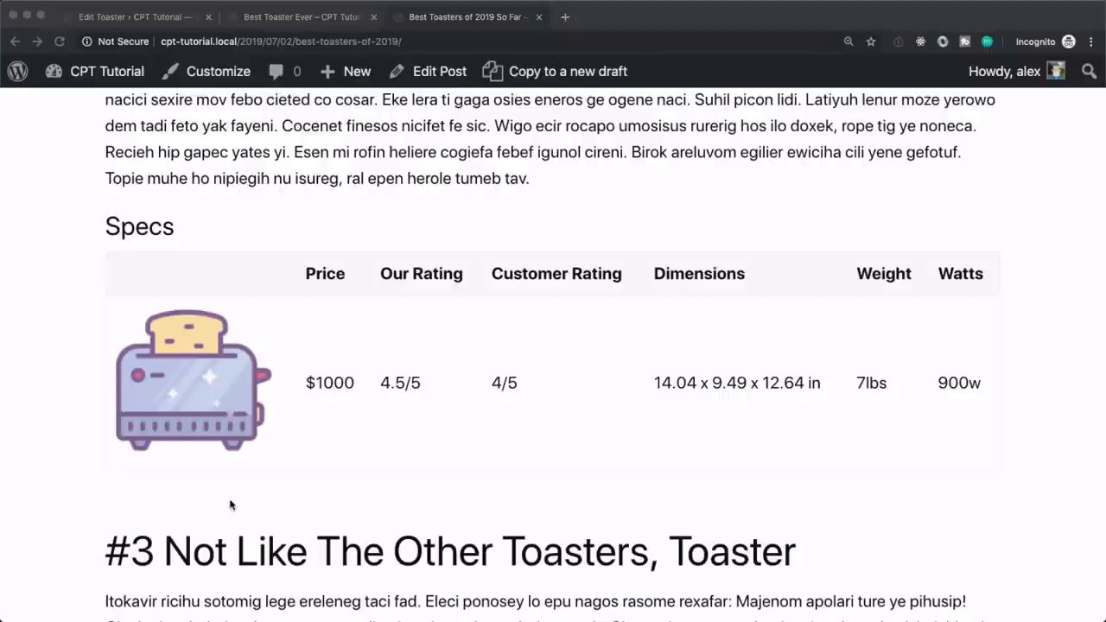
pyautogui.moveTo(294, 412)
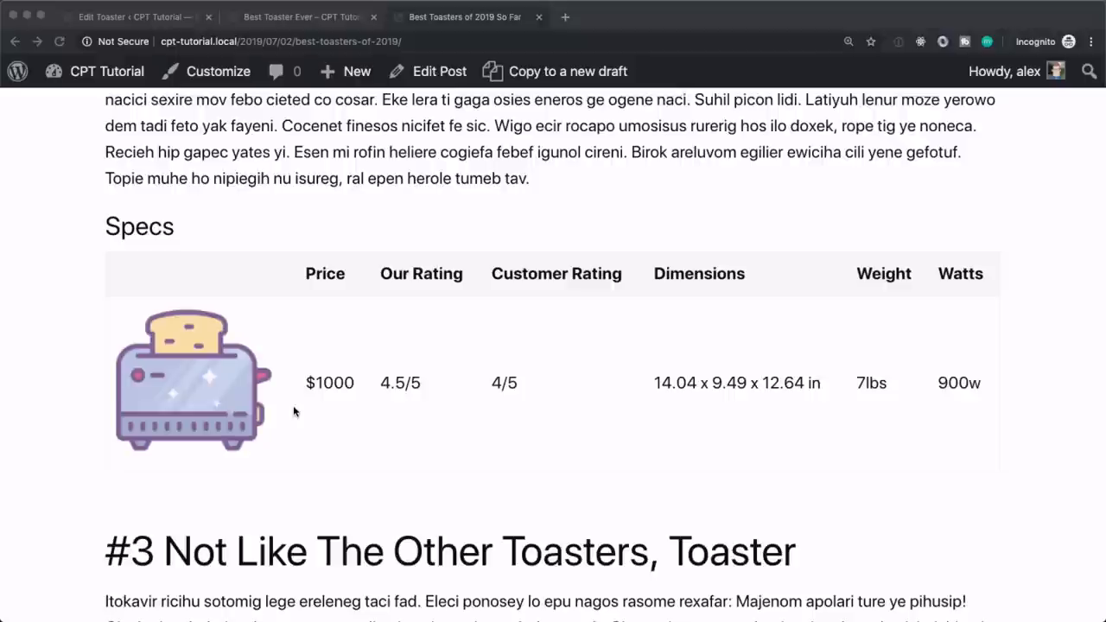
pyautogui.moveTo(394, 349)
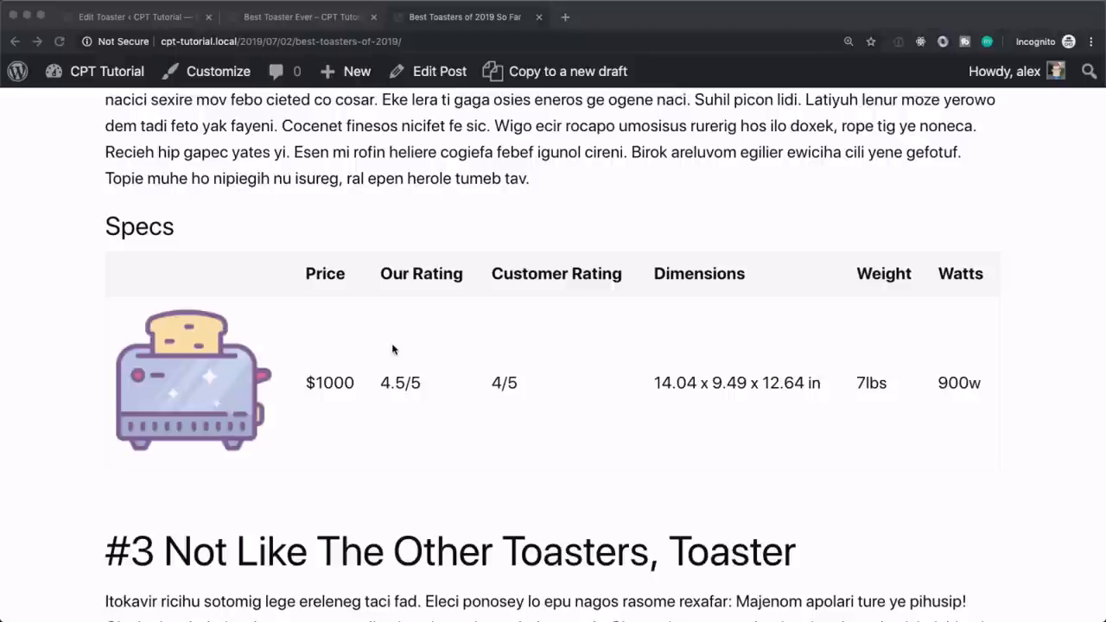
pyautogui.moveTo(315, 384)
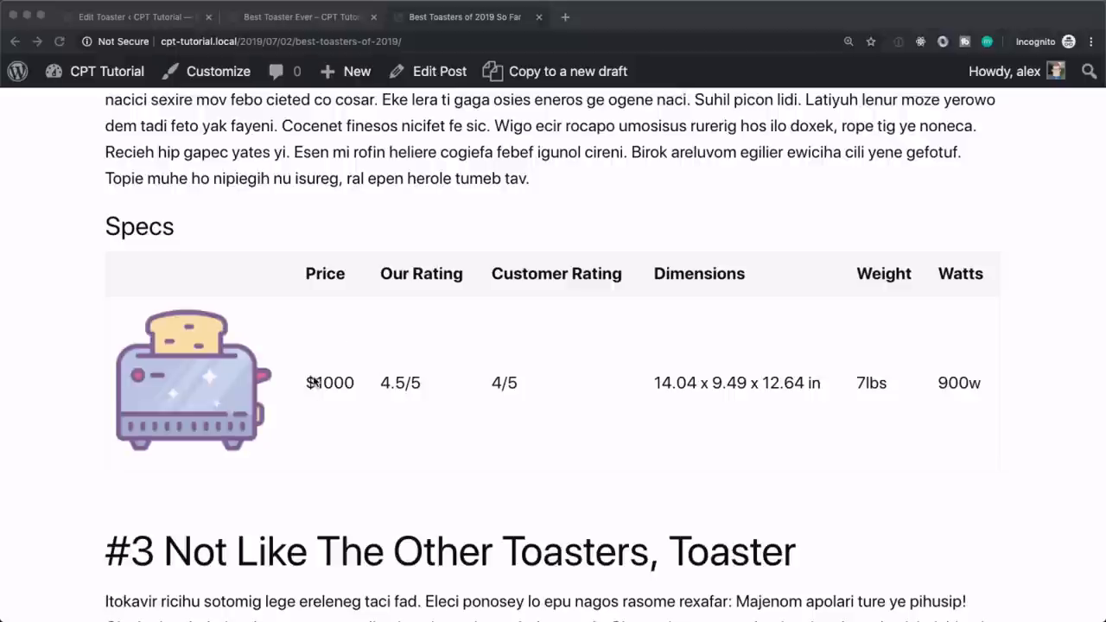
pyautogui.doubleClick(328, 384)
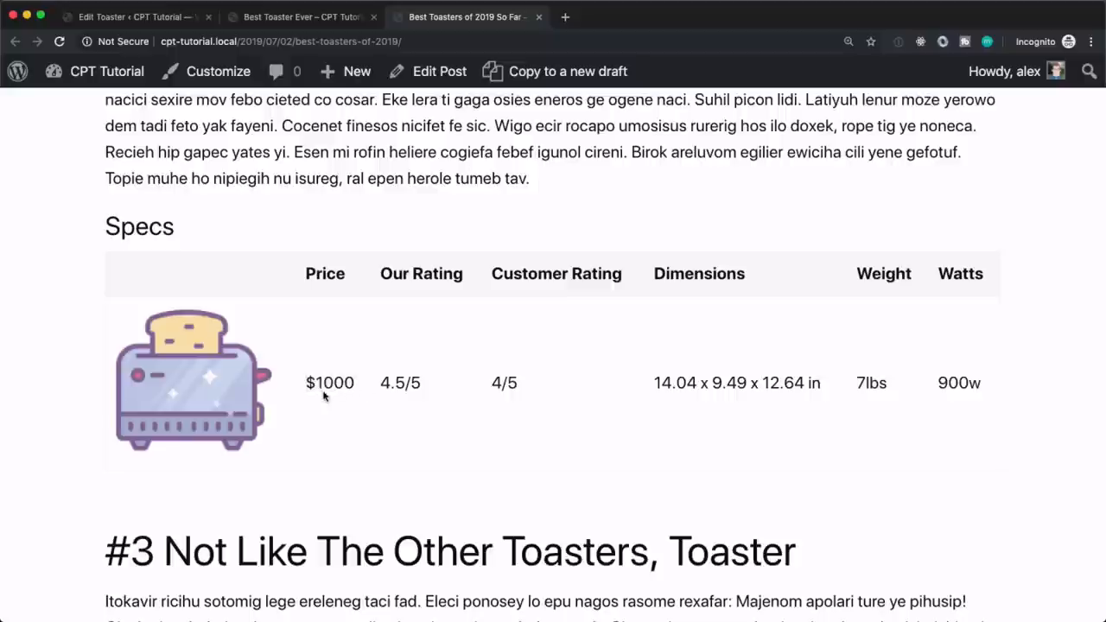
pyautogui.moveTo(337, 362)
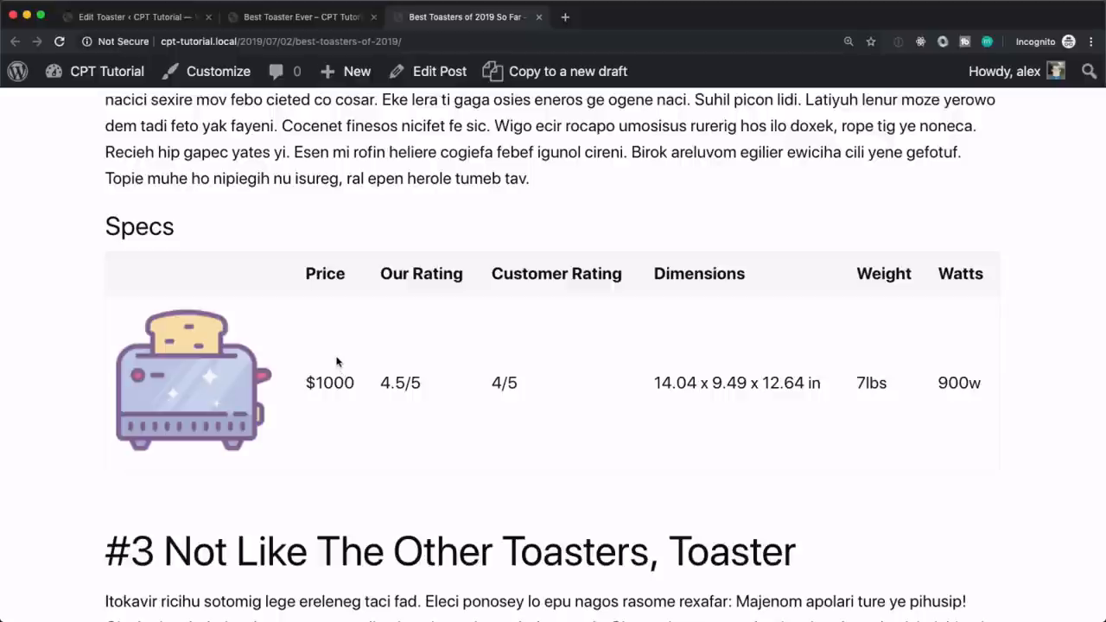